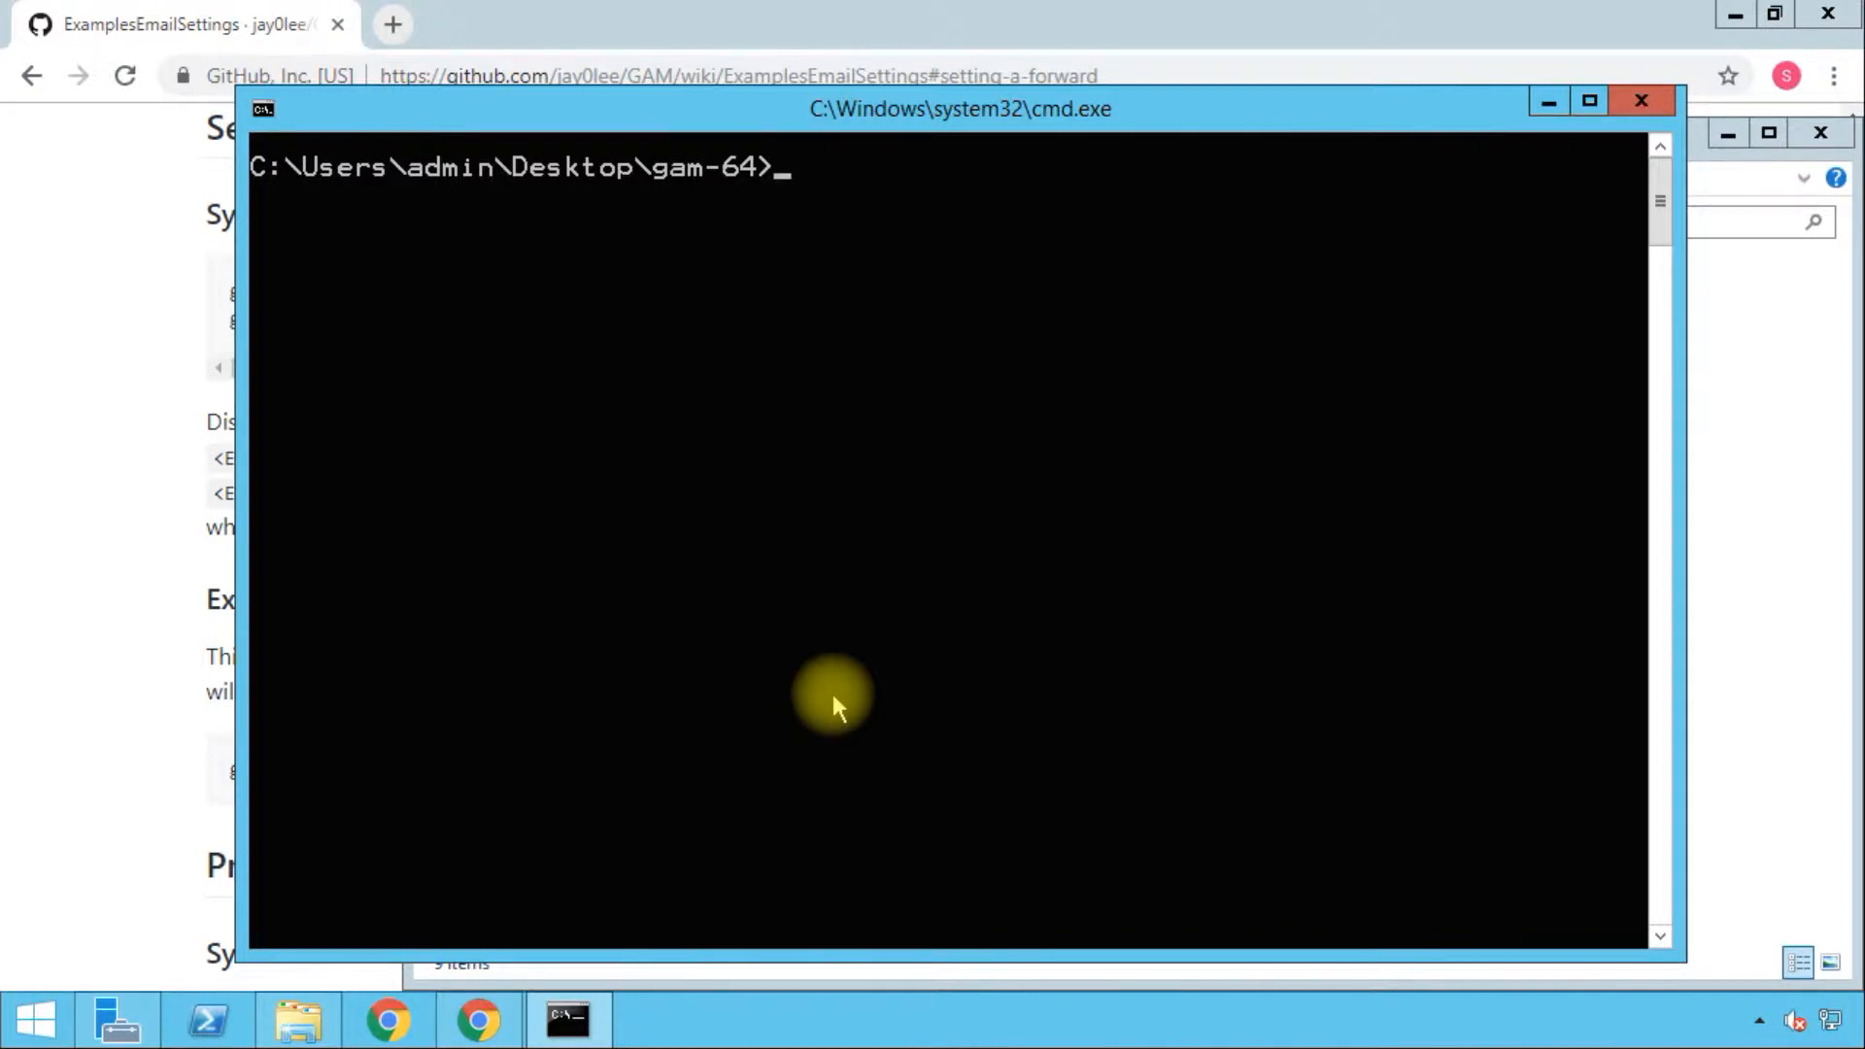
{"action": "mouse_move", "coordinate": [516, 627]}
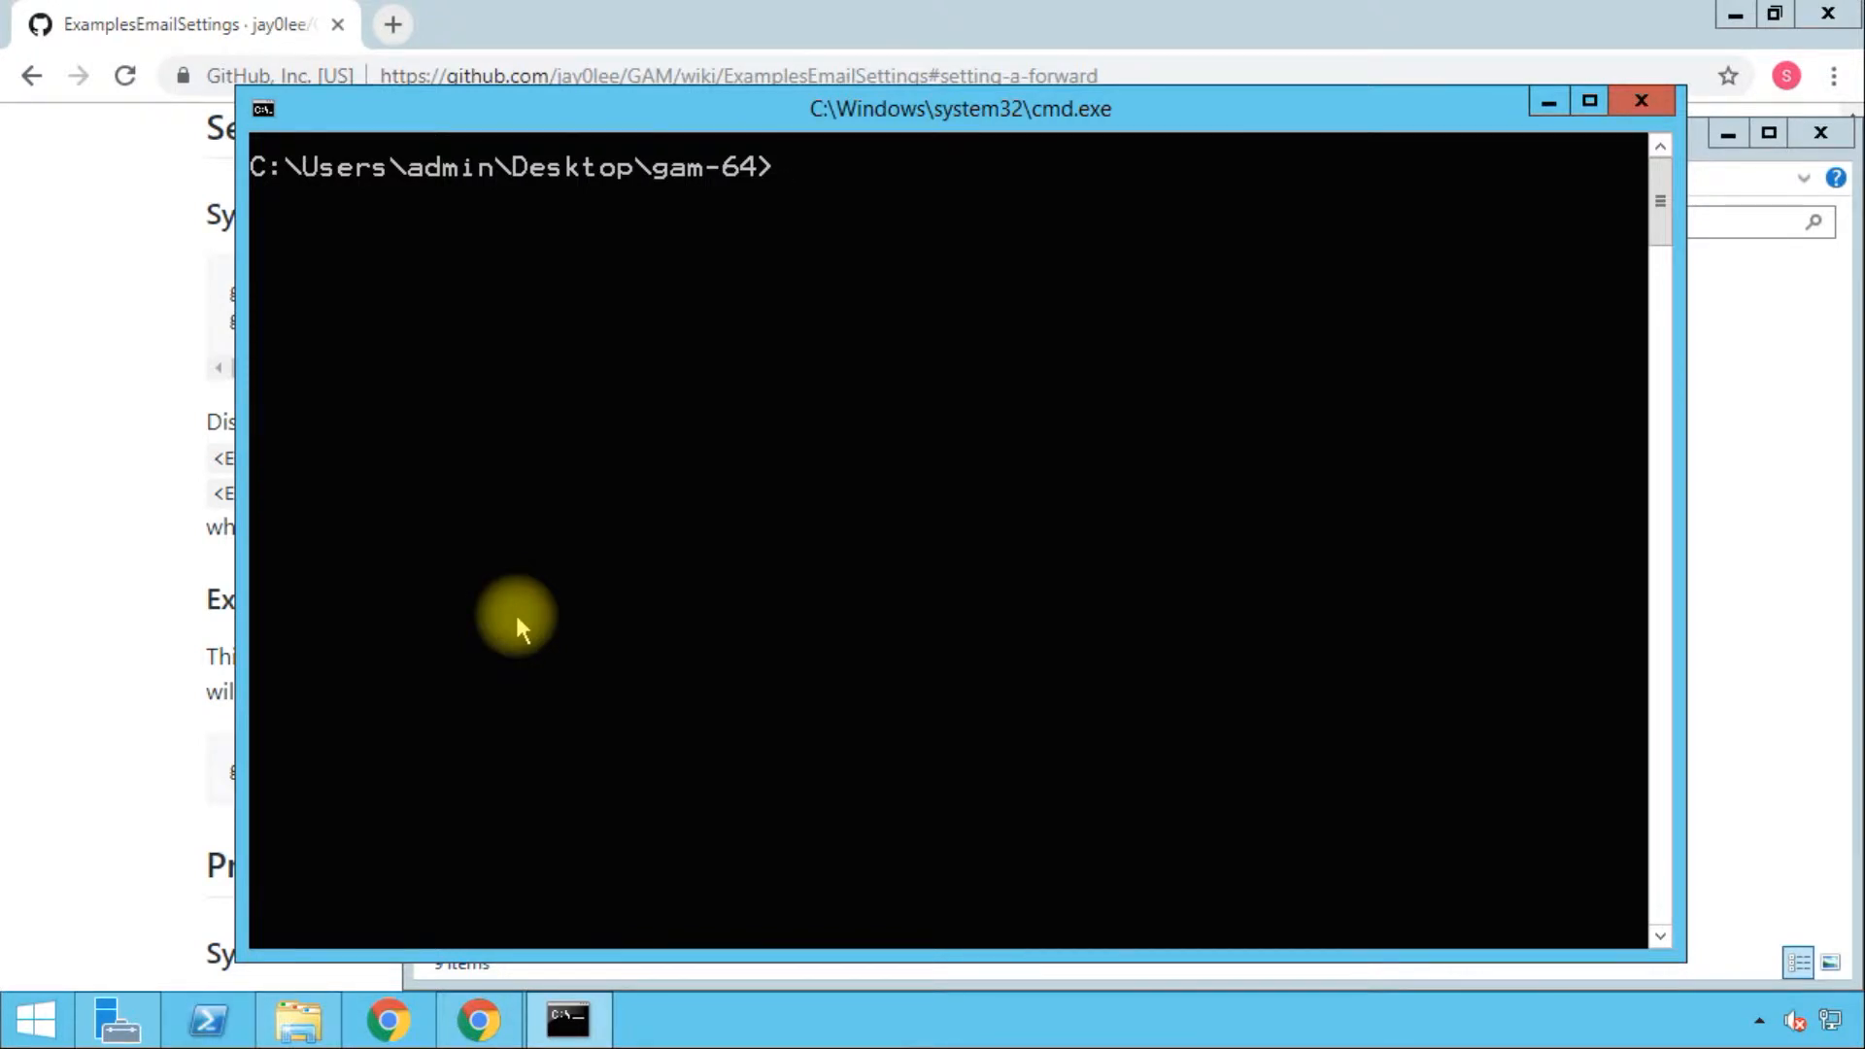
{"action": "mouse_move", "coordinate": [83, 522]}
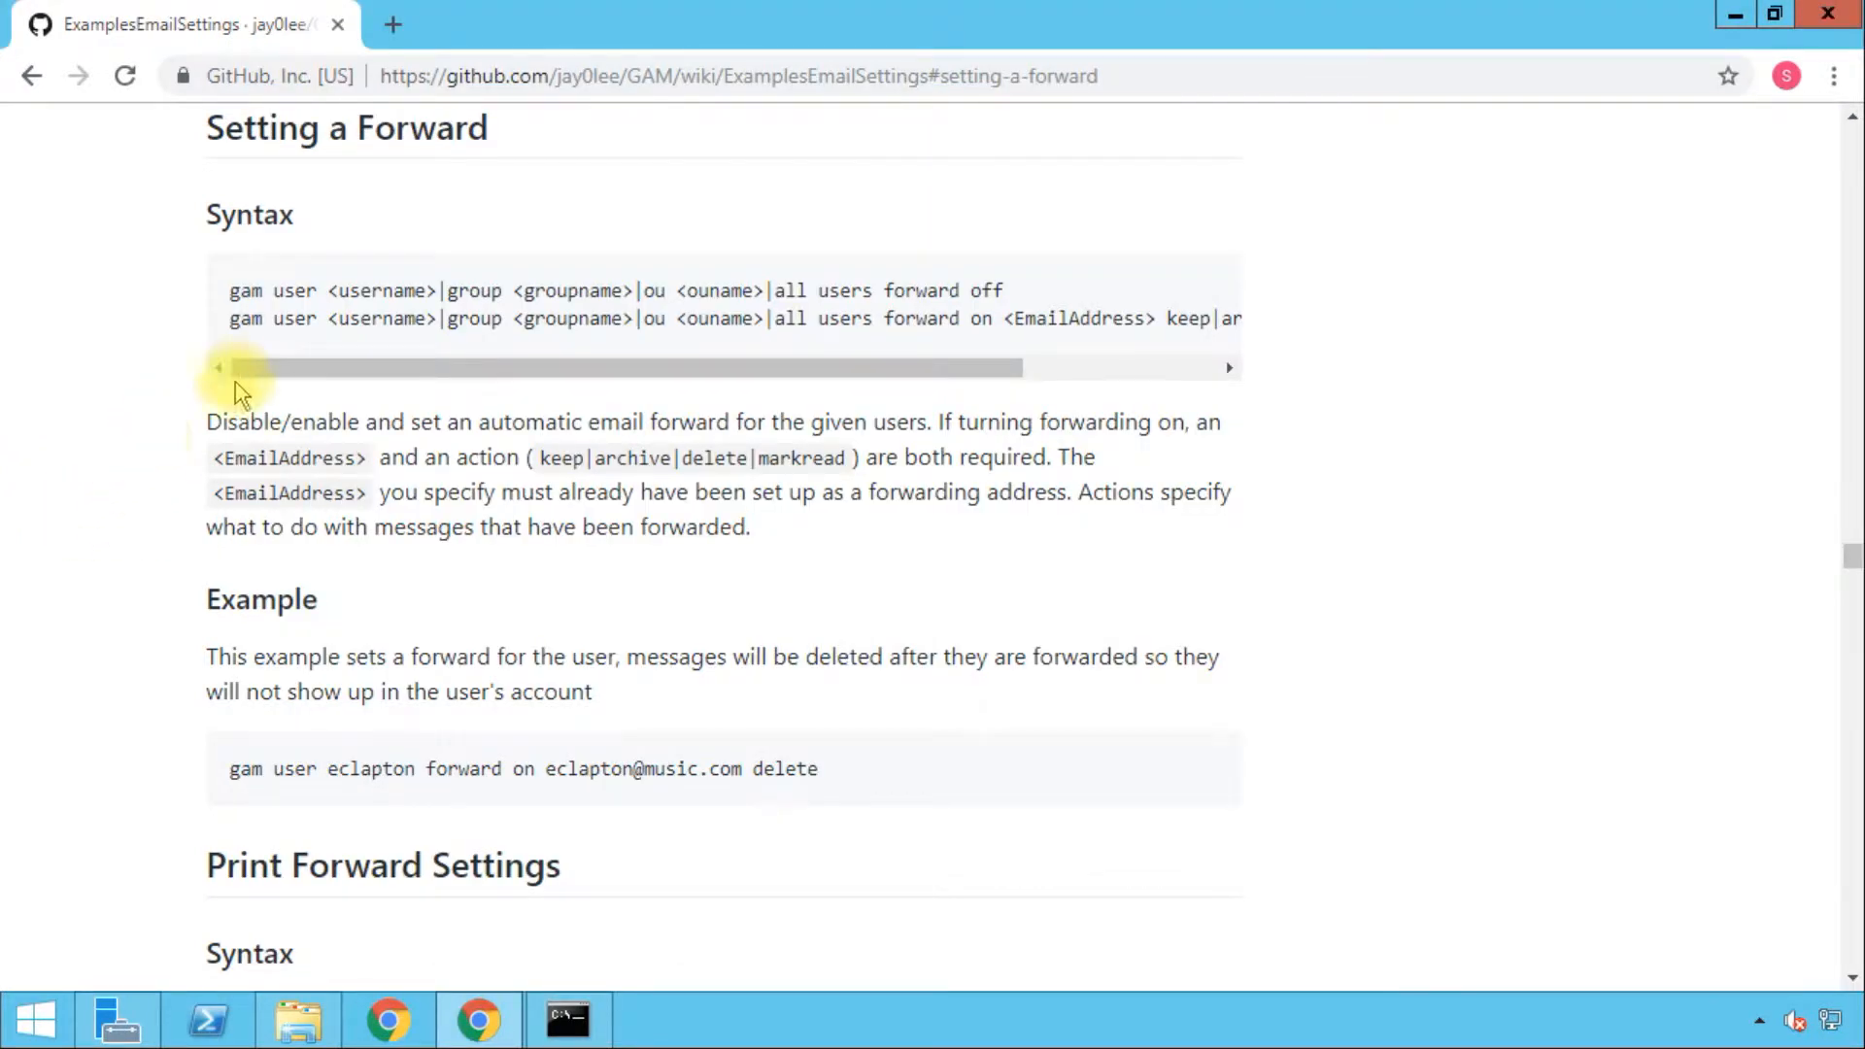
Read the 'forward on' syntax for a user or all users, including the keep, archive, delete and markread actions
{"action": "double_click", "coordinate": [293, 290]}
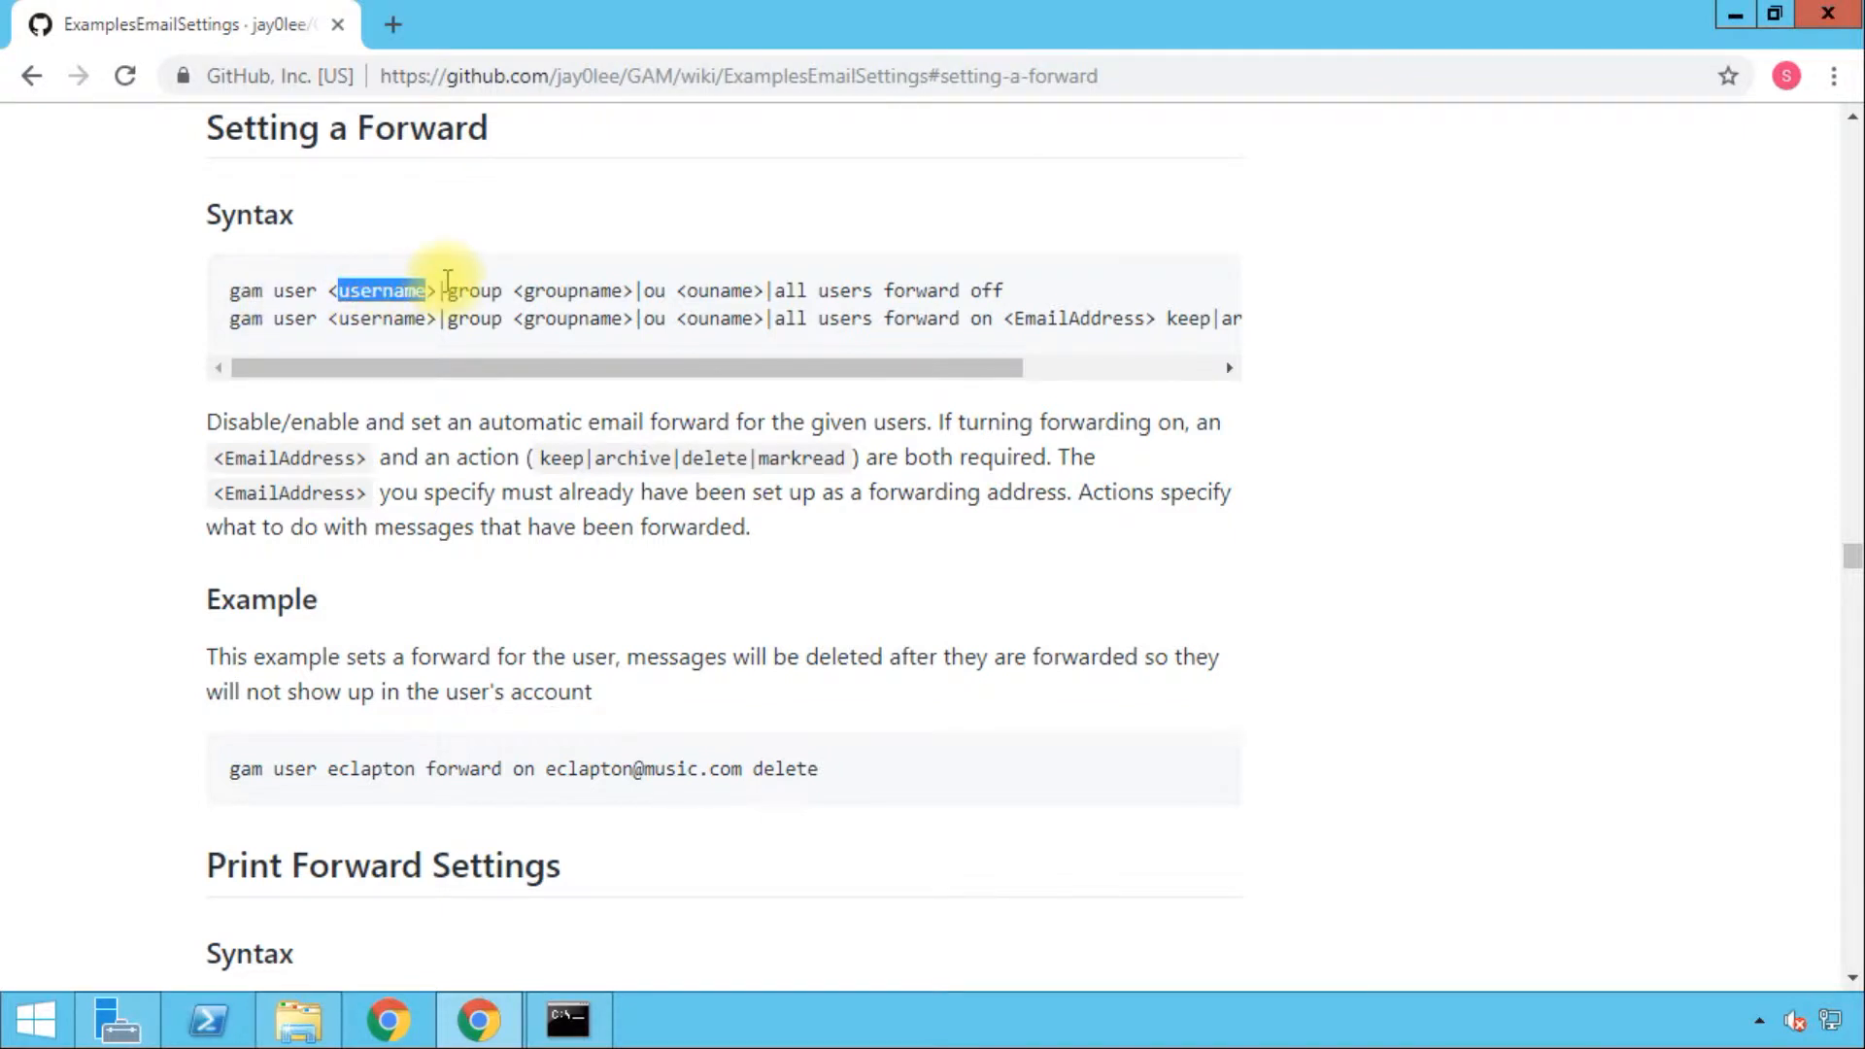
{"action": "left_click_drag", "start_coordinate": [446, 289], "coordinate": [643, 290]}
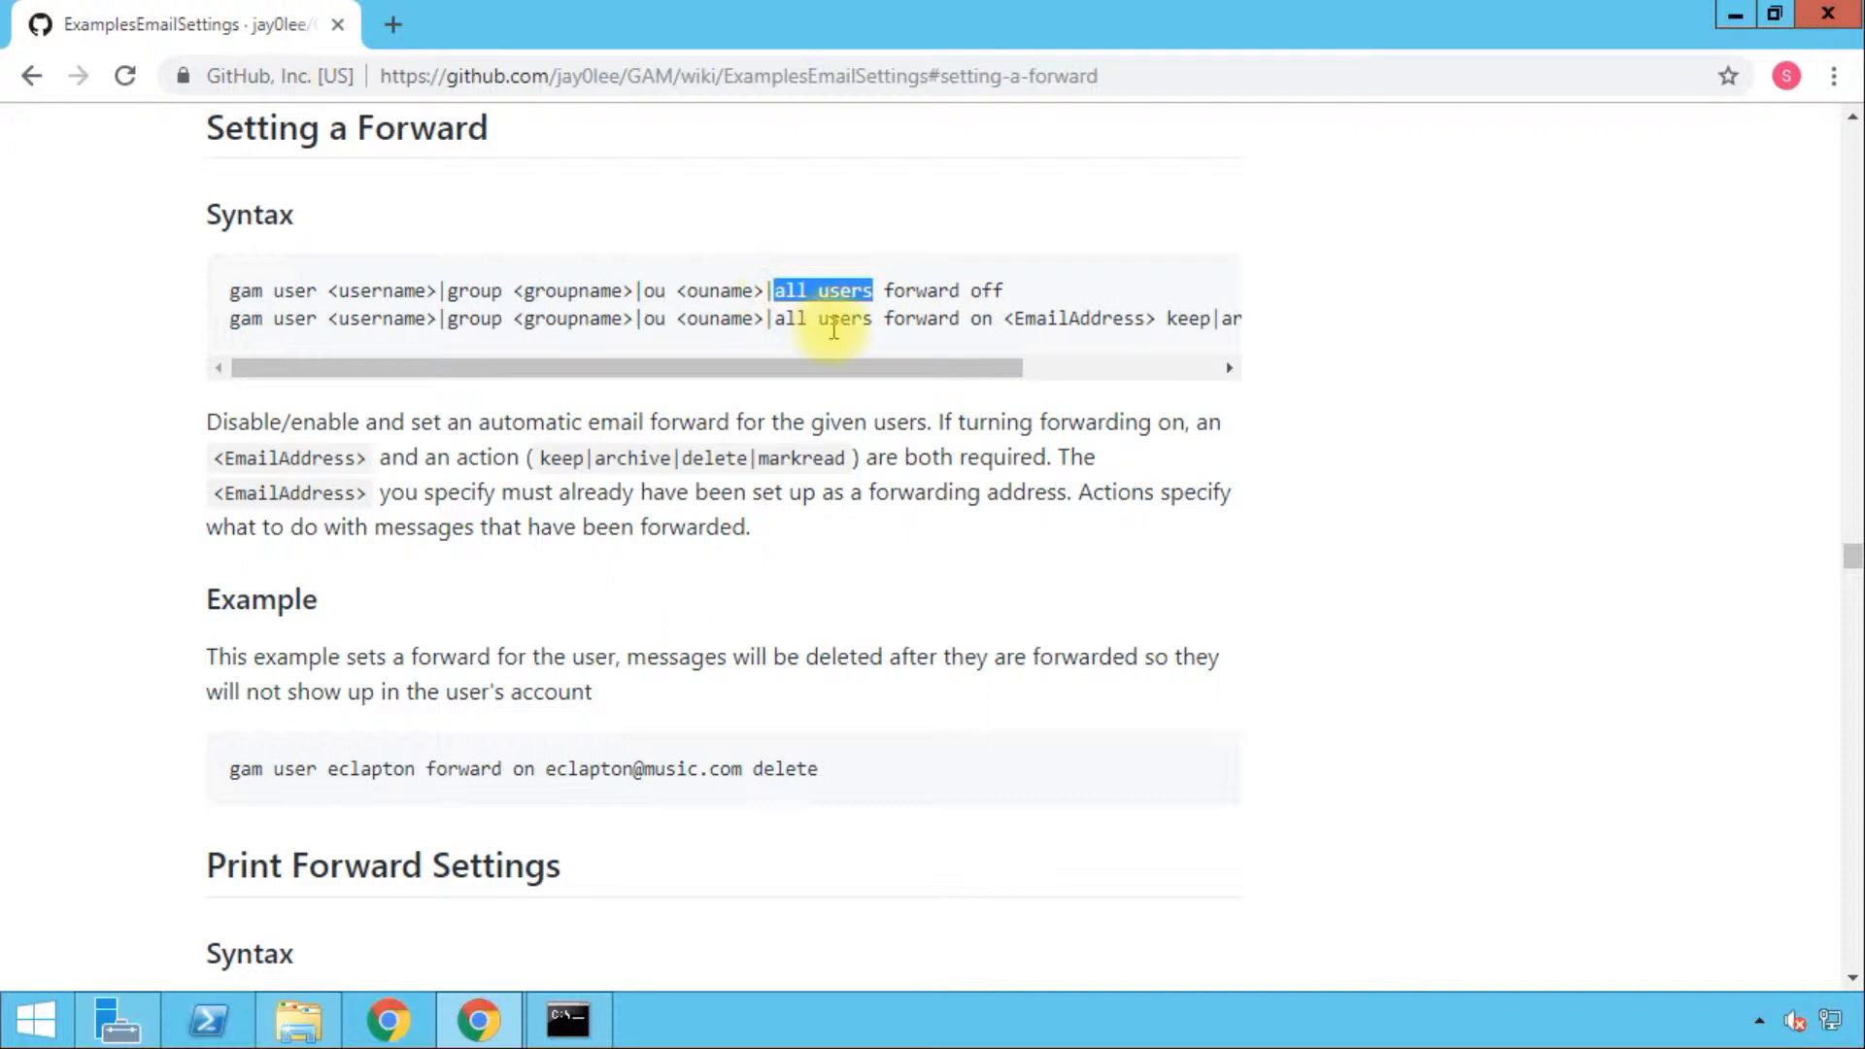
{"action": "left_click_drag", "start_coordinate": [872, 289], "coordinate": [940, 317]}
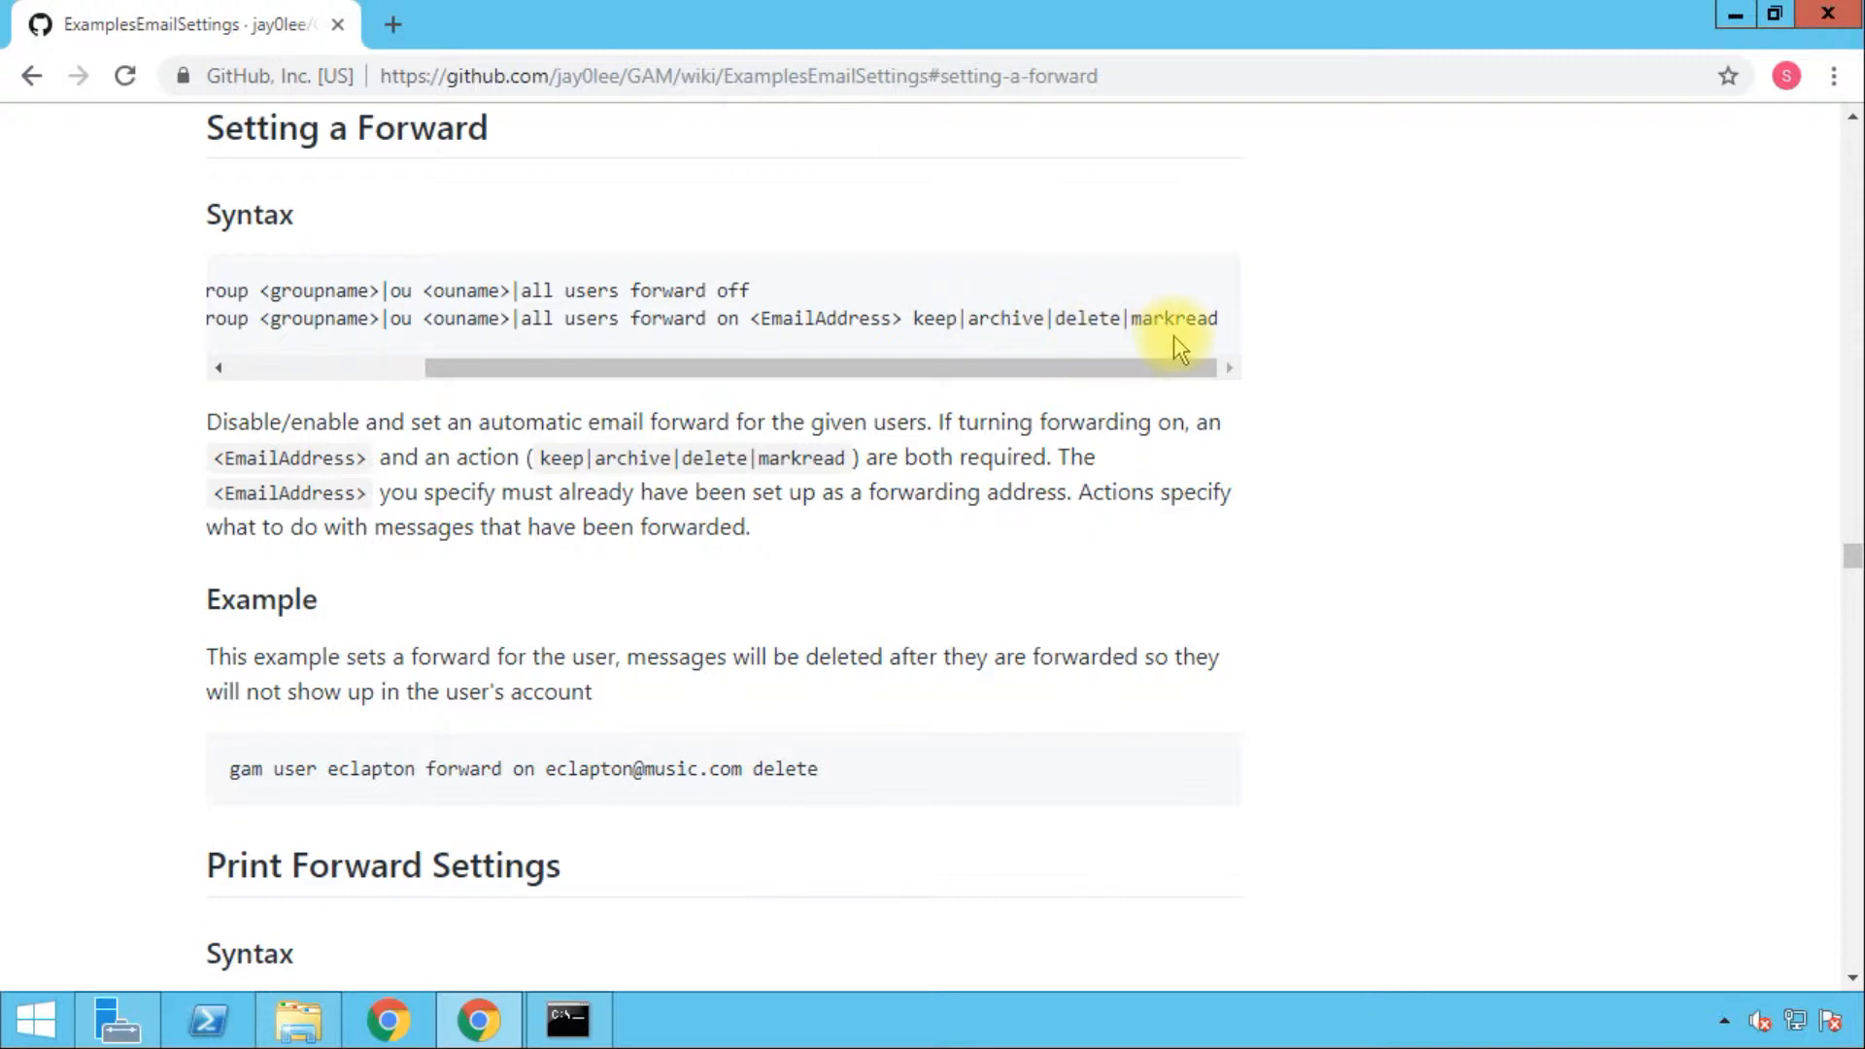
{"action": "left_click_drag", "start_coordinate": [1171, 367], "coordinate": [934, 367]}
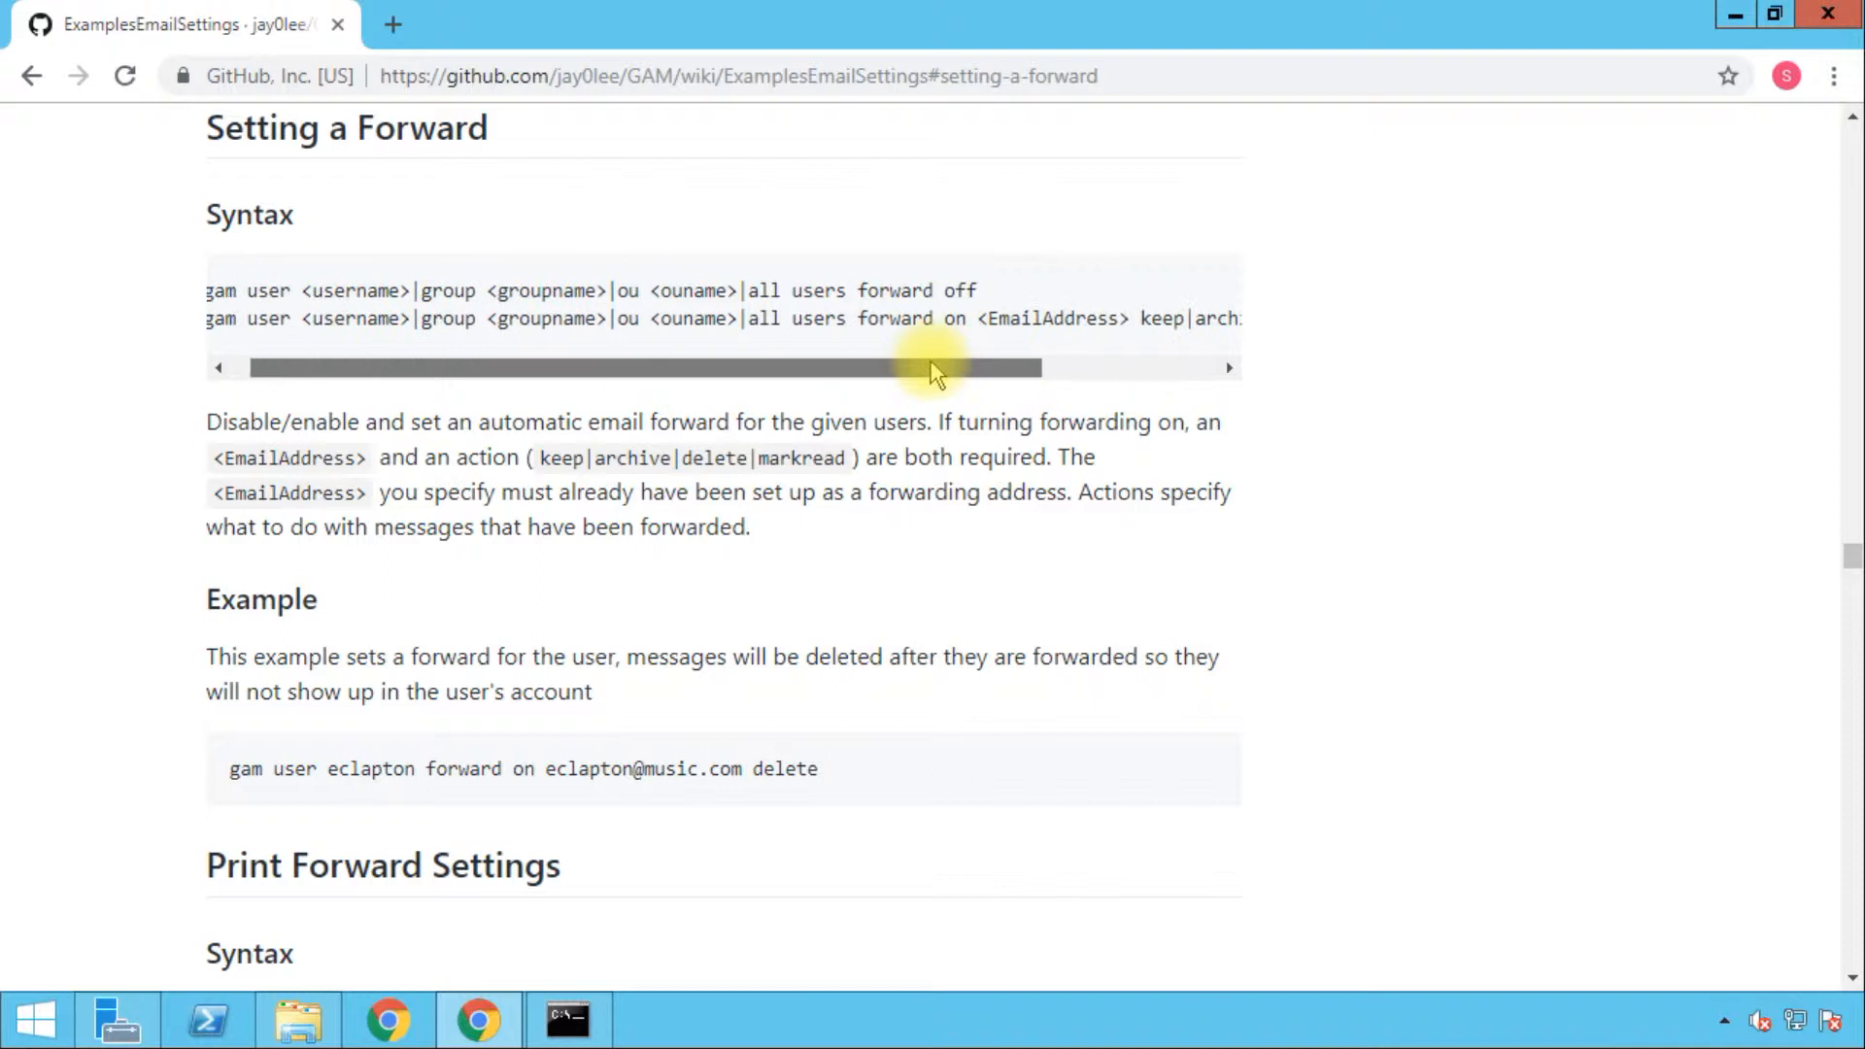
{"action": "left_click_drag", "start_coordinate": [934, 367], "coordinate": [1130, 367]}
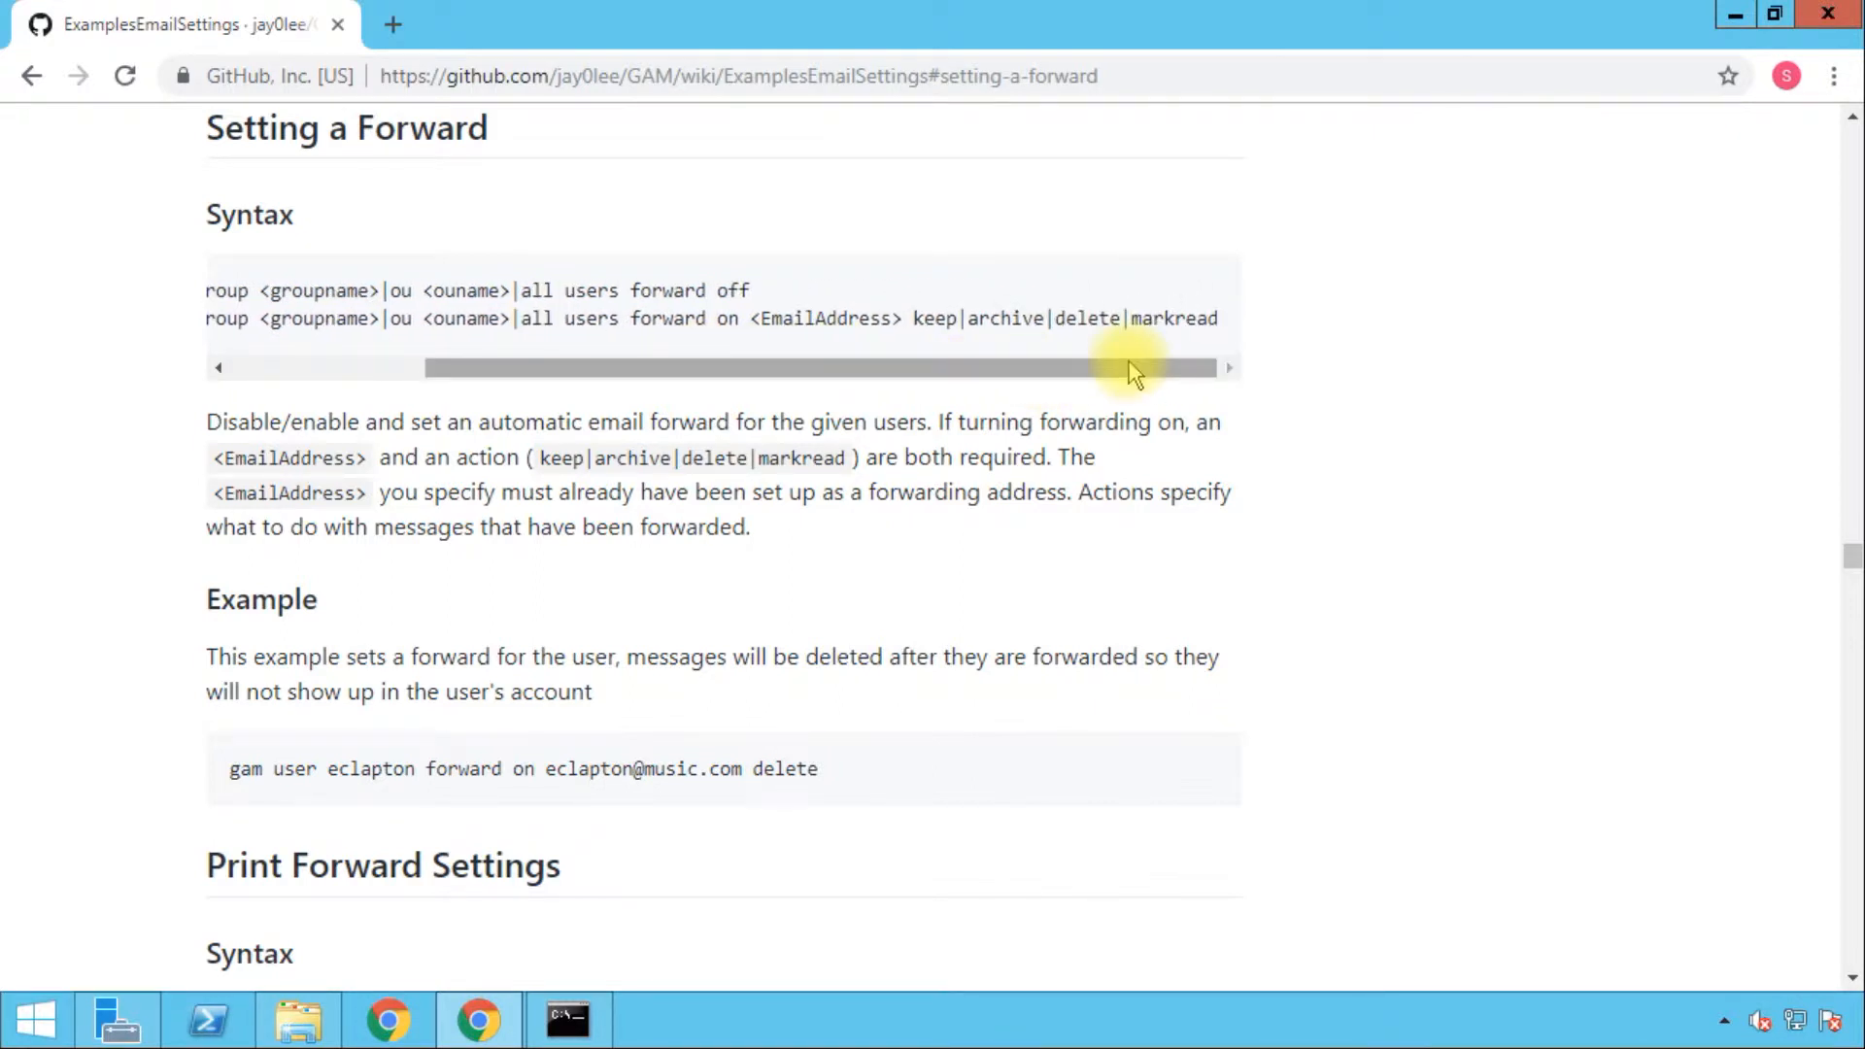
{"action": "double_click", "coordinate": [934, 317]}
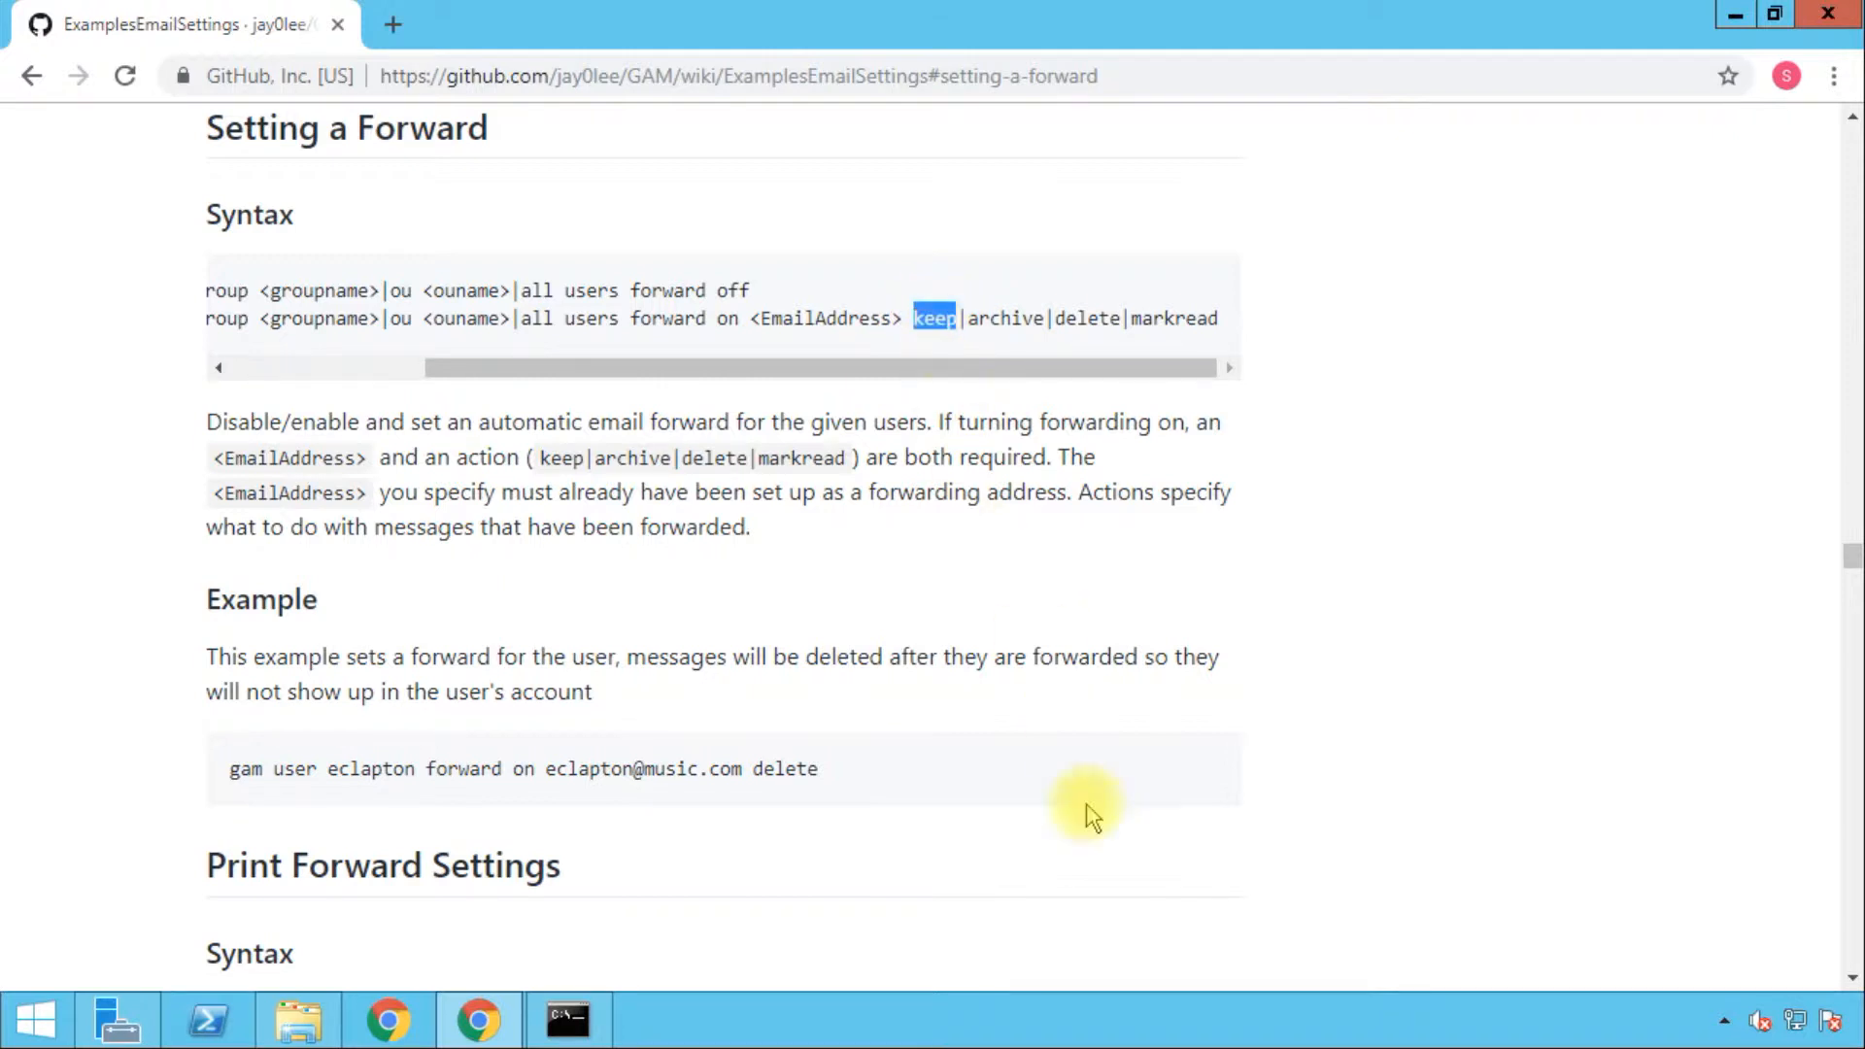
Run 'gam user admin show forwardingaddresses' to list the admin user's accepted forwarding address
{"action": "left_click", "coordinate": [567, 1020]}
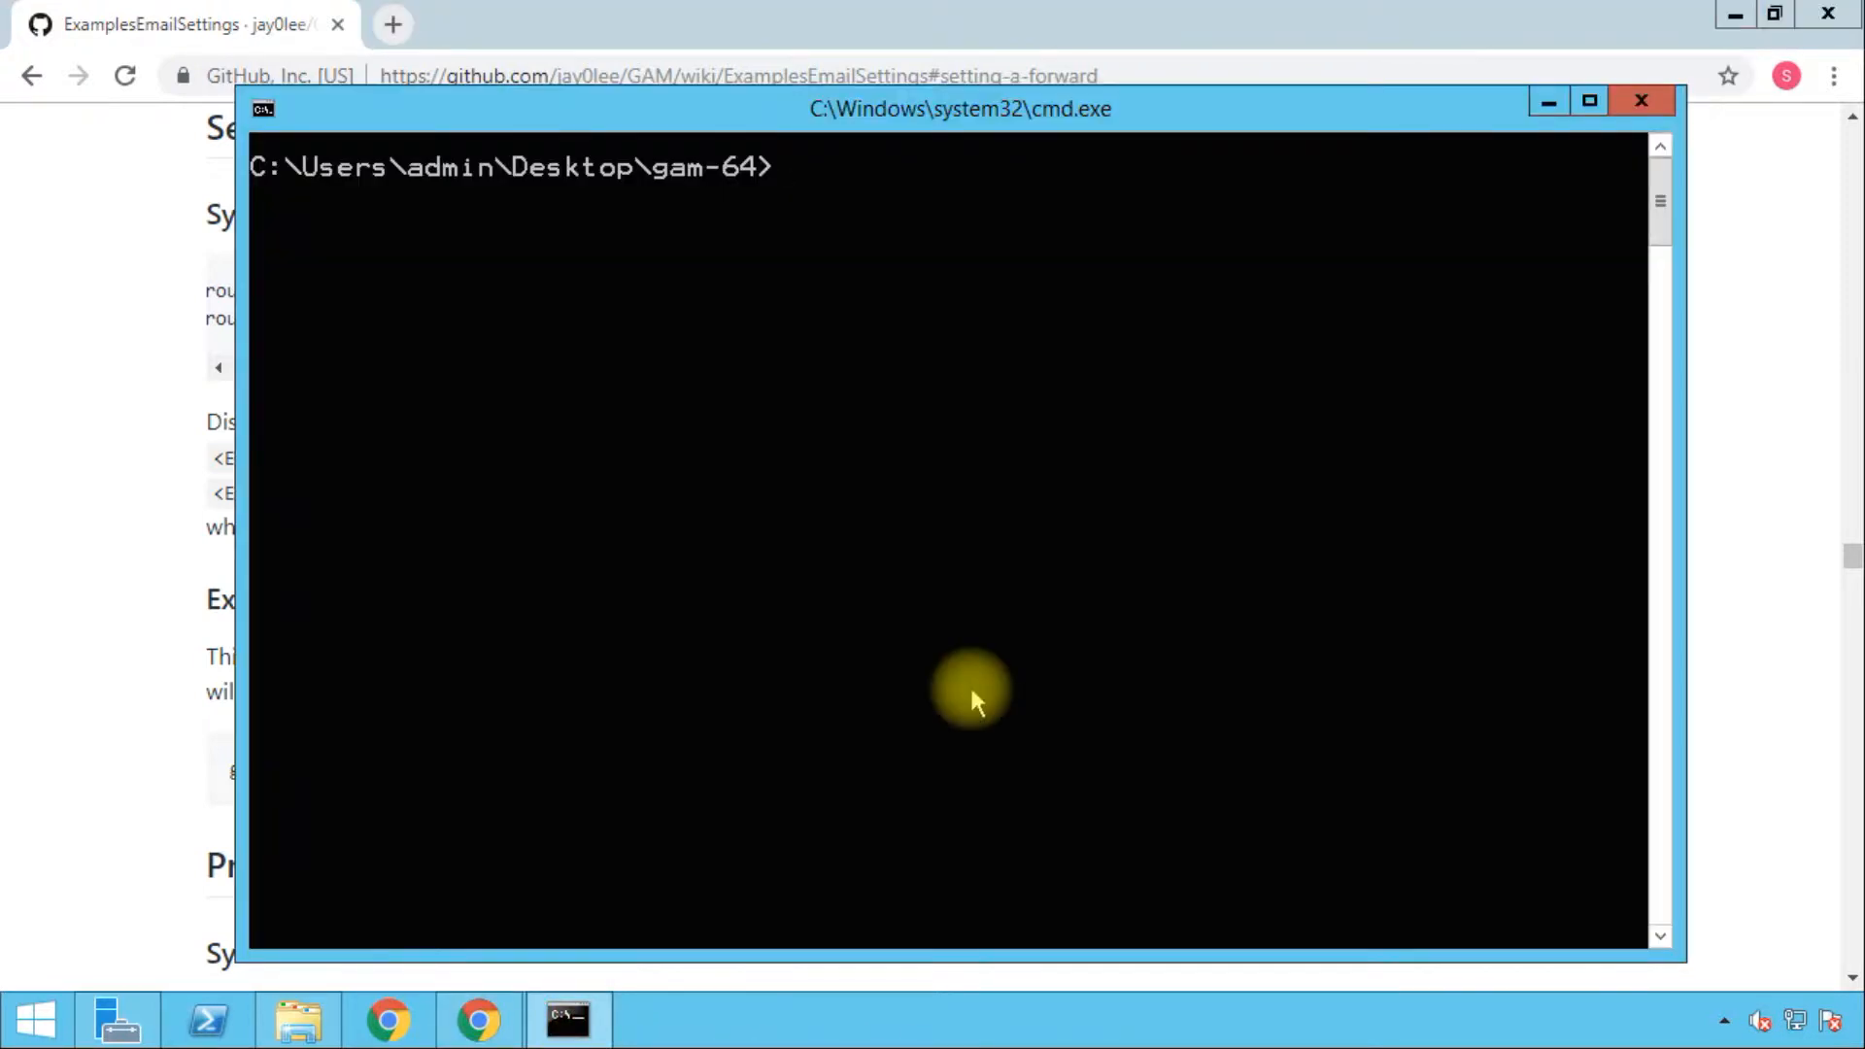
{"action": "type", "text": "gam"}
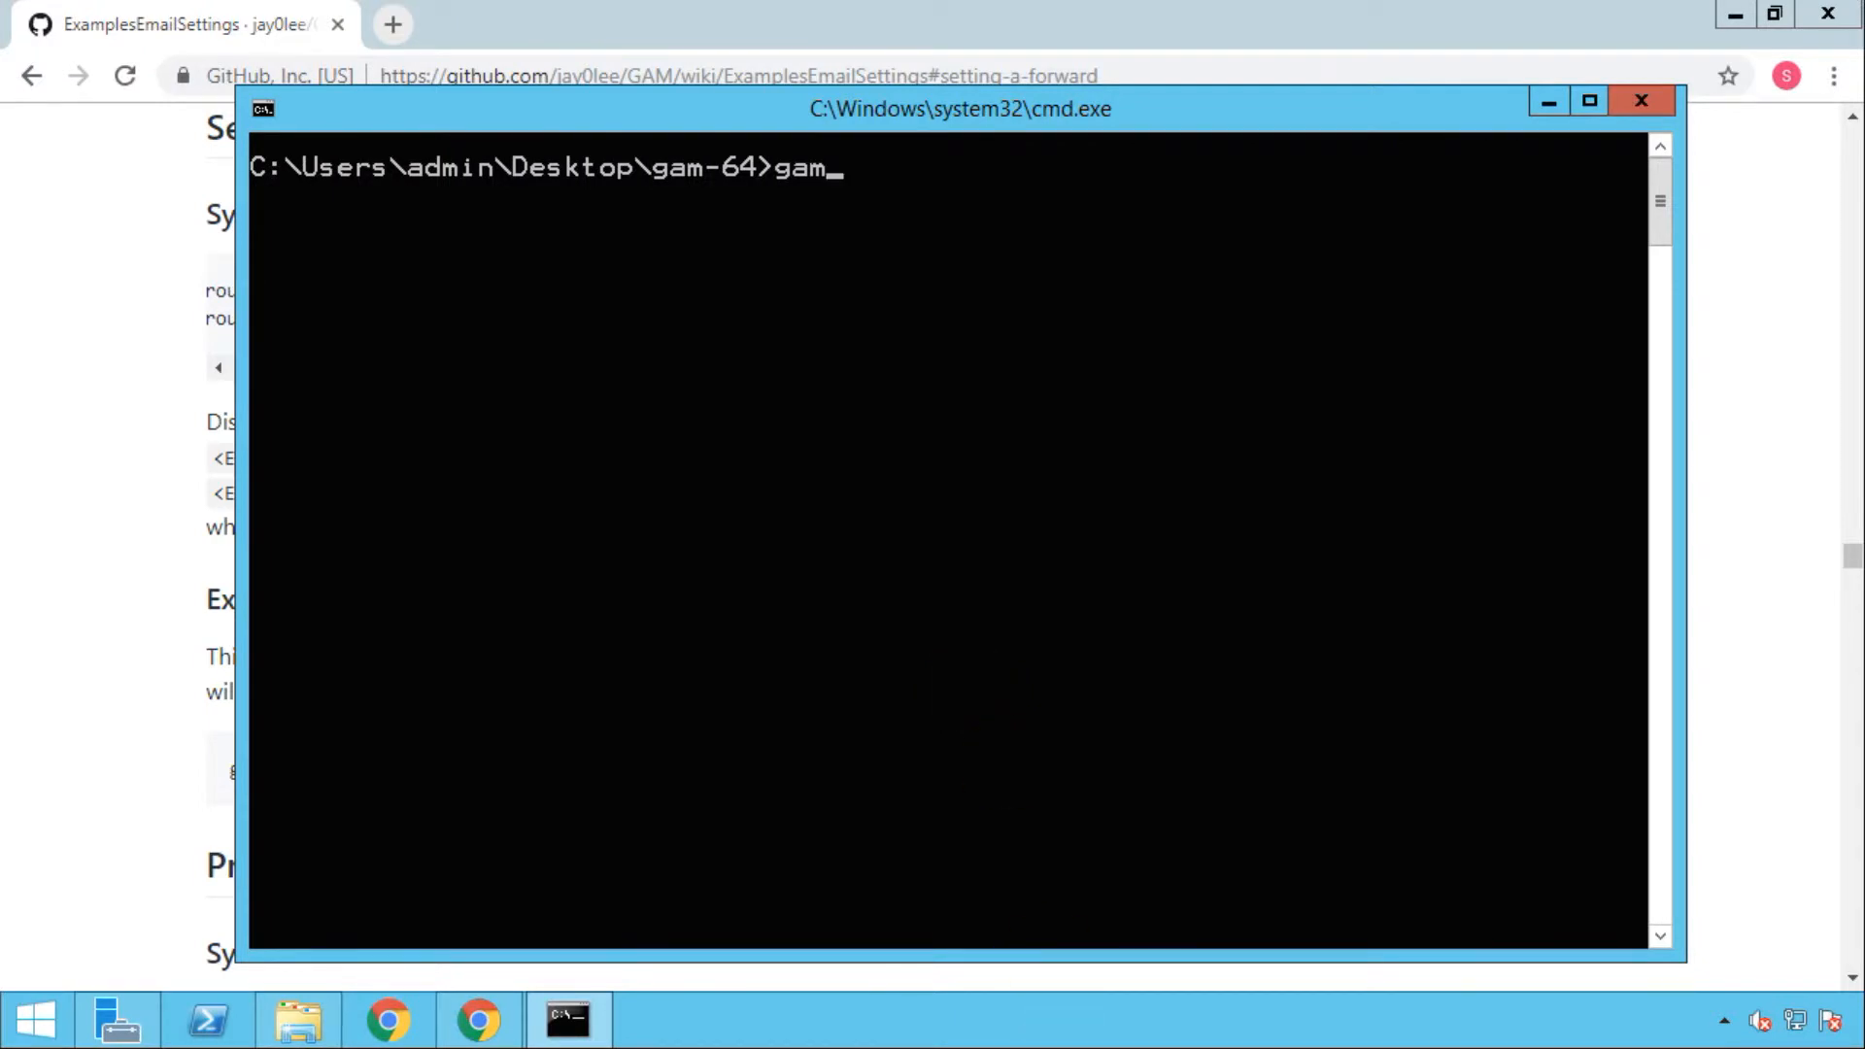
{"action": "left_click", "coordinate": [1035, 820]}
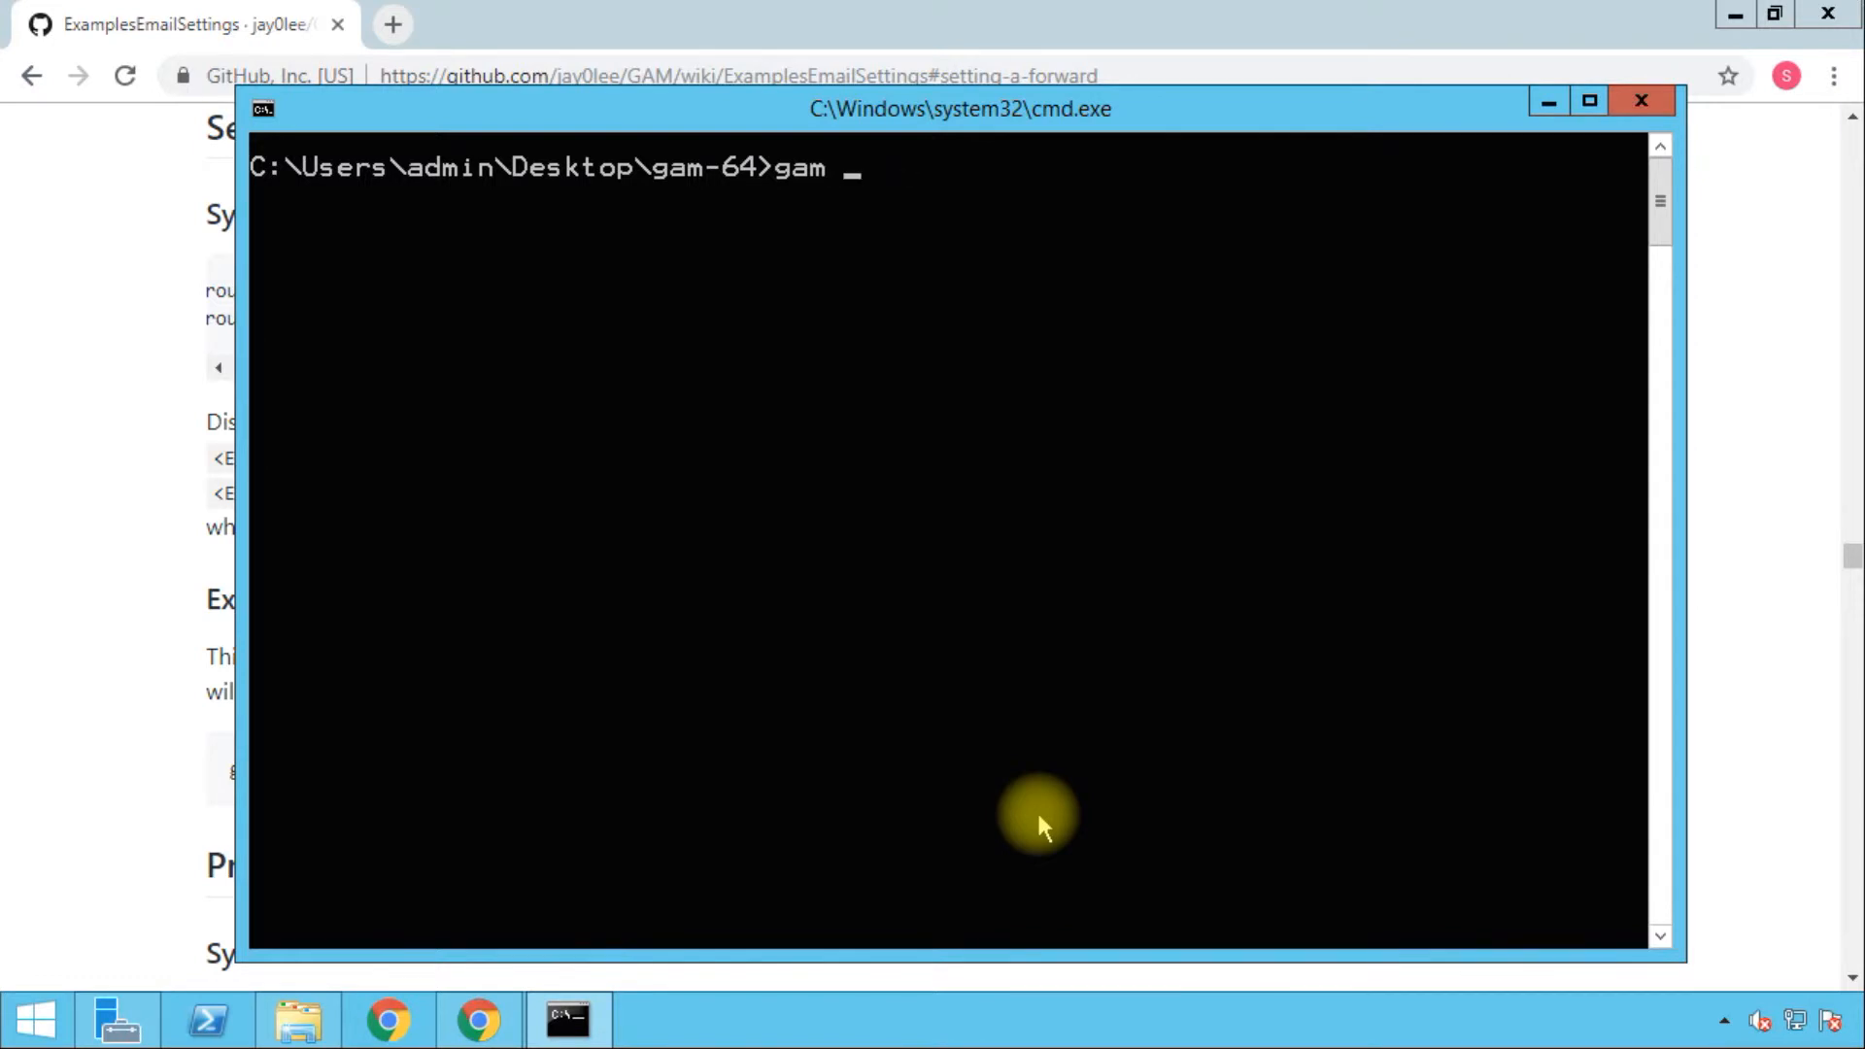
{"action": "type", "text": "user"}
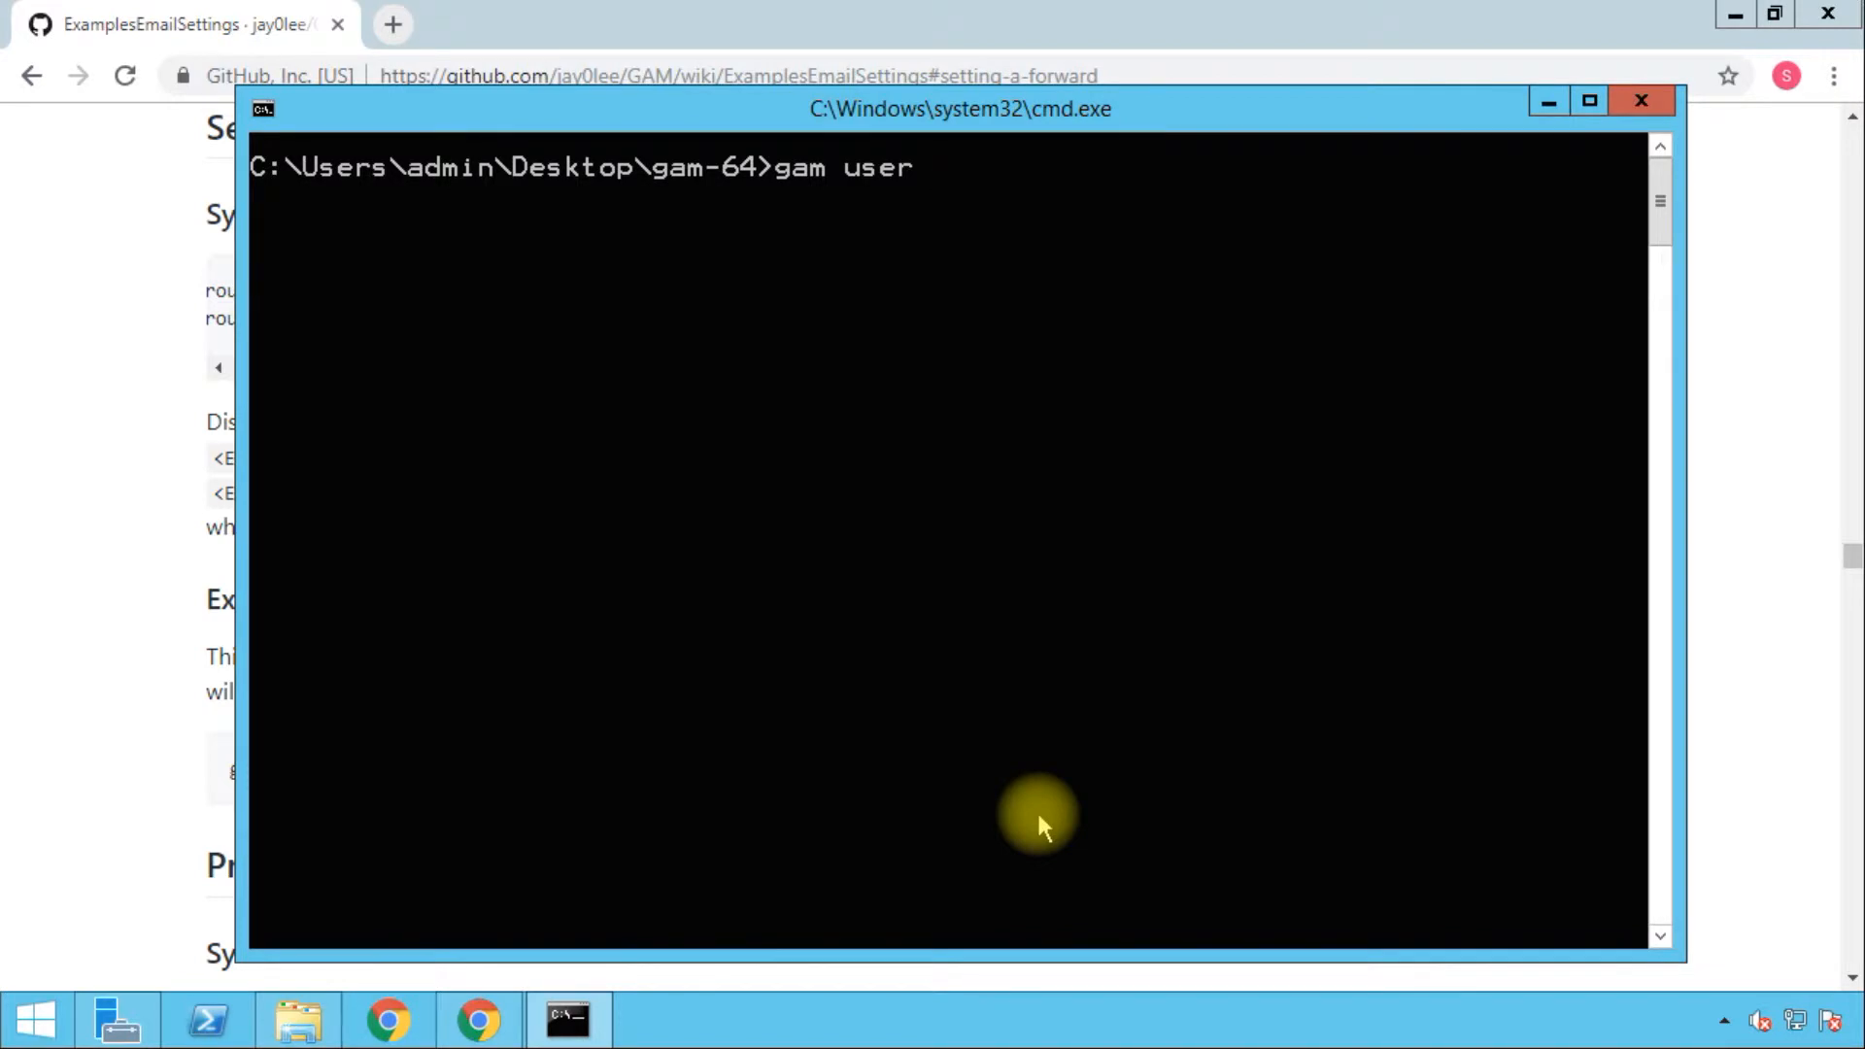
{"action": "type", "text": "admin"}
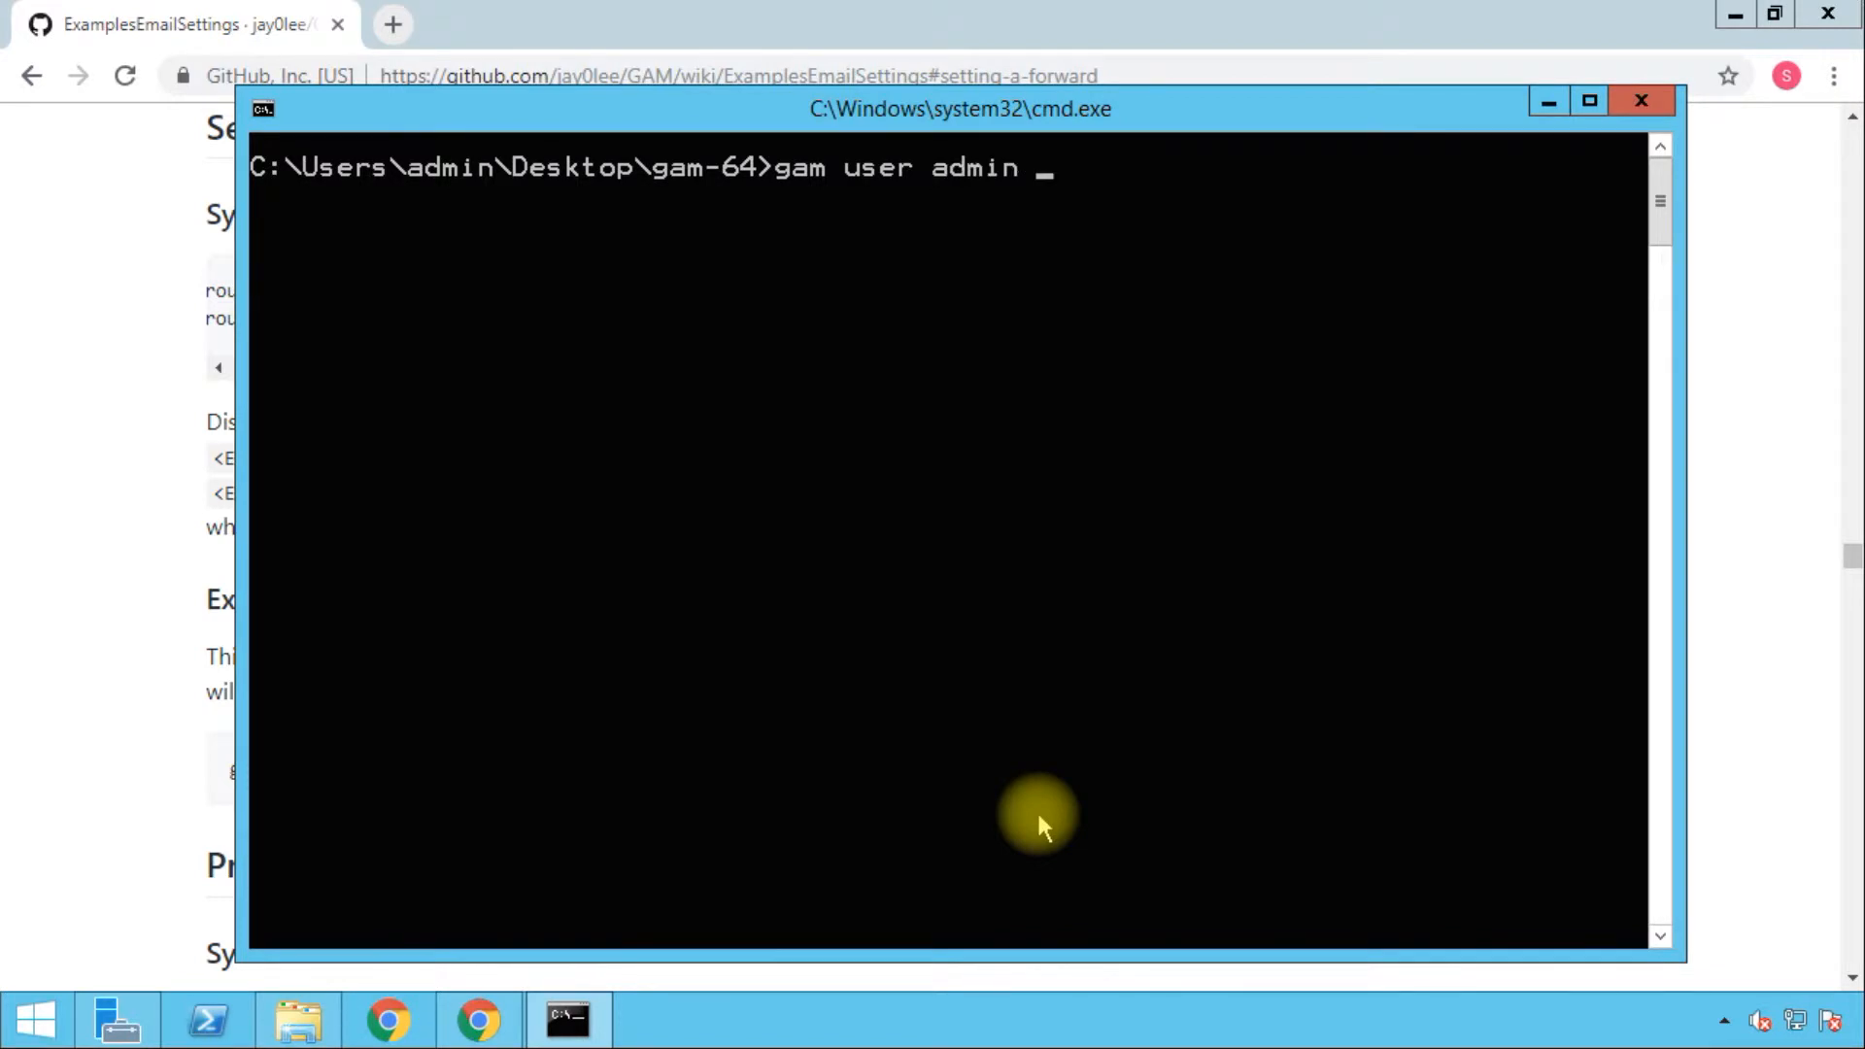
{"action": "type", "text": "show forwar"}
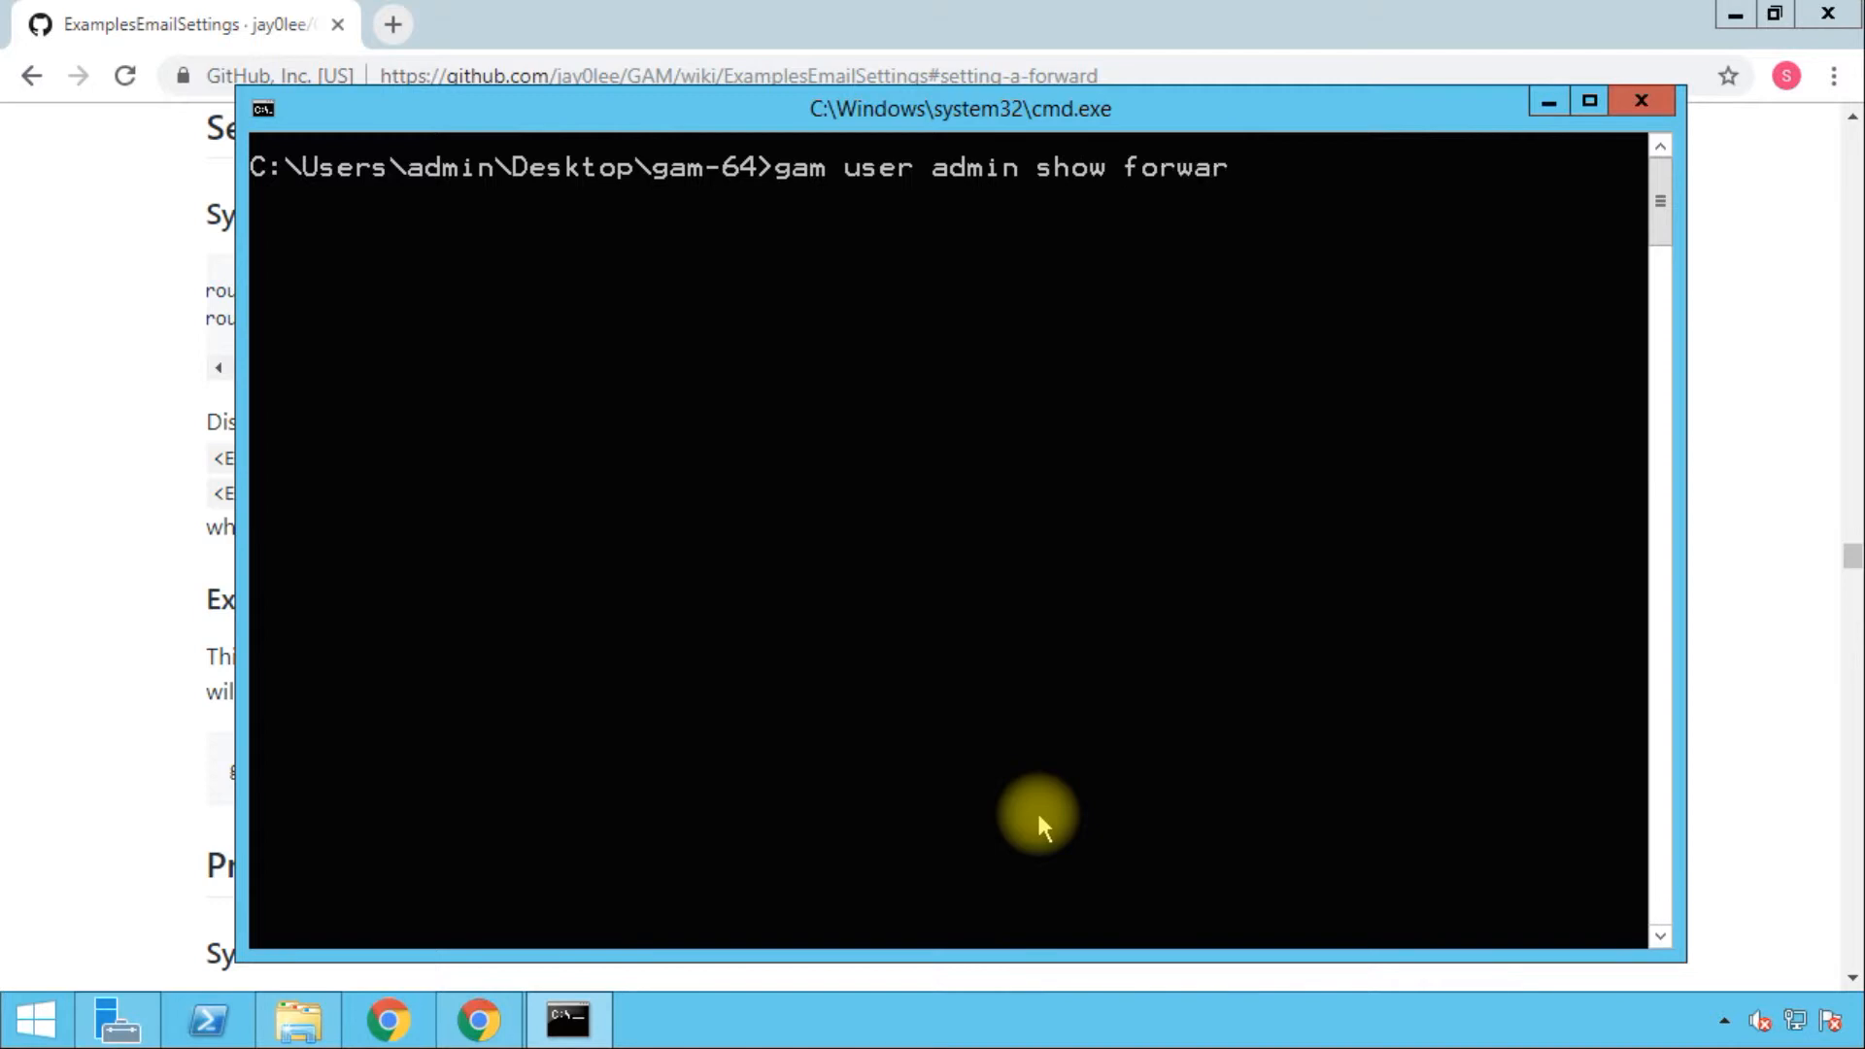
{"action": "type", "text": "dingaddresse"}
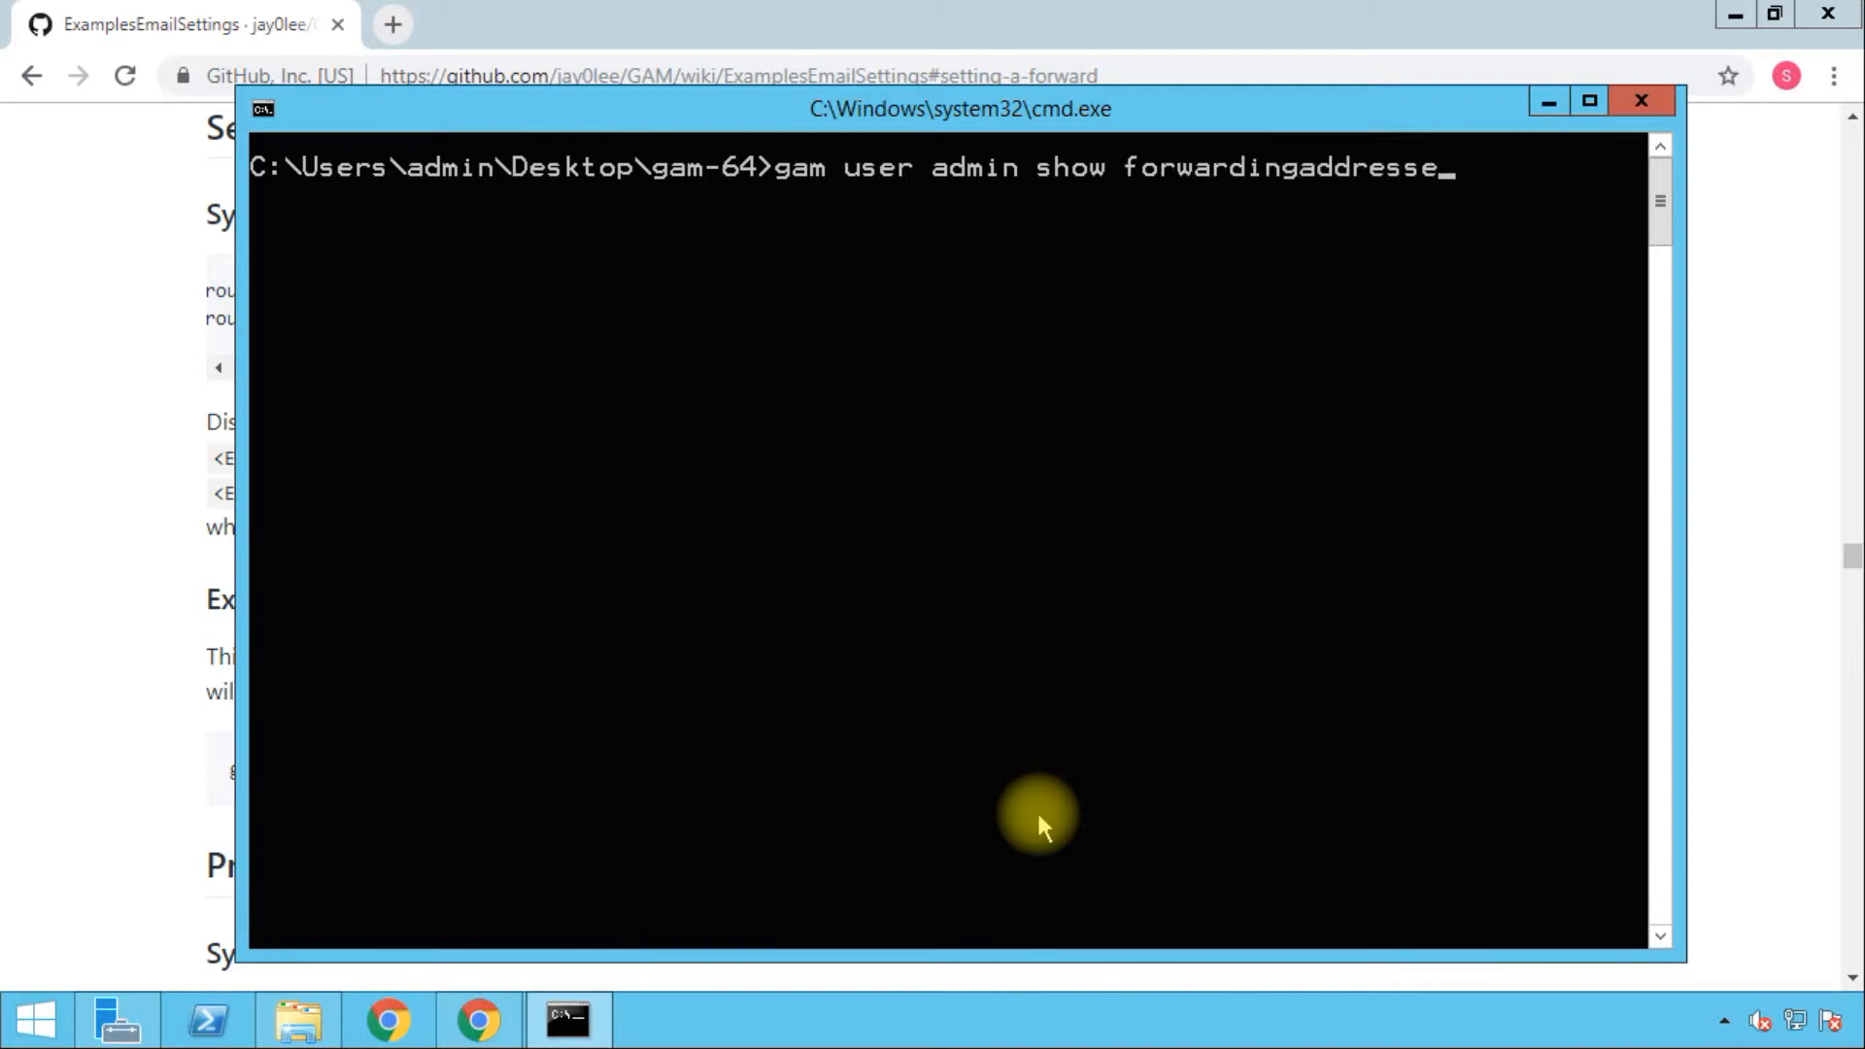
{"action": "key", "text": "Enter"}
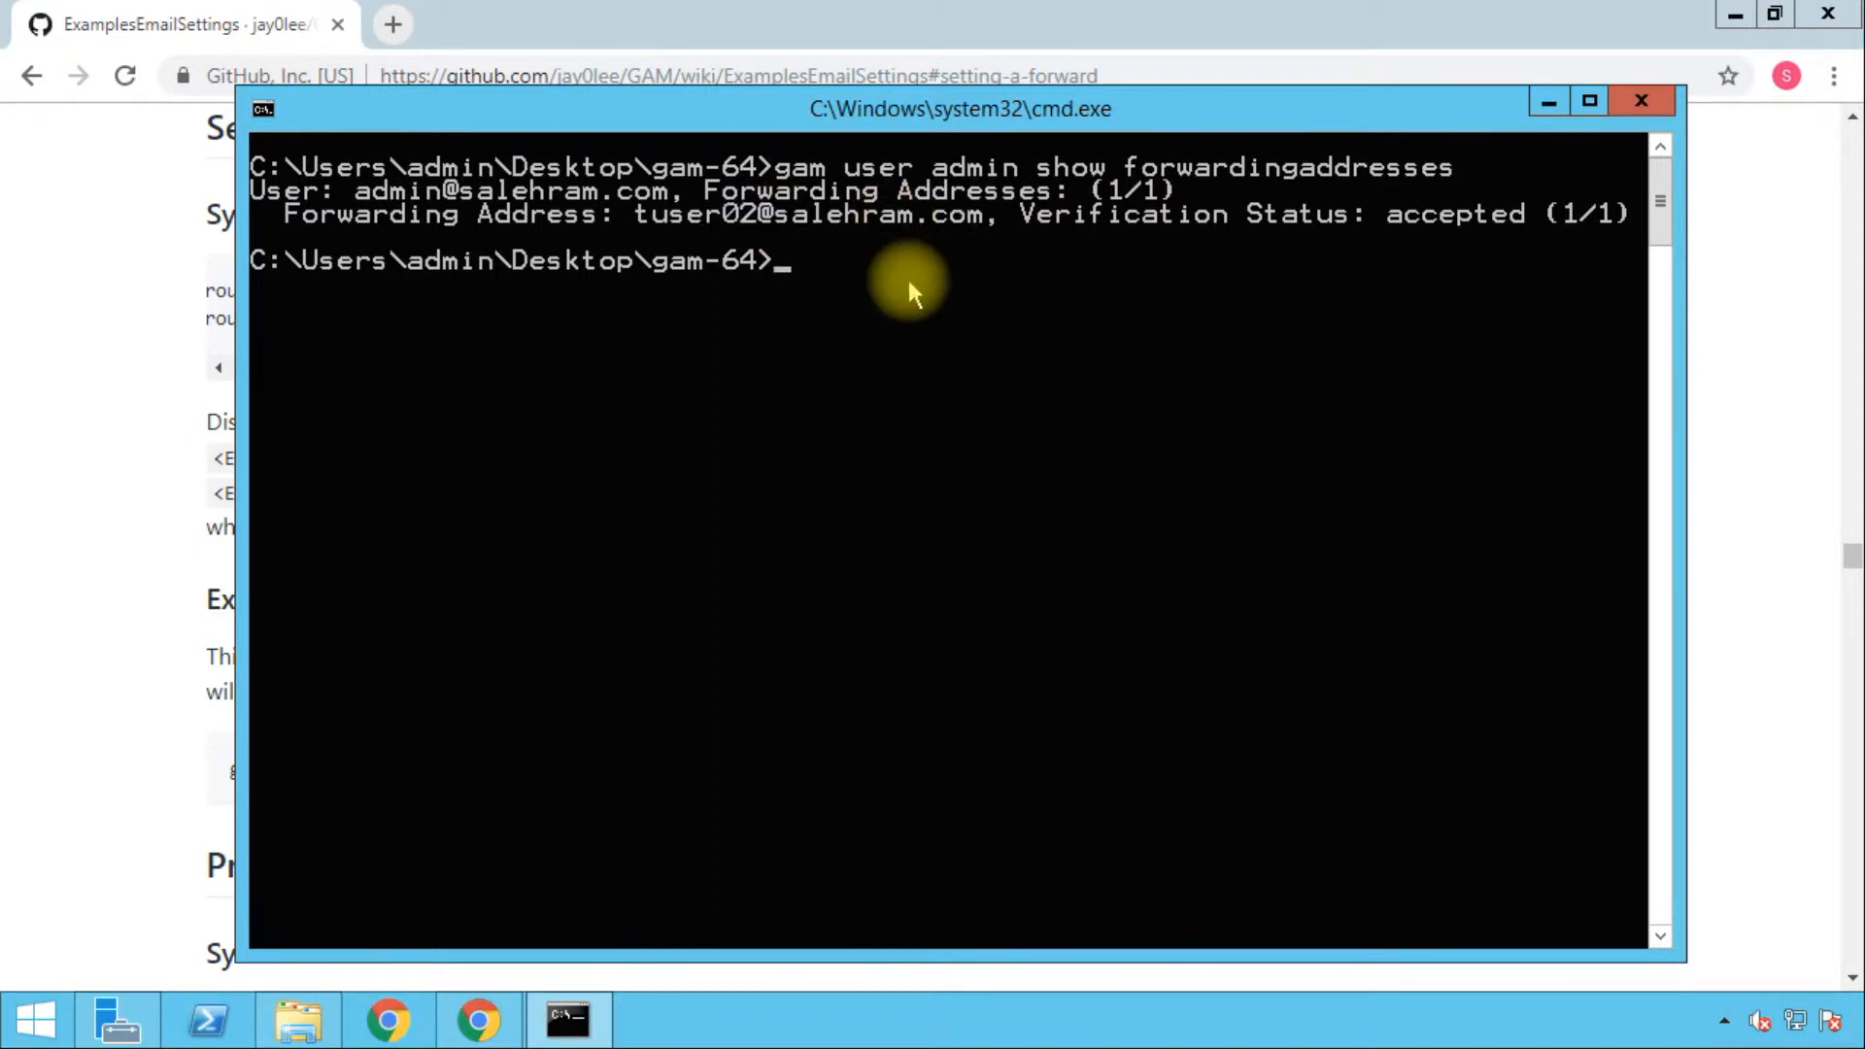
{"action": "mouse_move", "coordinate": [1079, 707]}
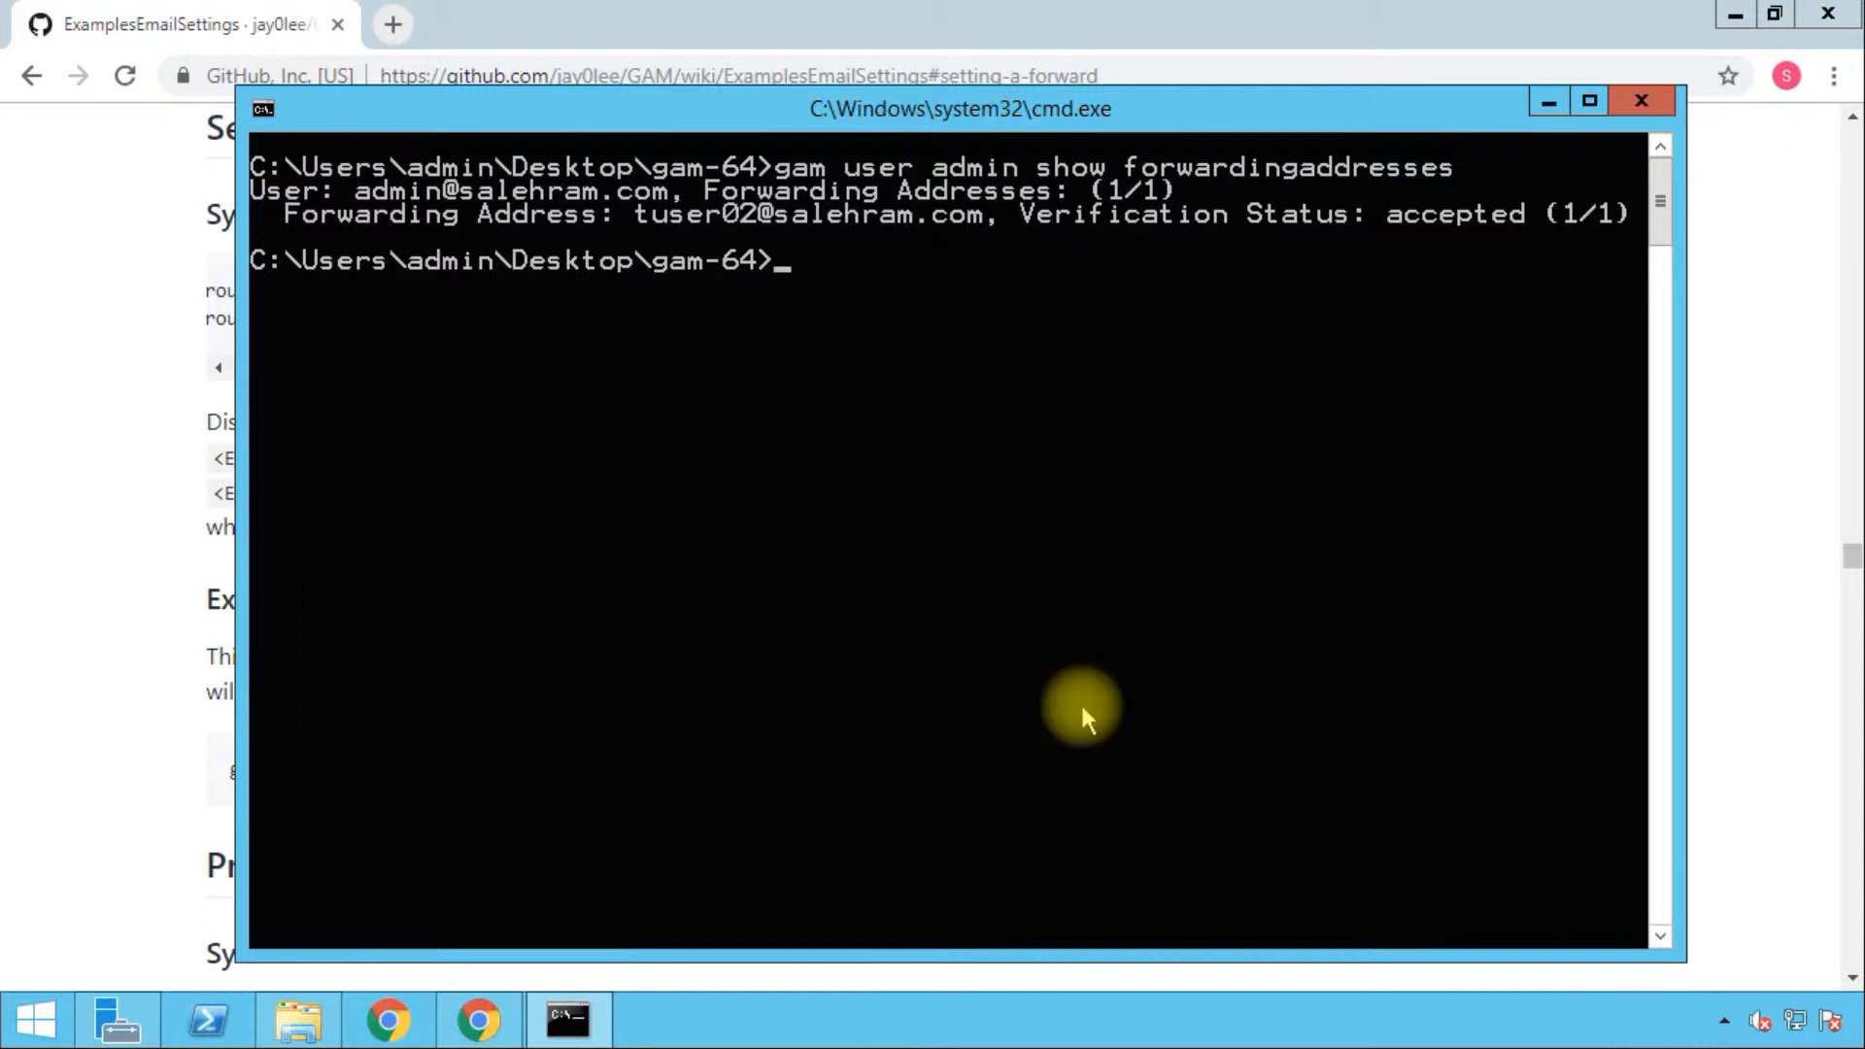
{"action": "type", "text": "gam"}
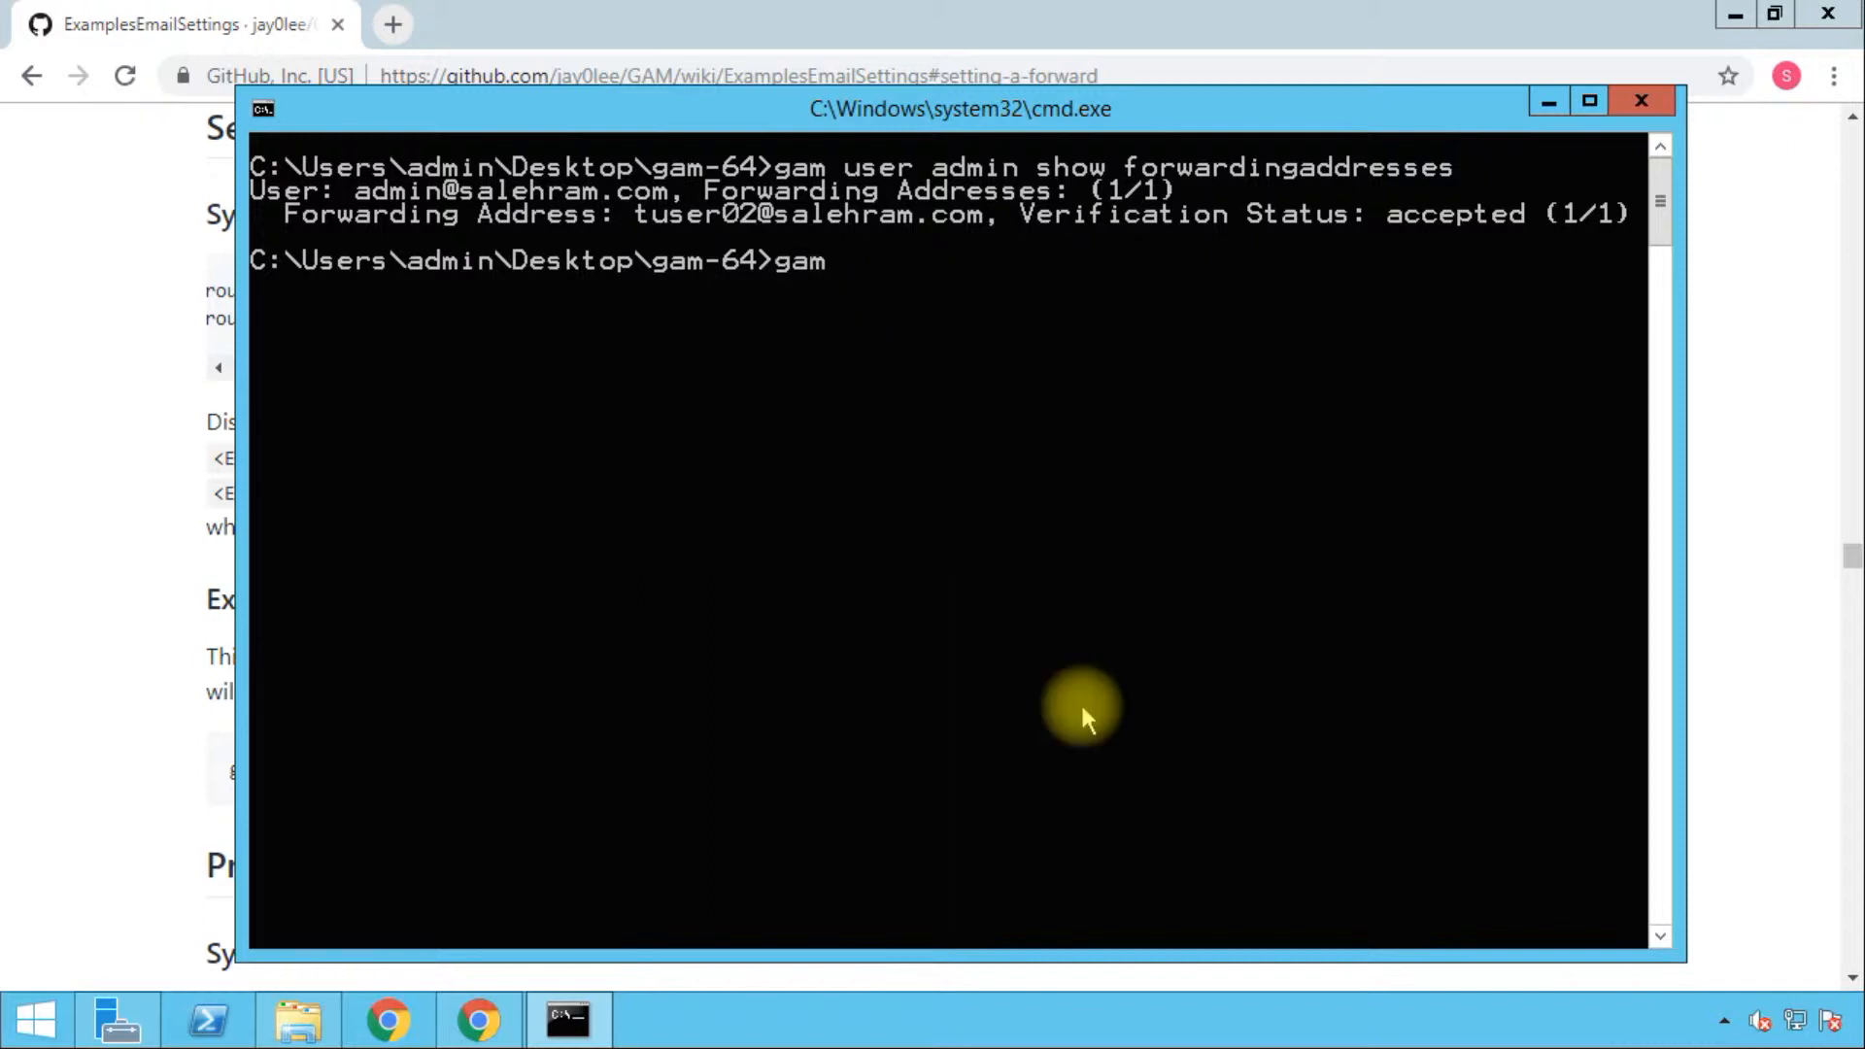
{"action": "type", "text": "user admin"}
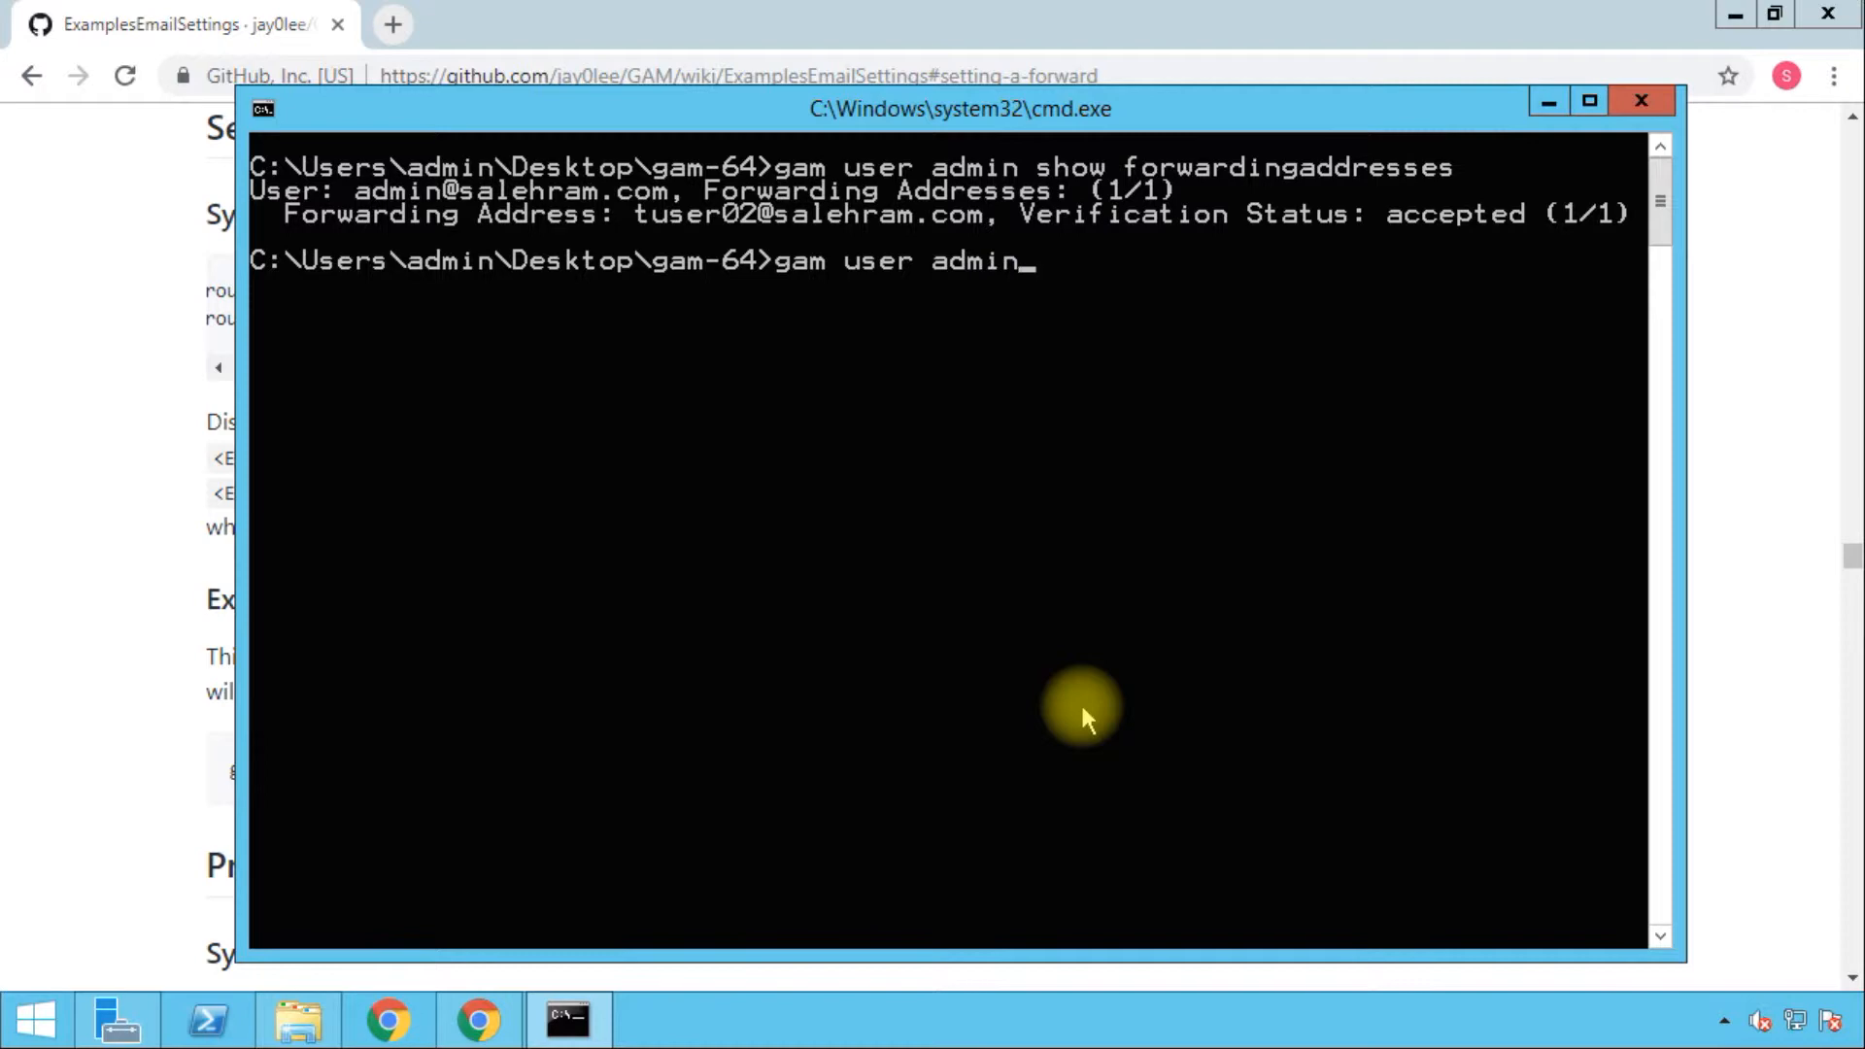
{"action": "type", "text": "forward o"}
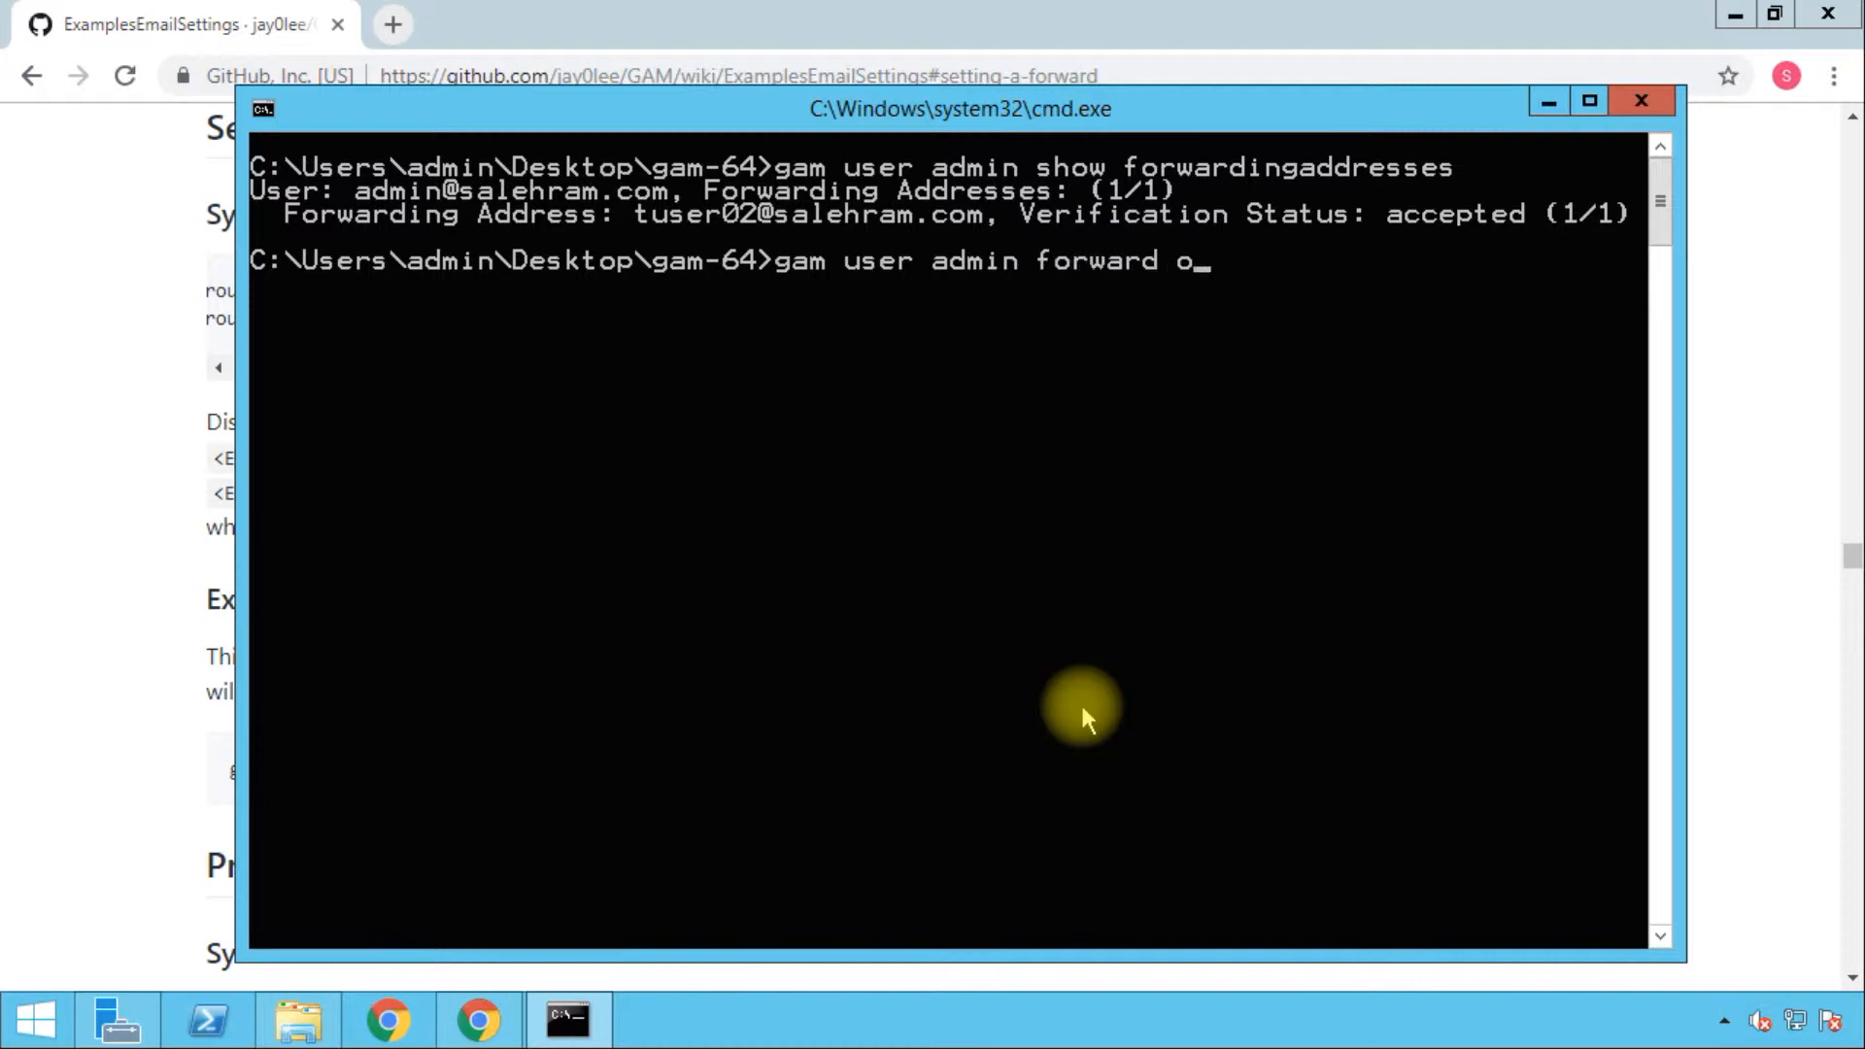
{"action": "type", "text": "n"}
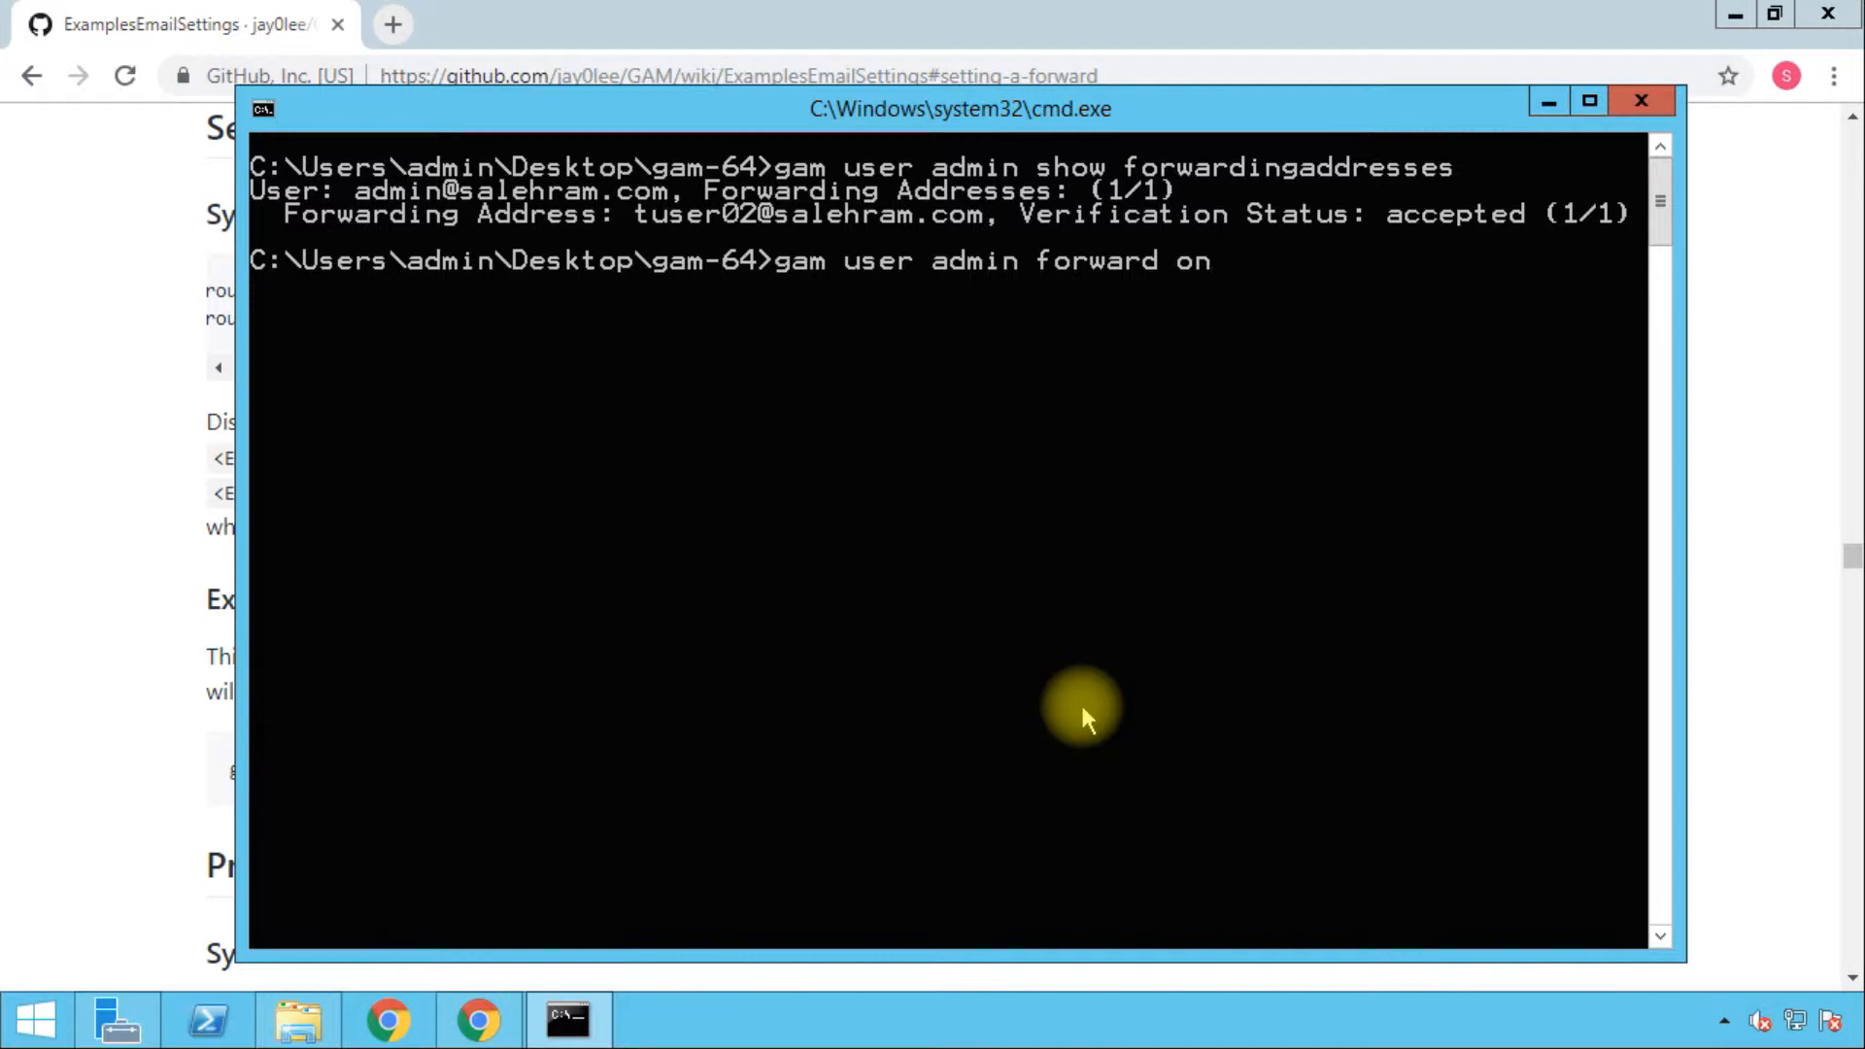
{"action": "mouse_move", "coordinate": [996, 627]}
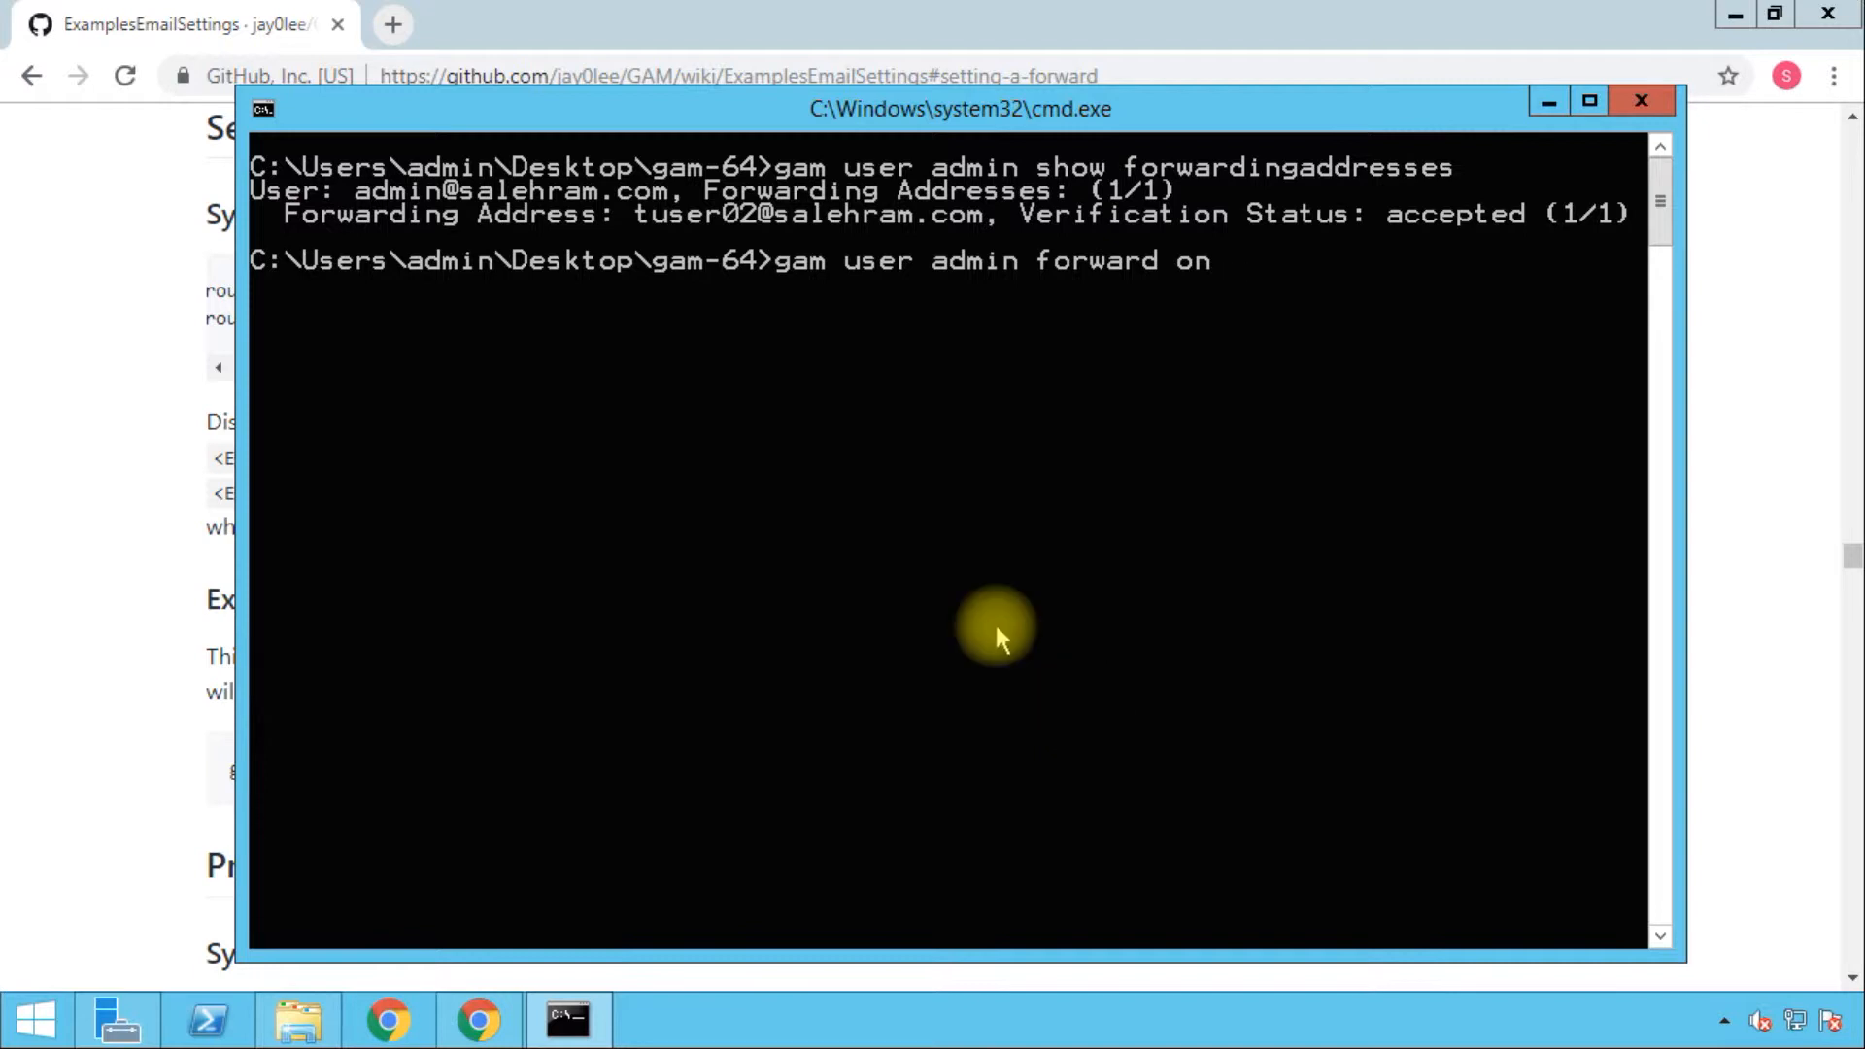
{"action": "right_click", "coordinate": [996, 627]}
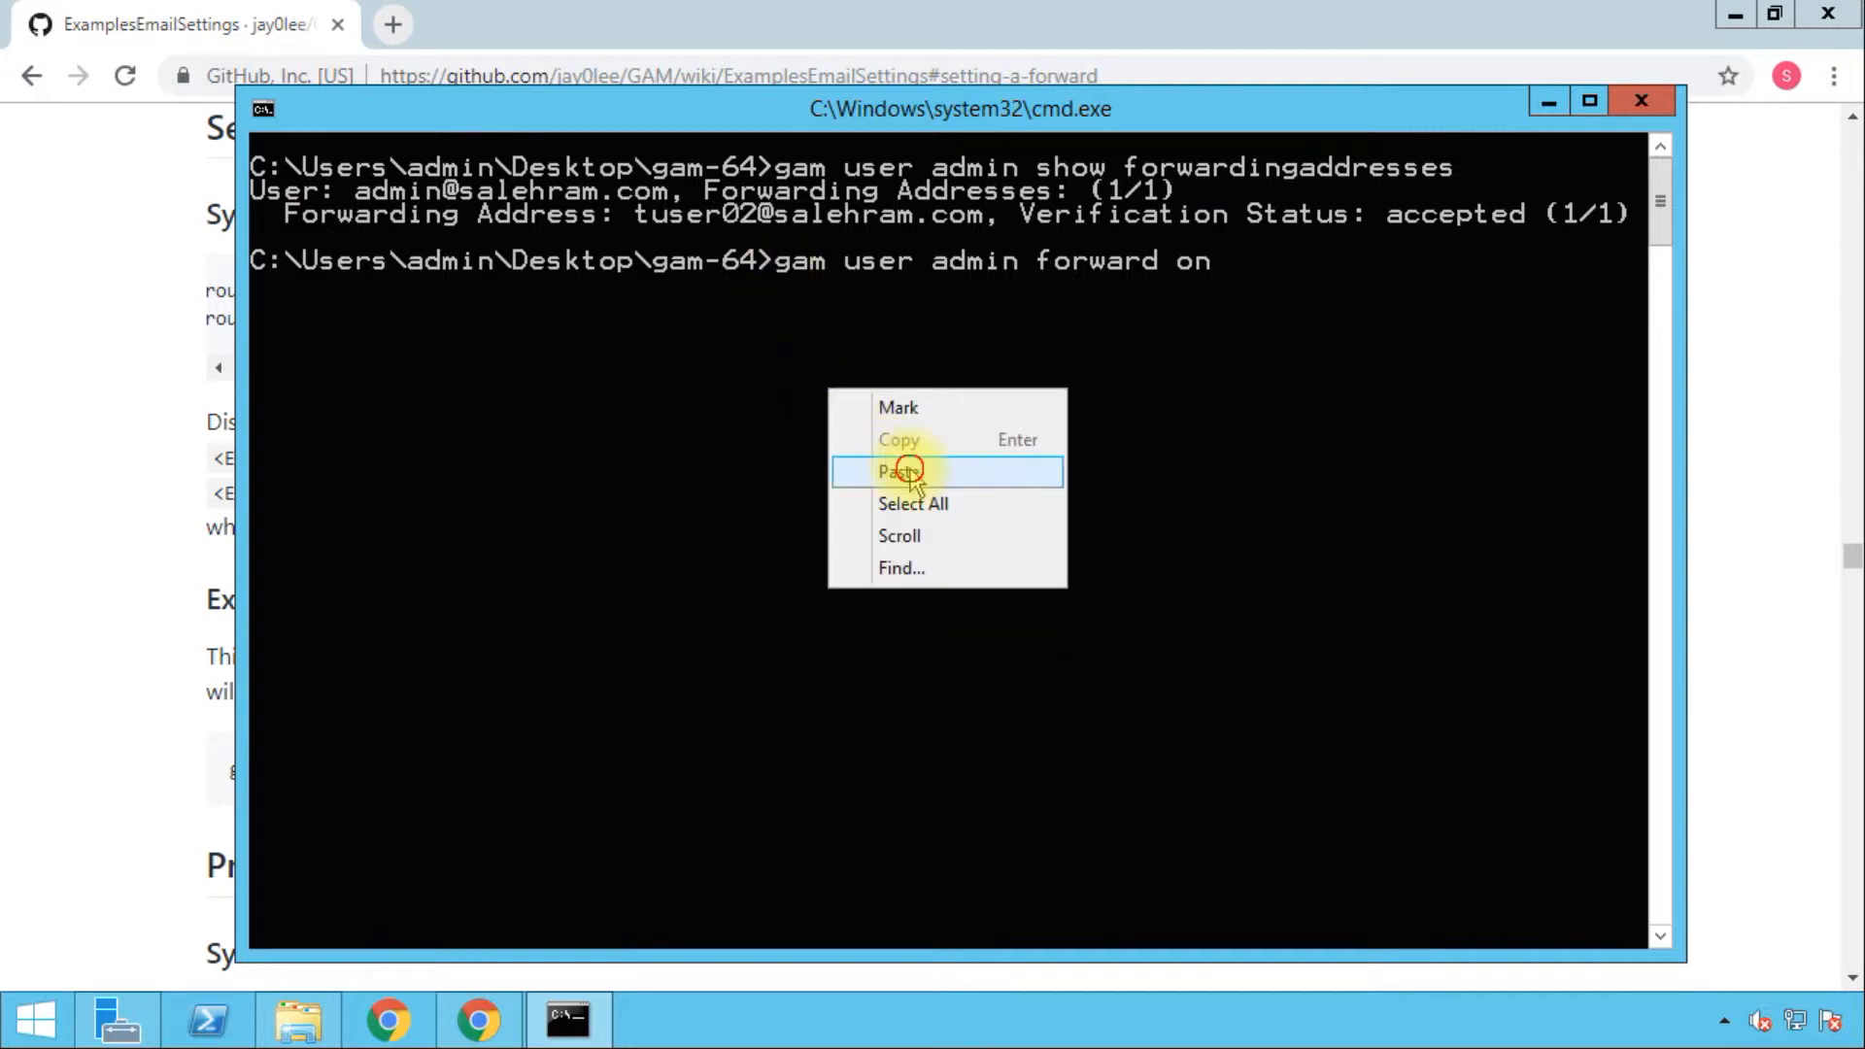
{"action": "left_click", "coordinate": [897, 470]}
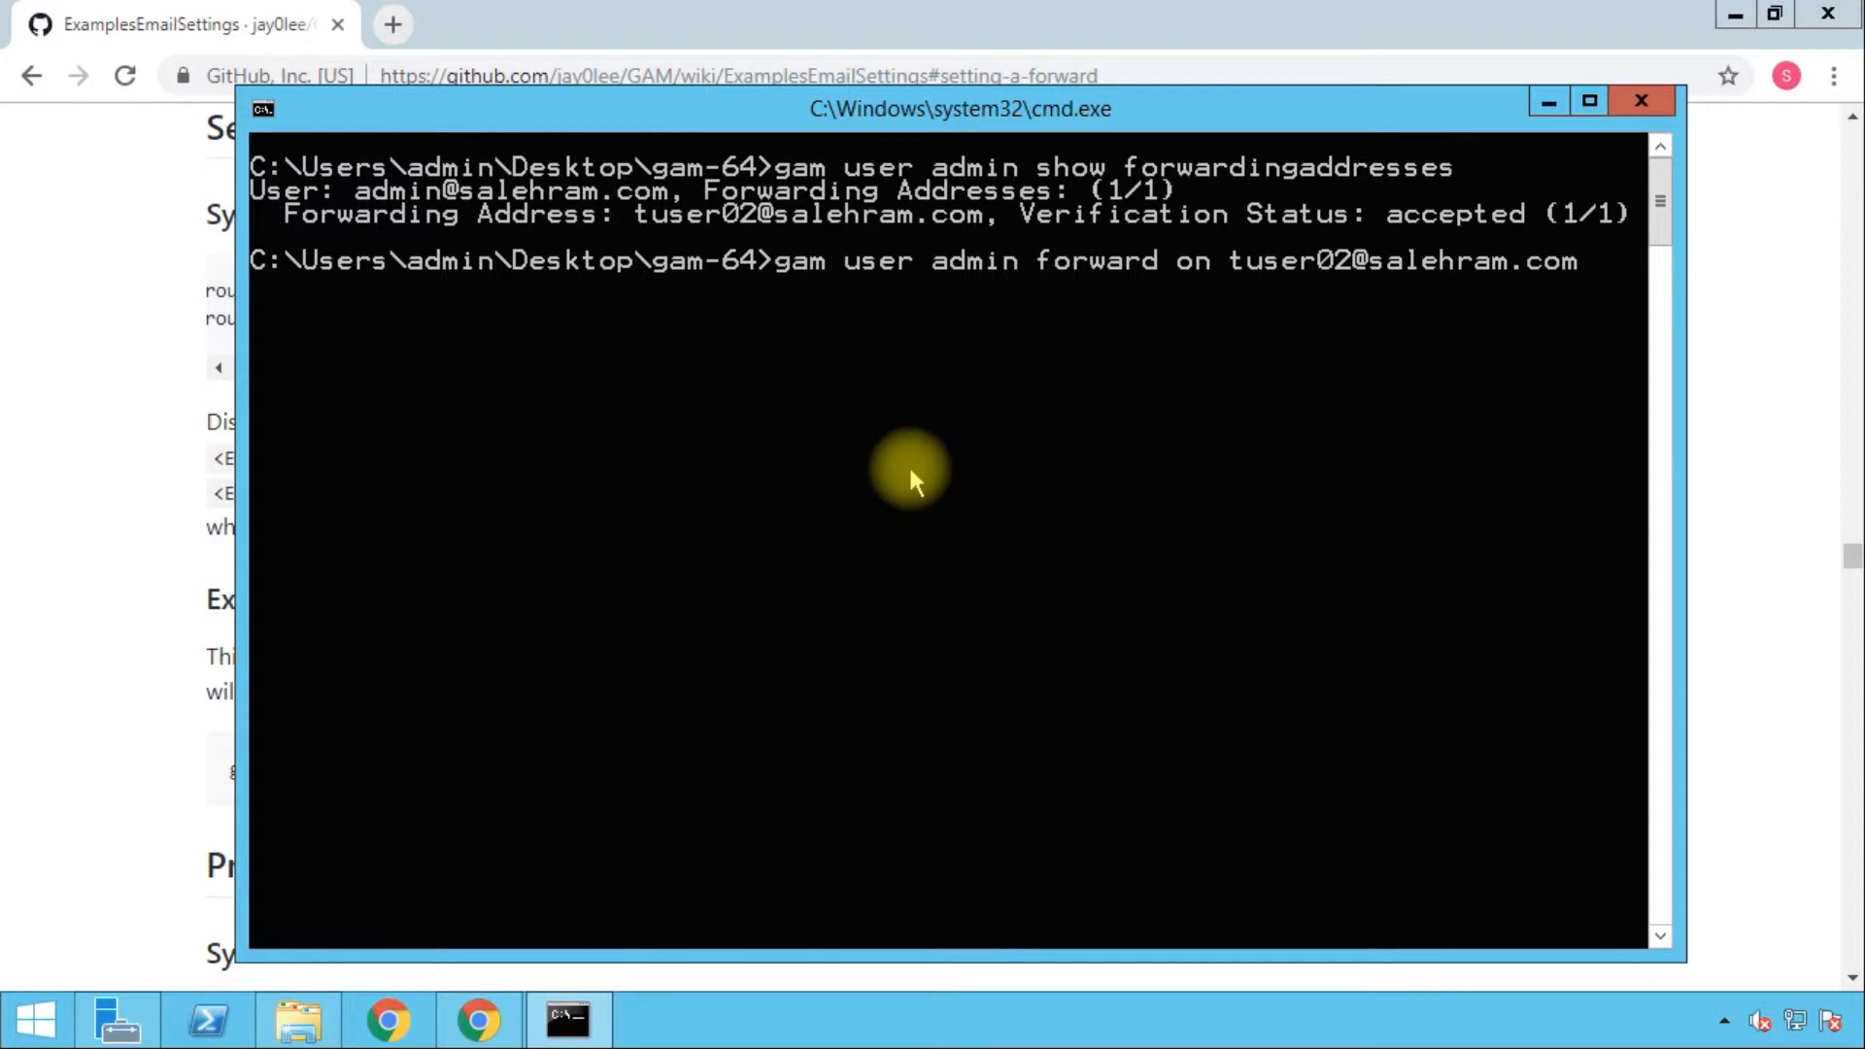
{"action": "type", "text": "kepp"}
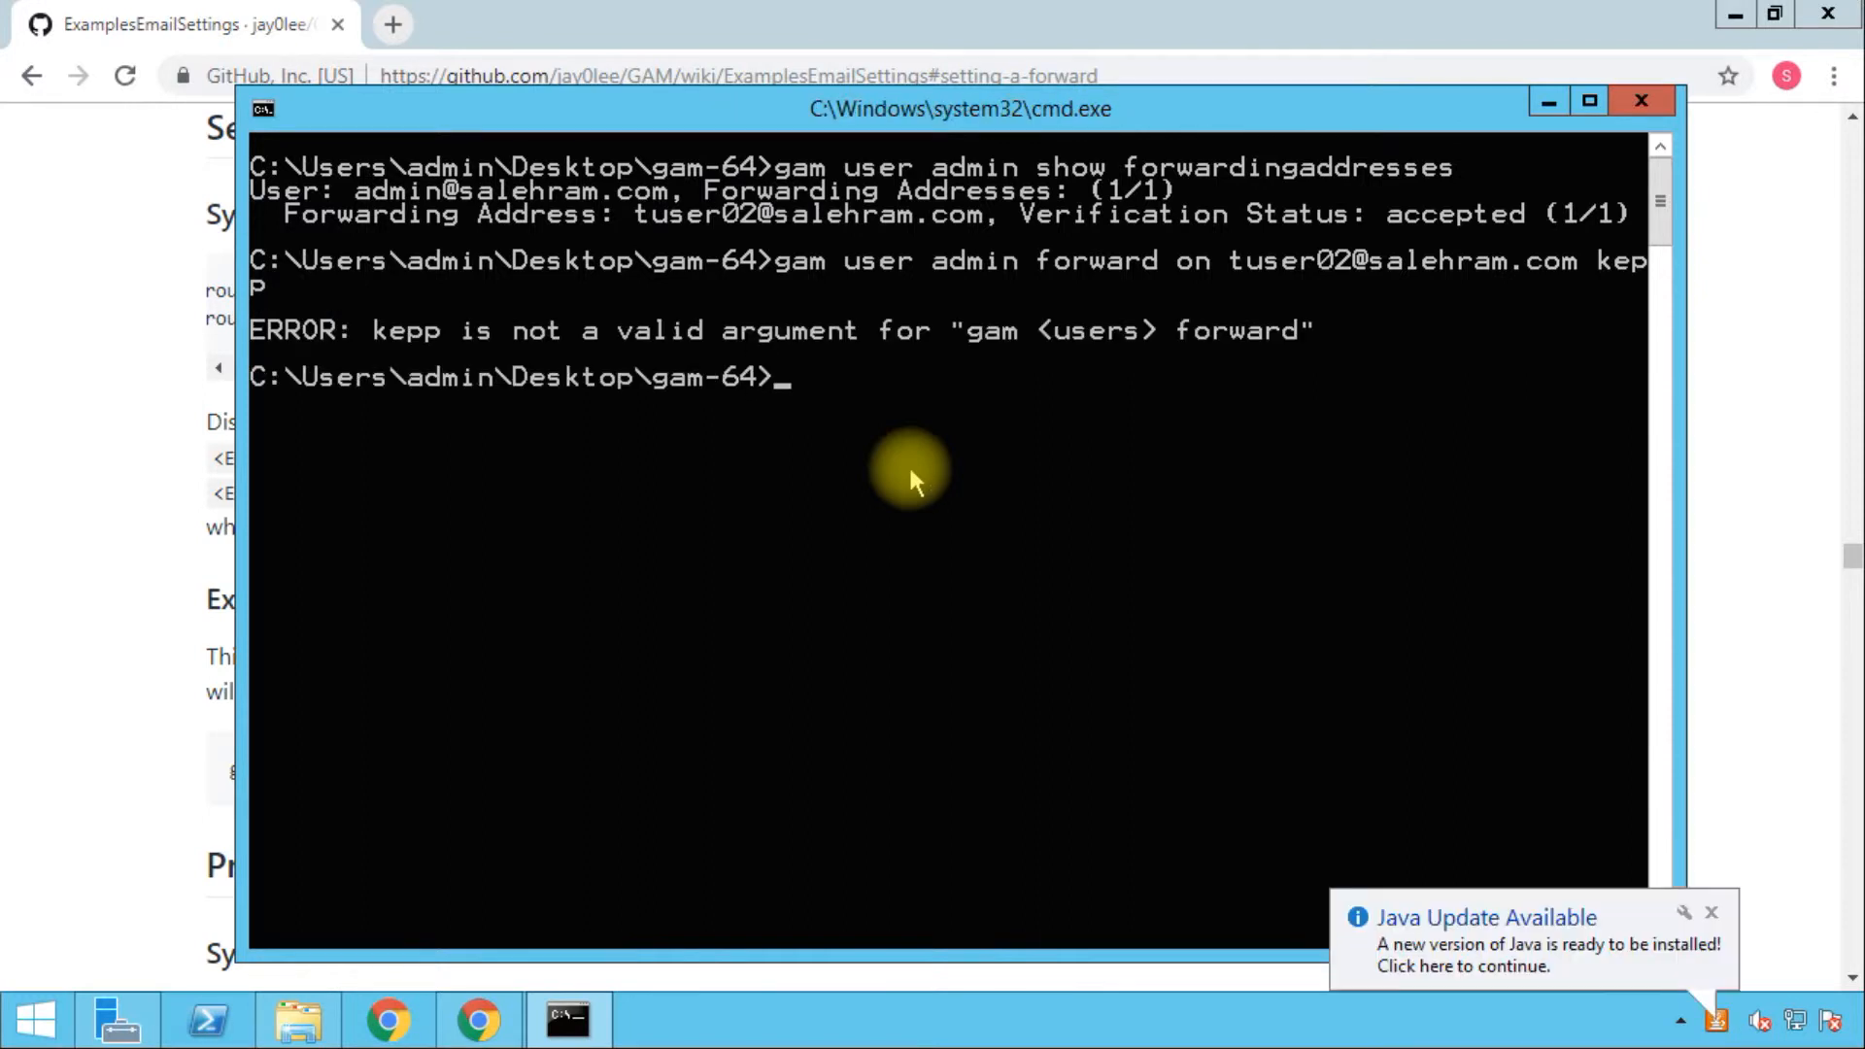
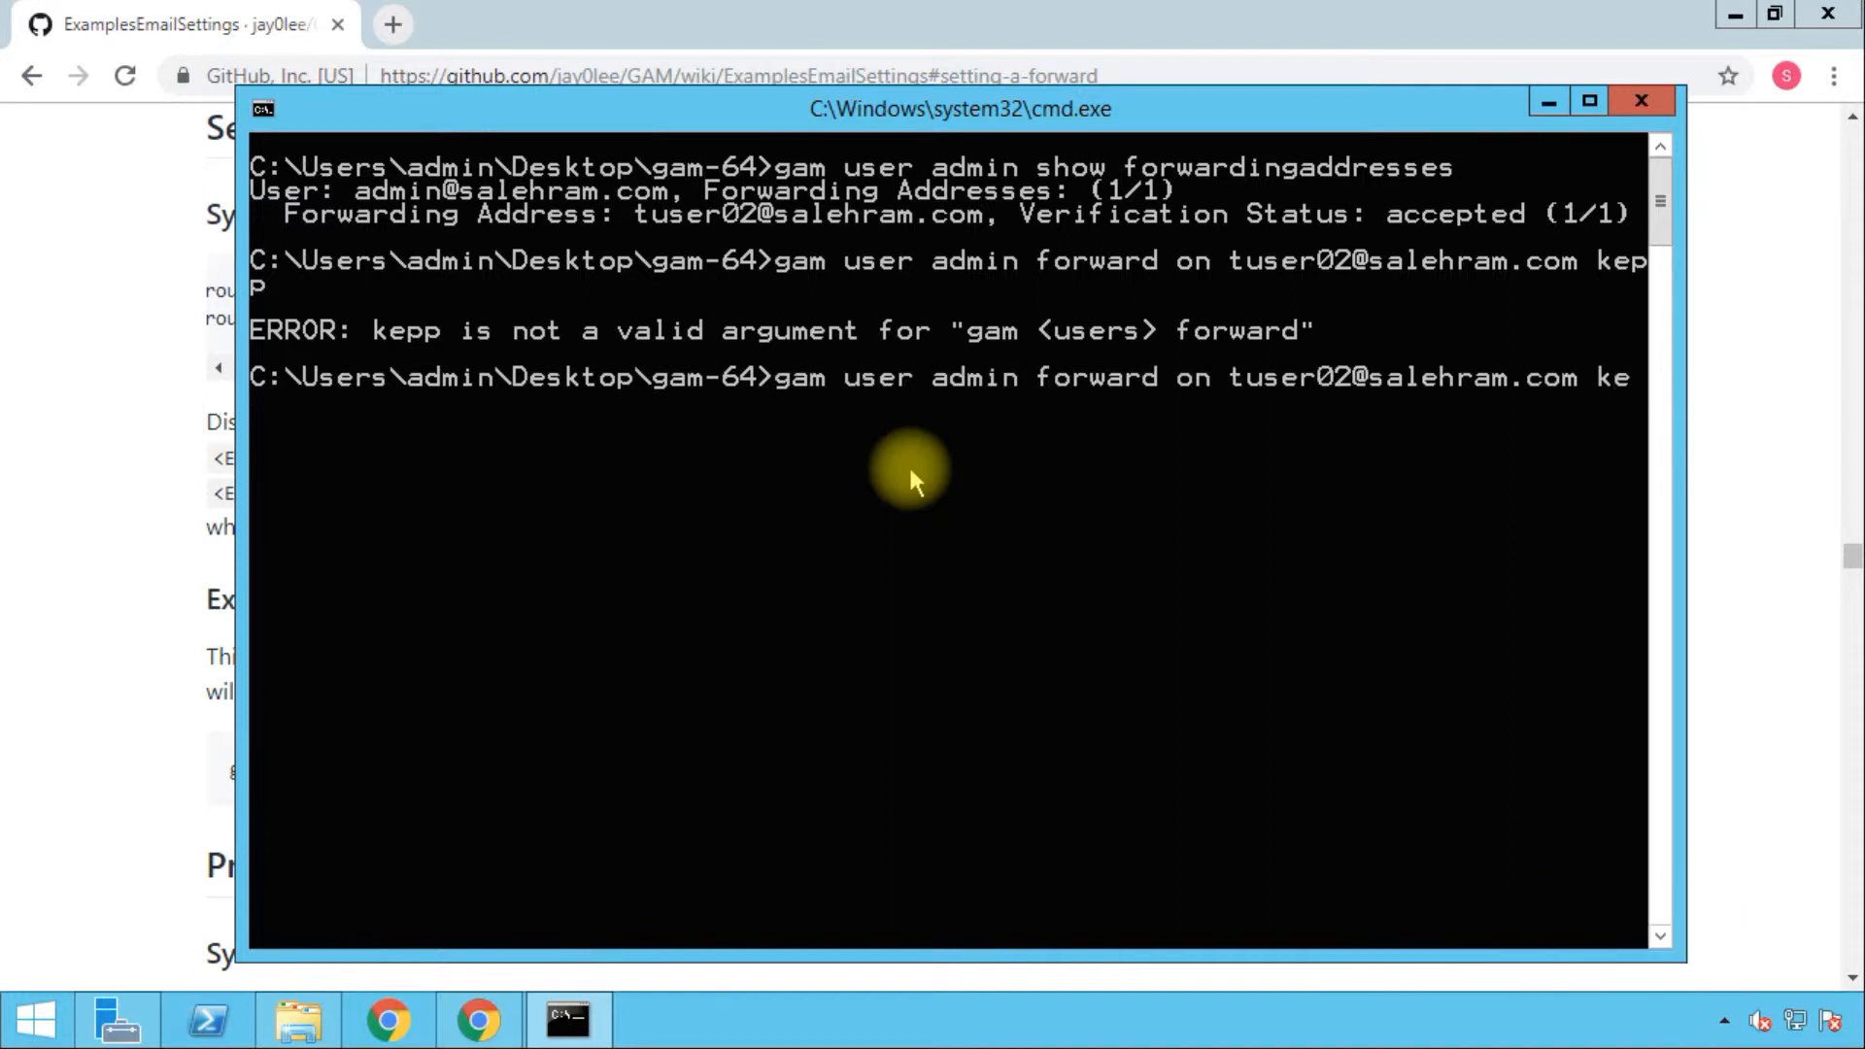
Correct the 'kepp' typo to 'keep' and run the forward on command so forwarding reports enabled with leaveInInbox
{"action": "type", "text": "ep"}
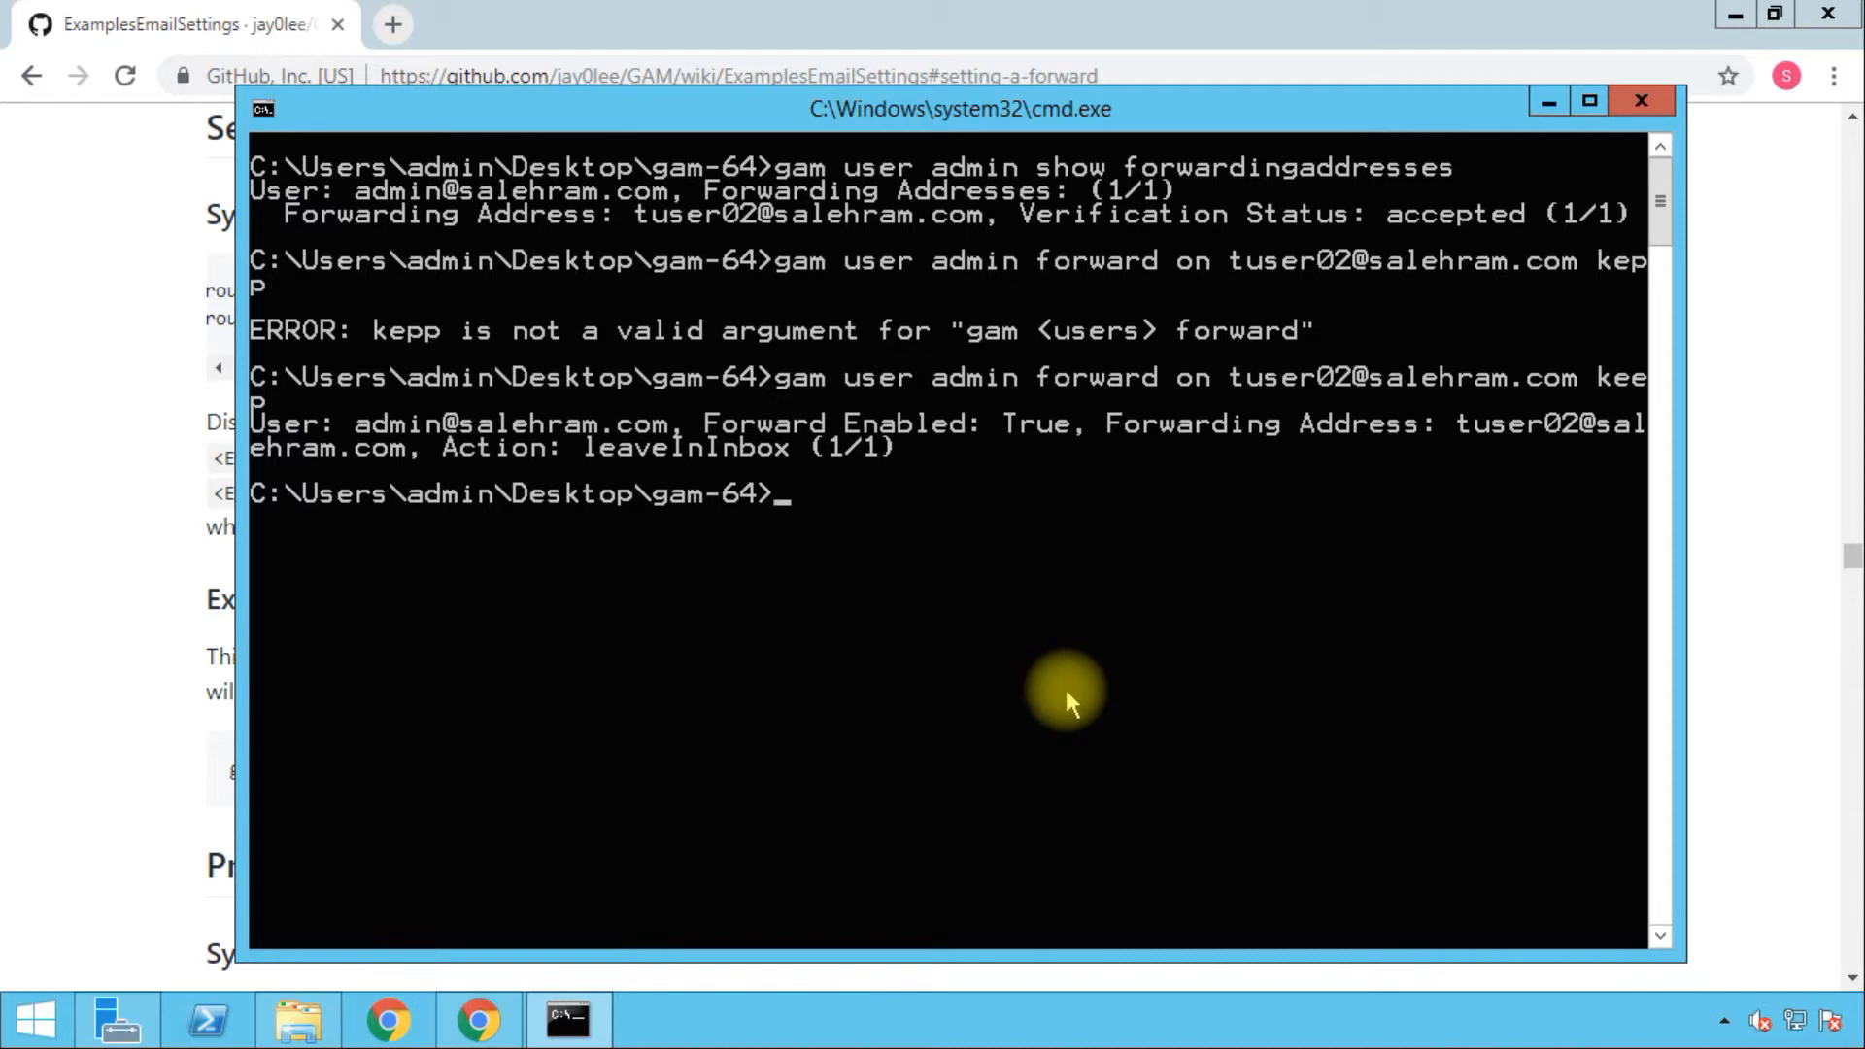
Run 'gam user admin print forward todrive' to export the forwarding settings to a Google Sheet
{"action": "type", "text": "gam"}
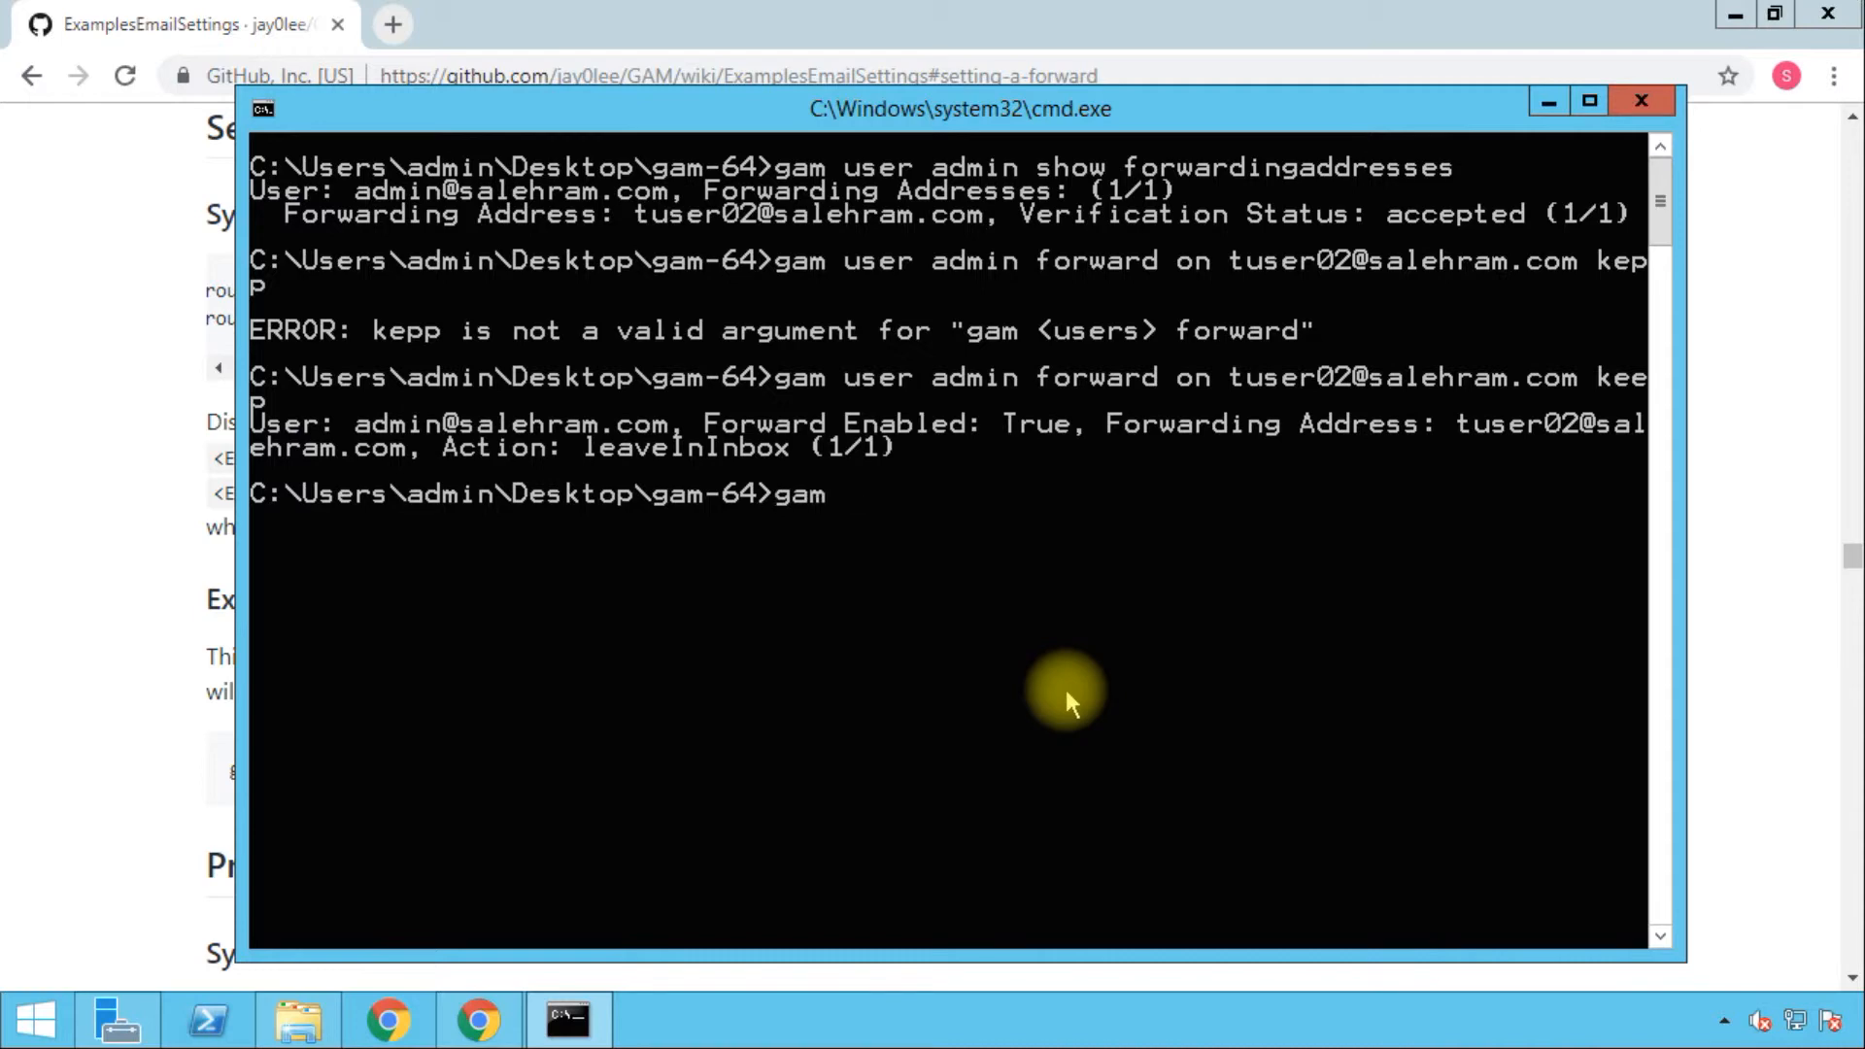
{"action": "type", "text": "user admin"}
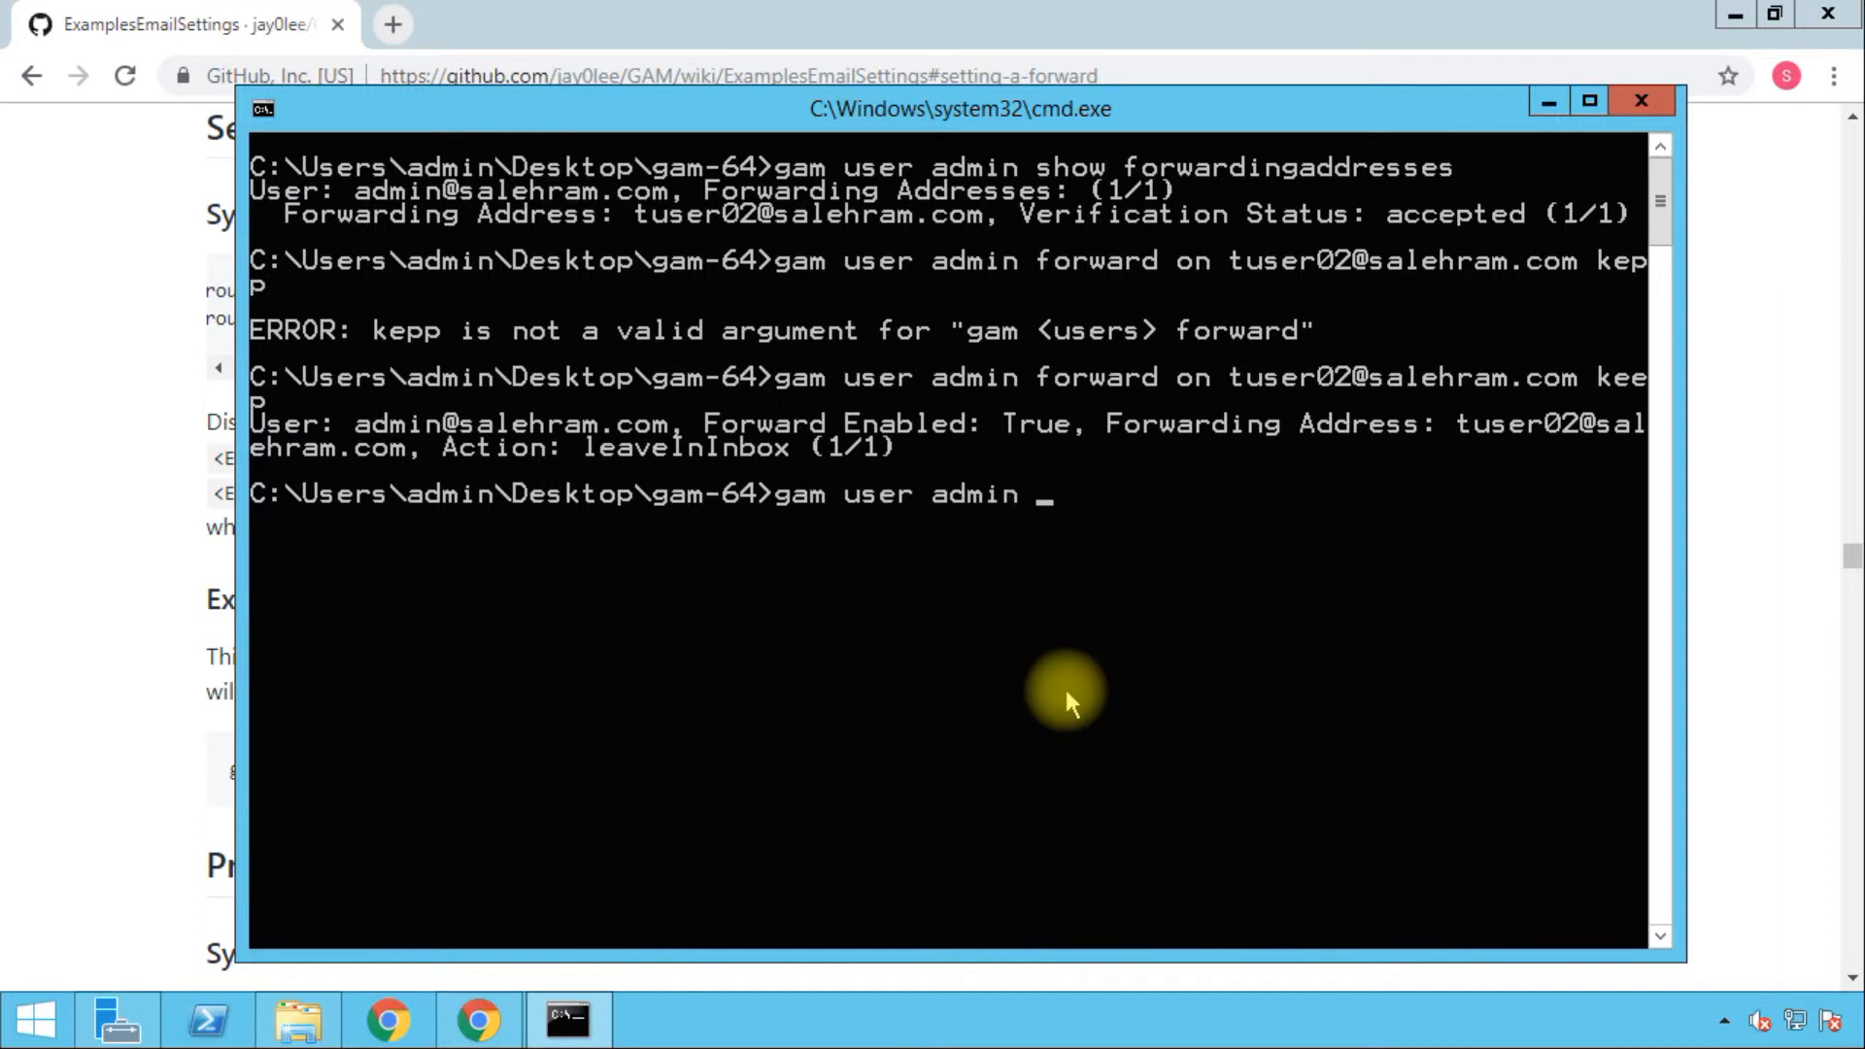
{"action": "type", "text": "print"}
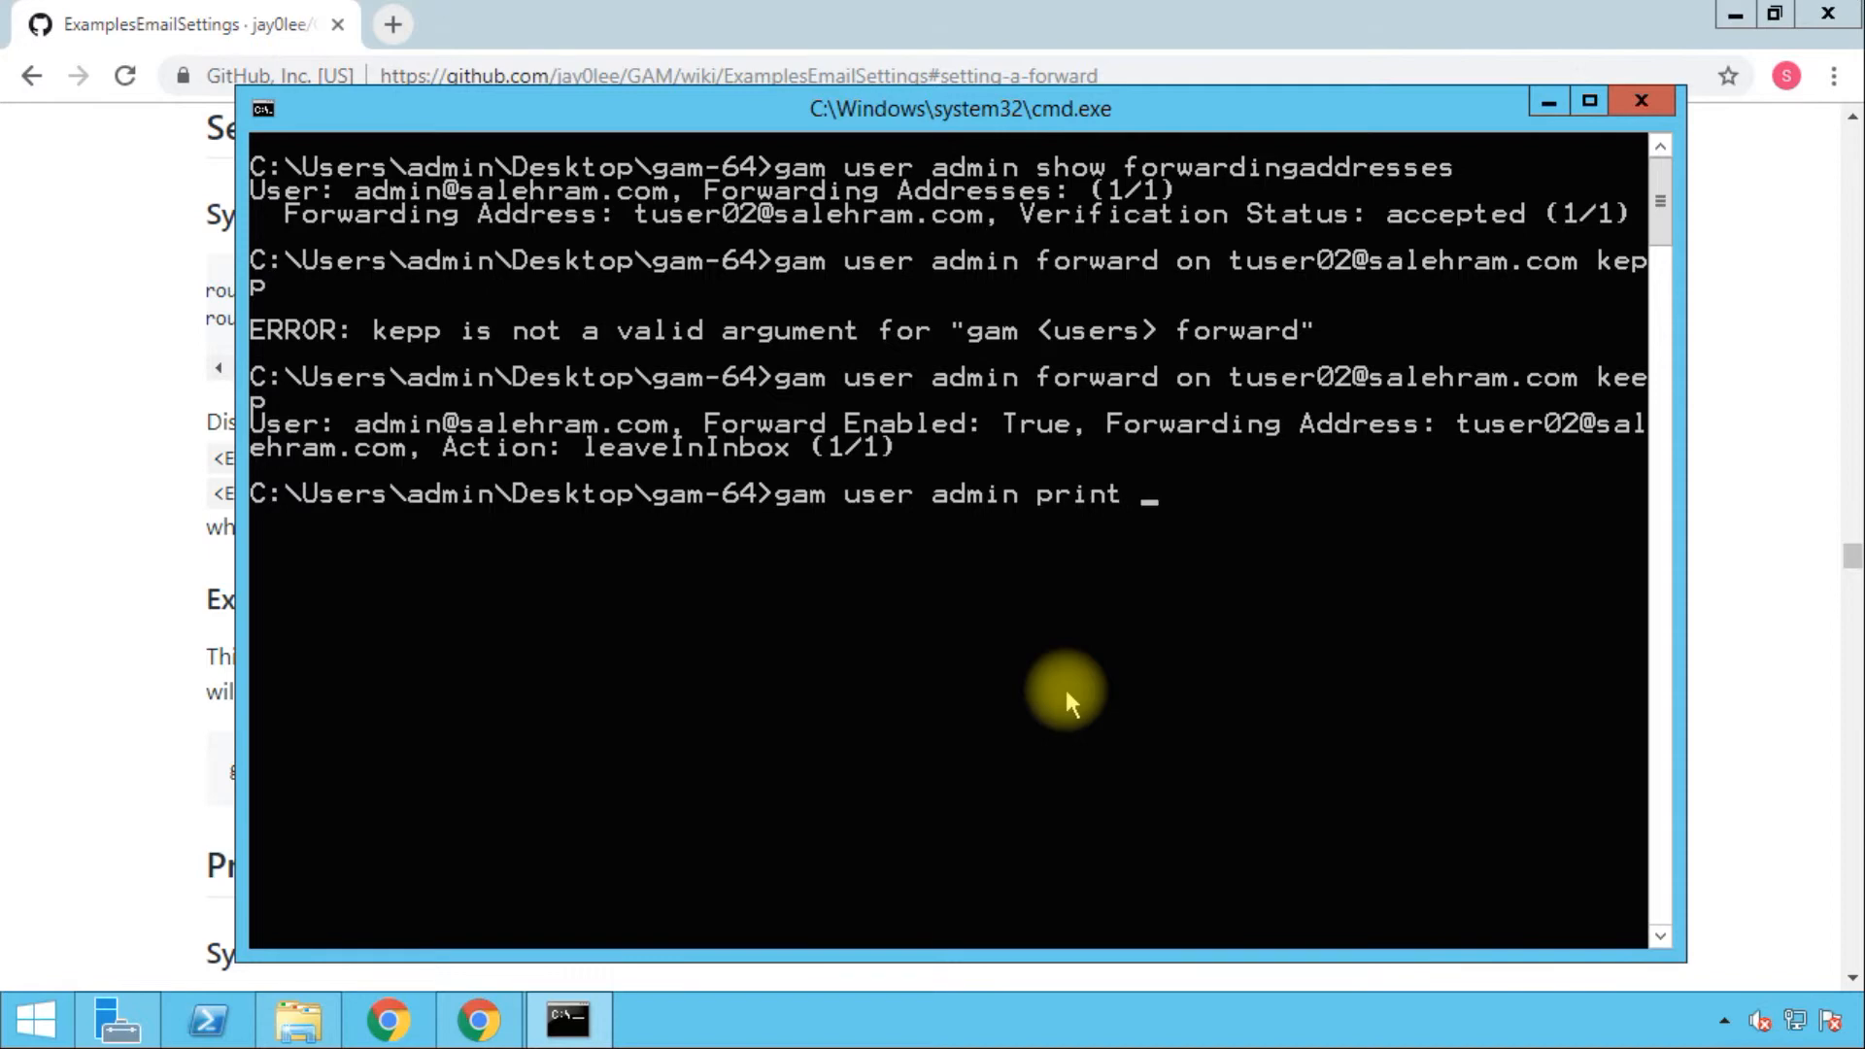
{"action": "type", "text": "f"}
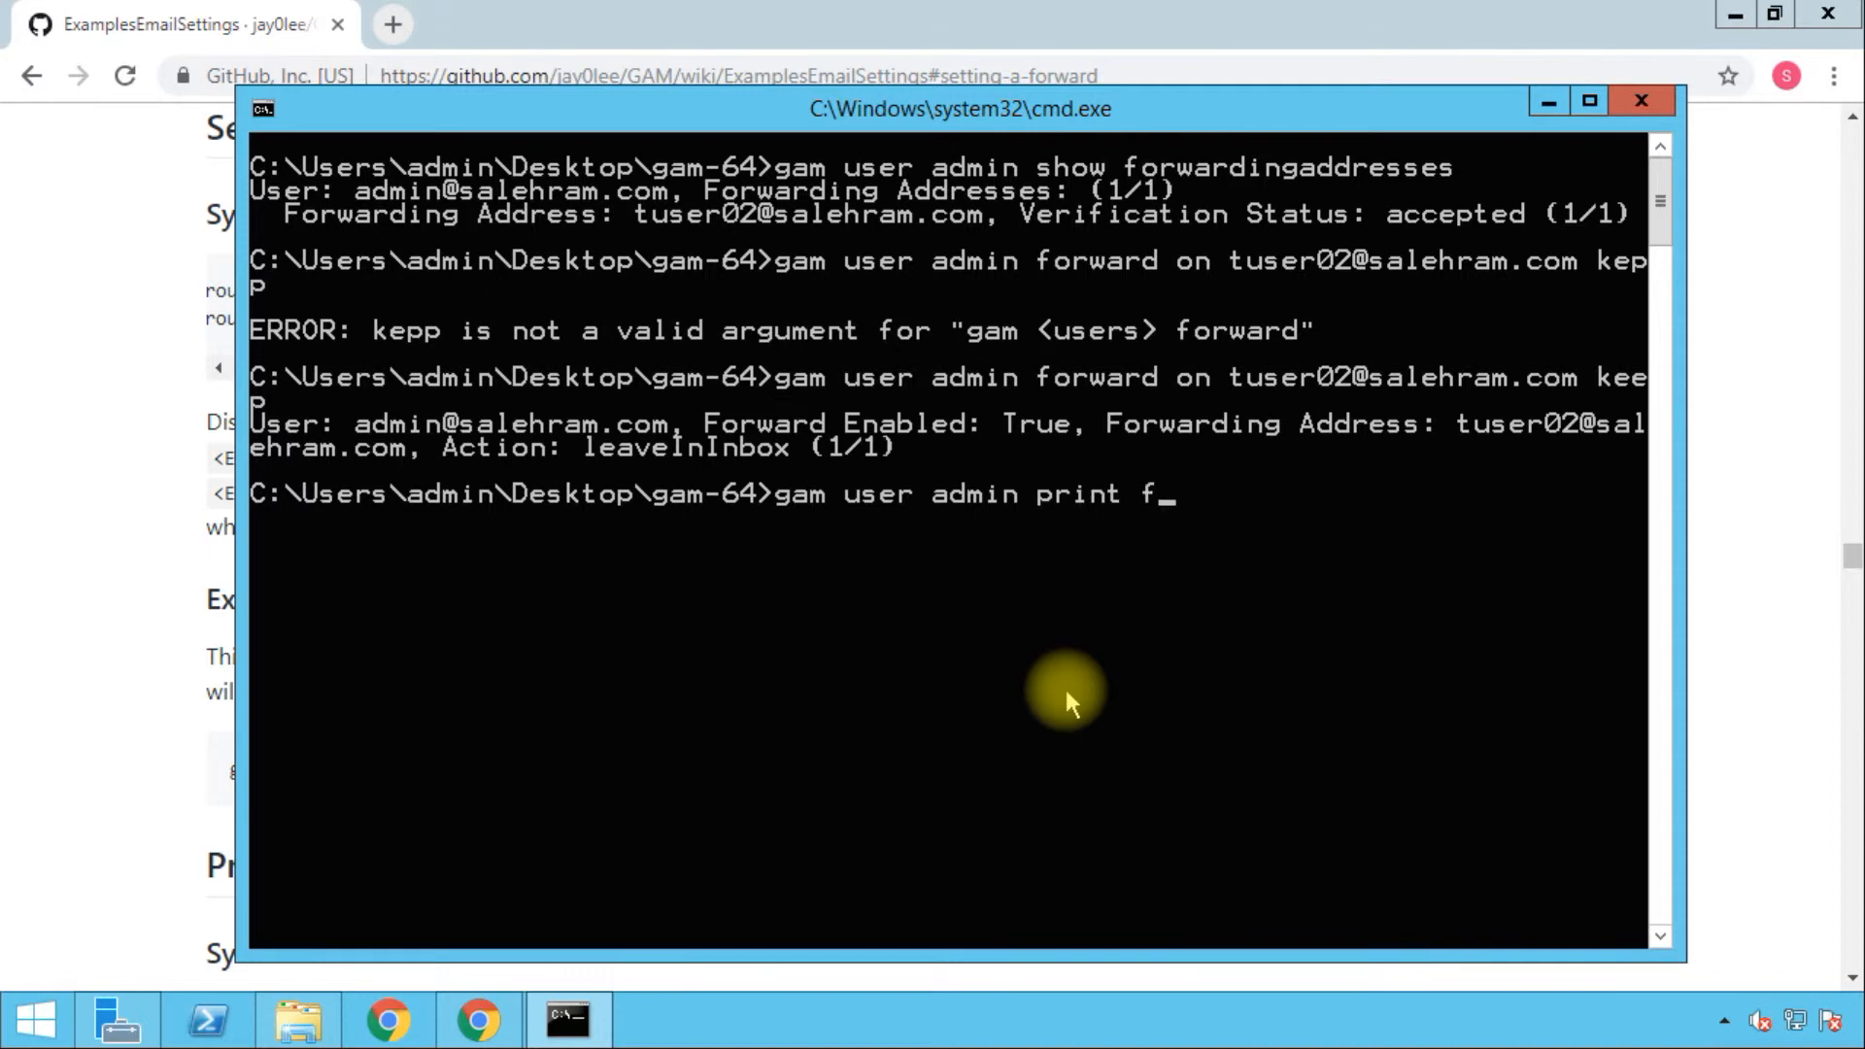
{"action": "type", "text": "p"}
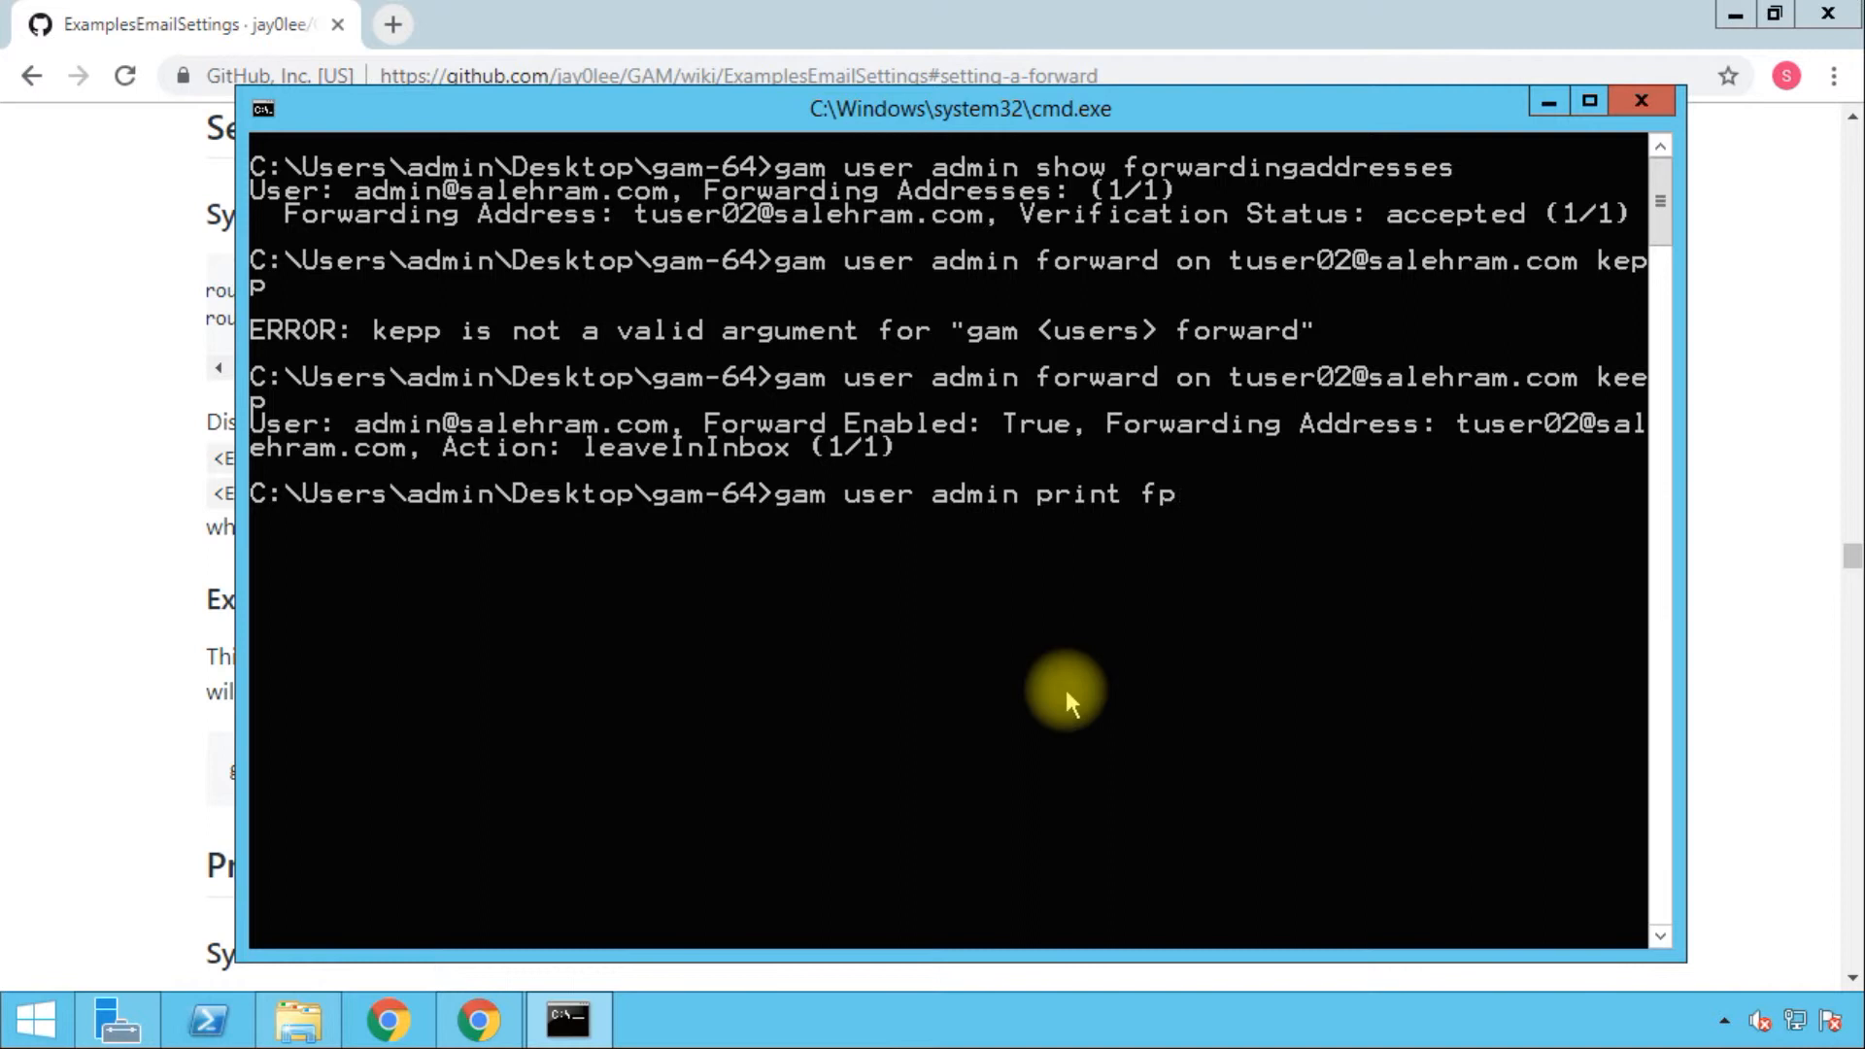
{"action": "type", "text": "orwa"}
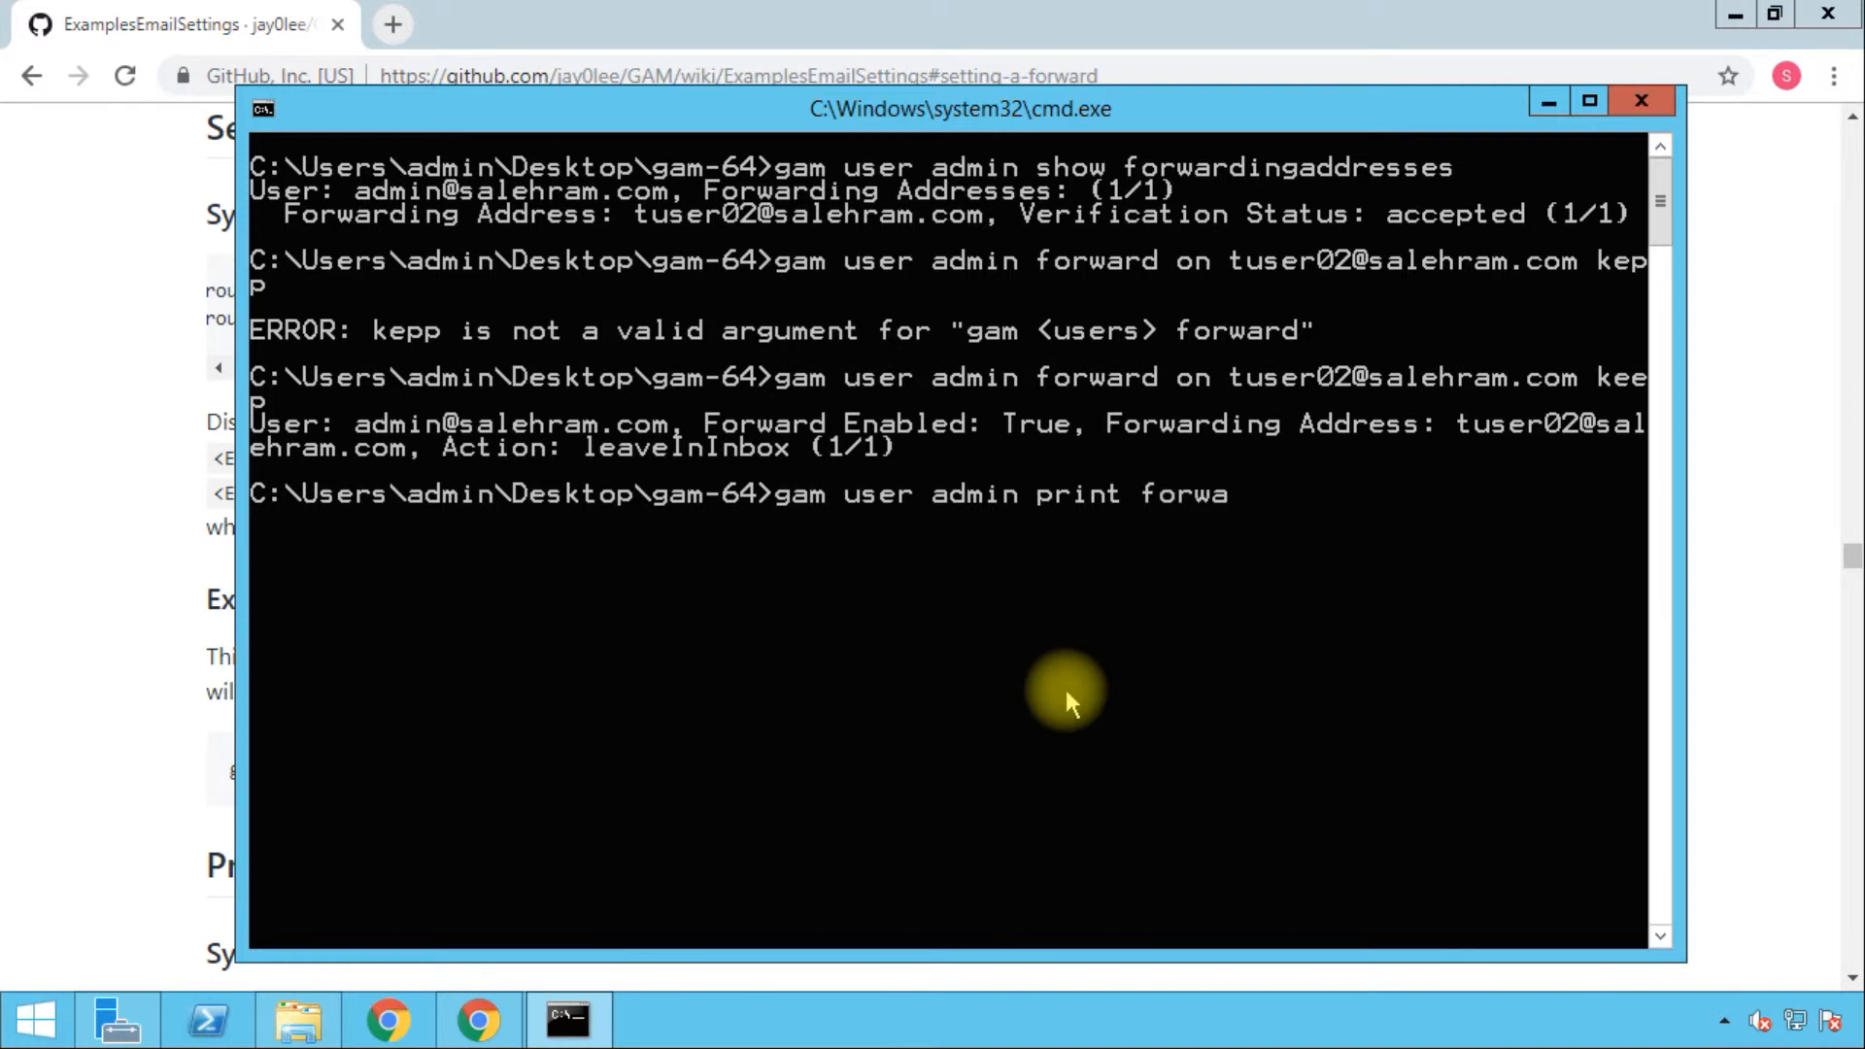
{"action": "type", "text": "rd"}
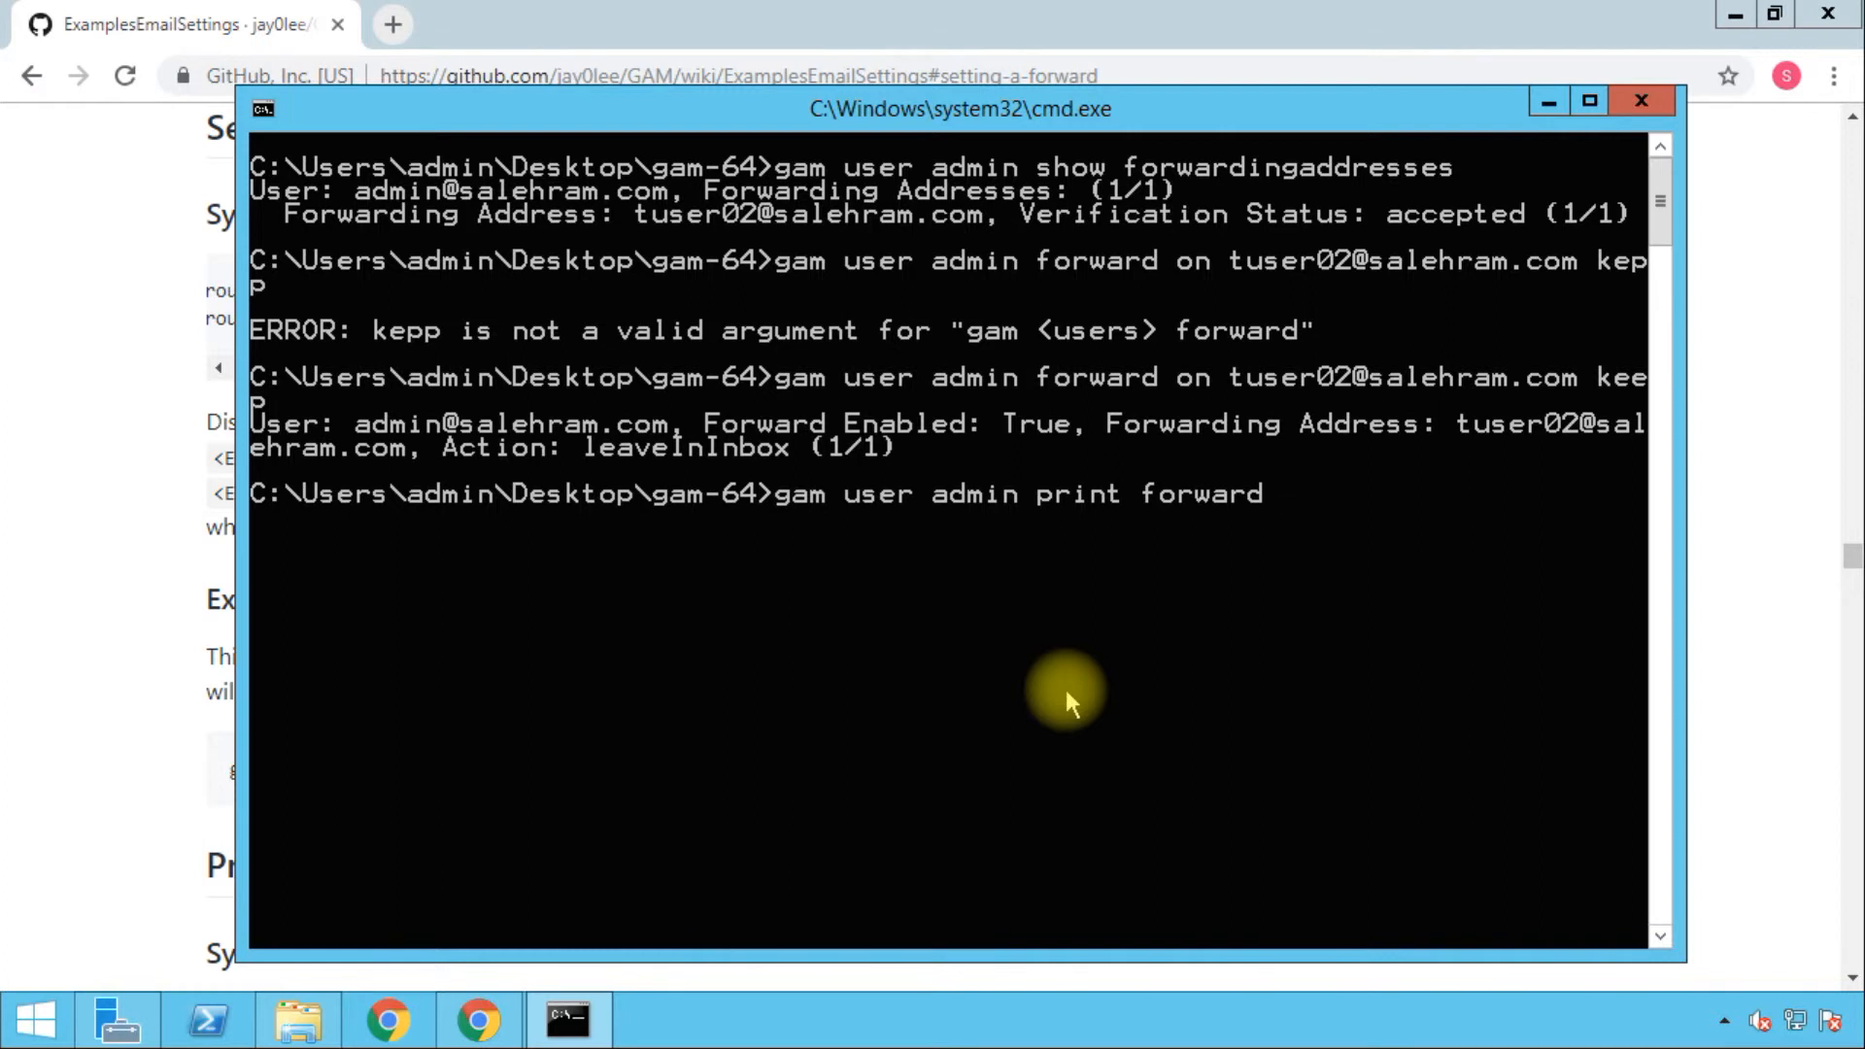
{"action": "type", "text": "todriv"}
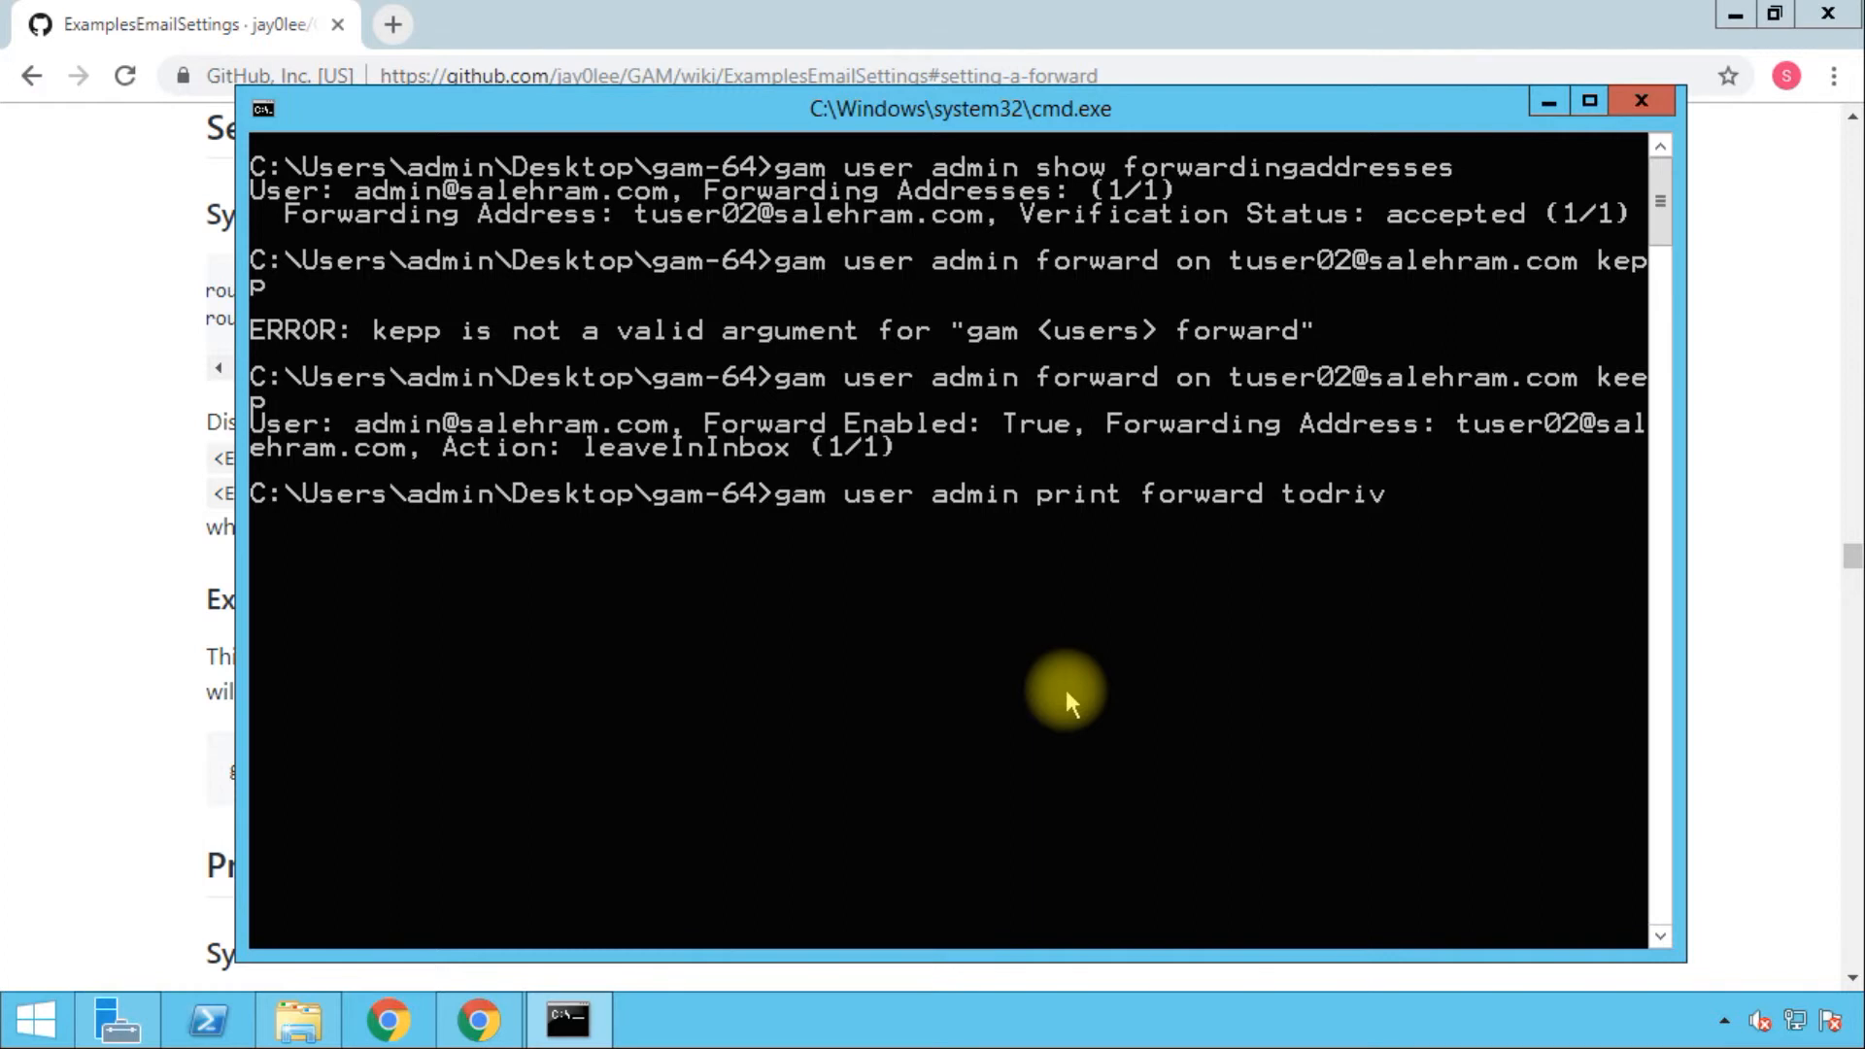
{"action": "key", "text": "enter"}
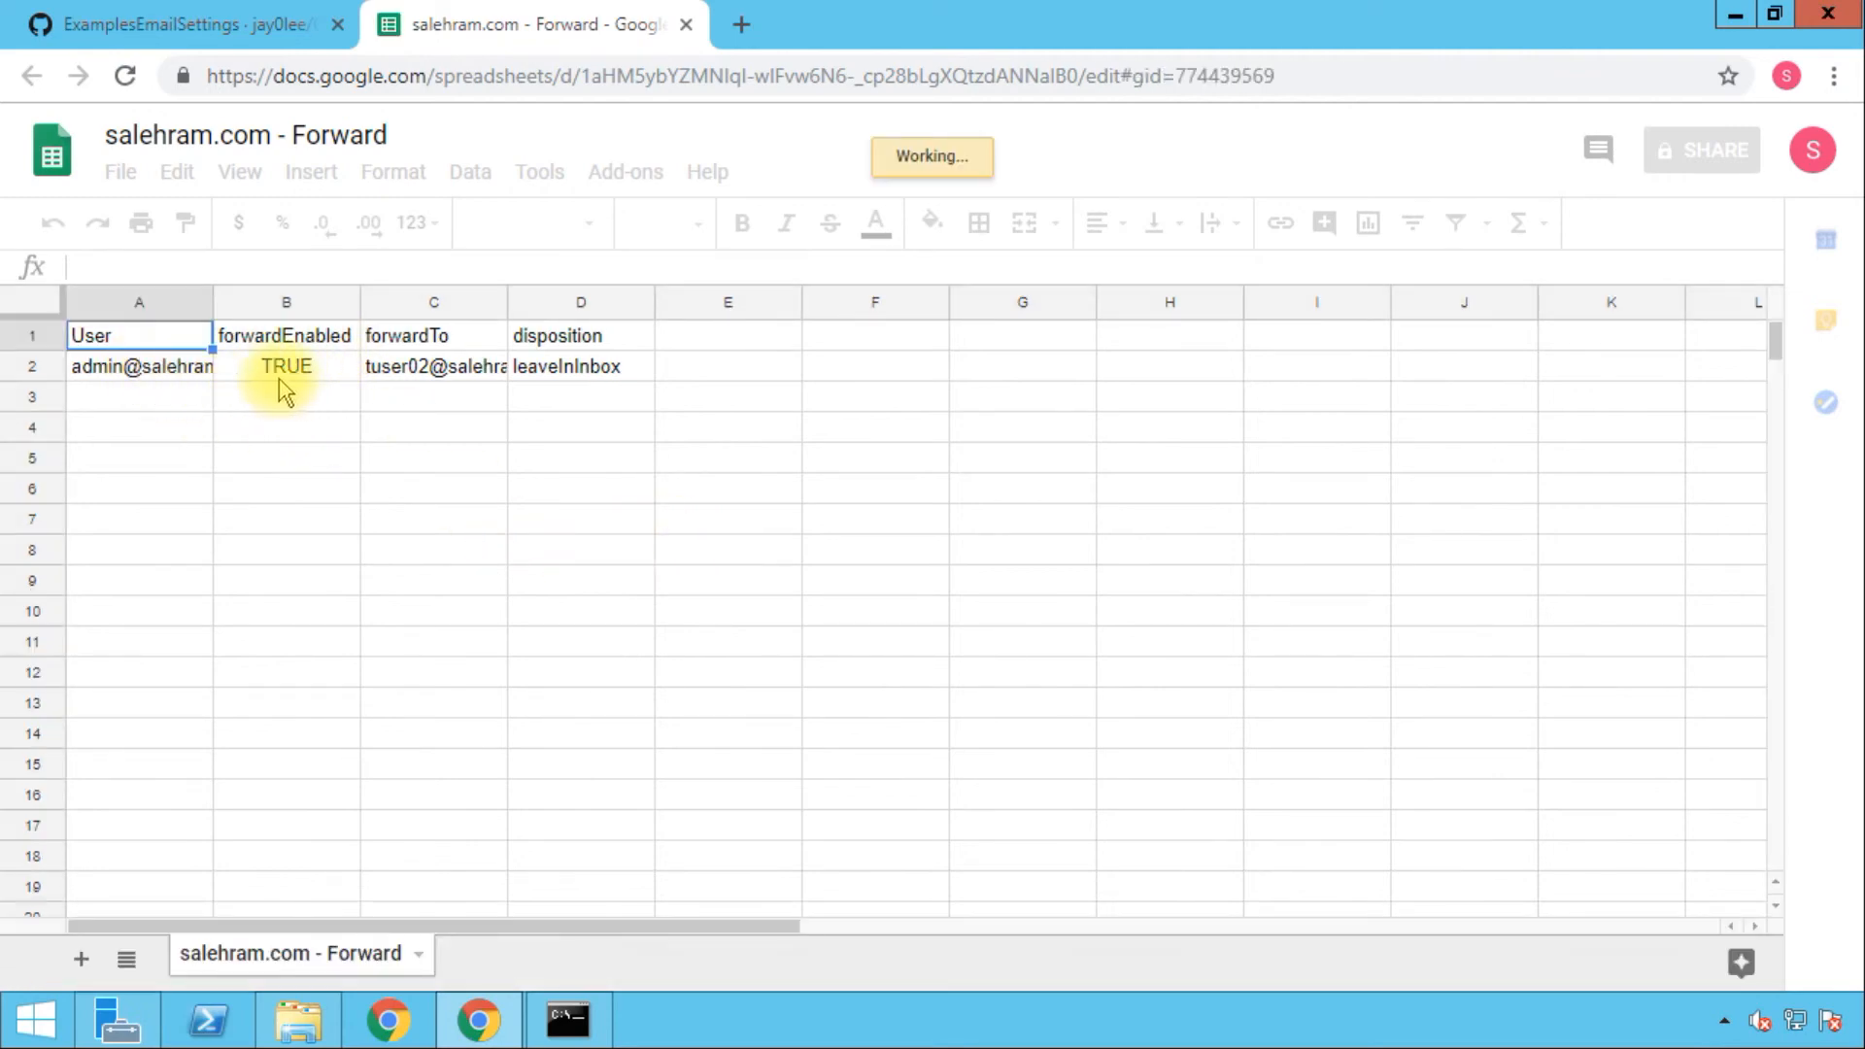
{"action": "left_click", "coordinate": [286, 365]}
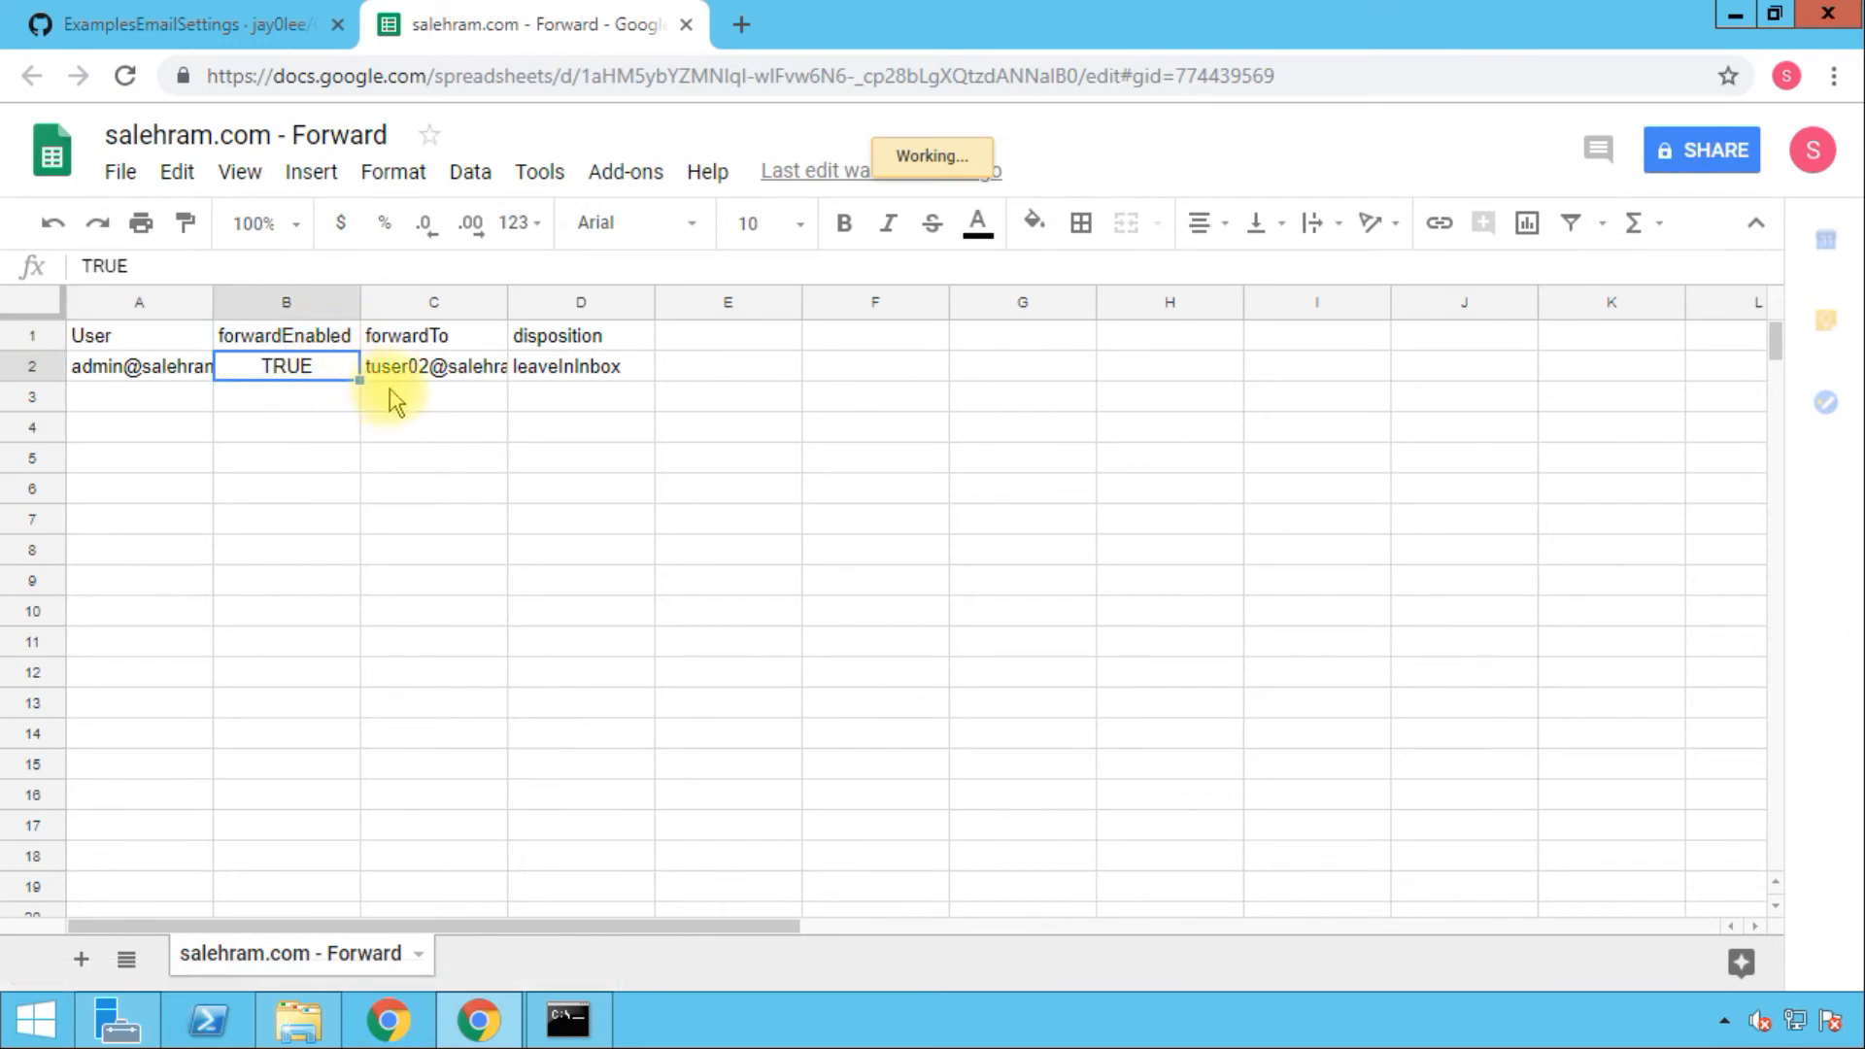
{"action": "left_click", "coordinate": [433, 365]}
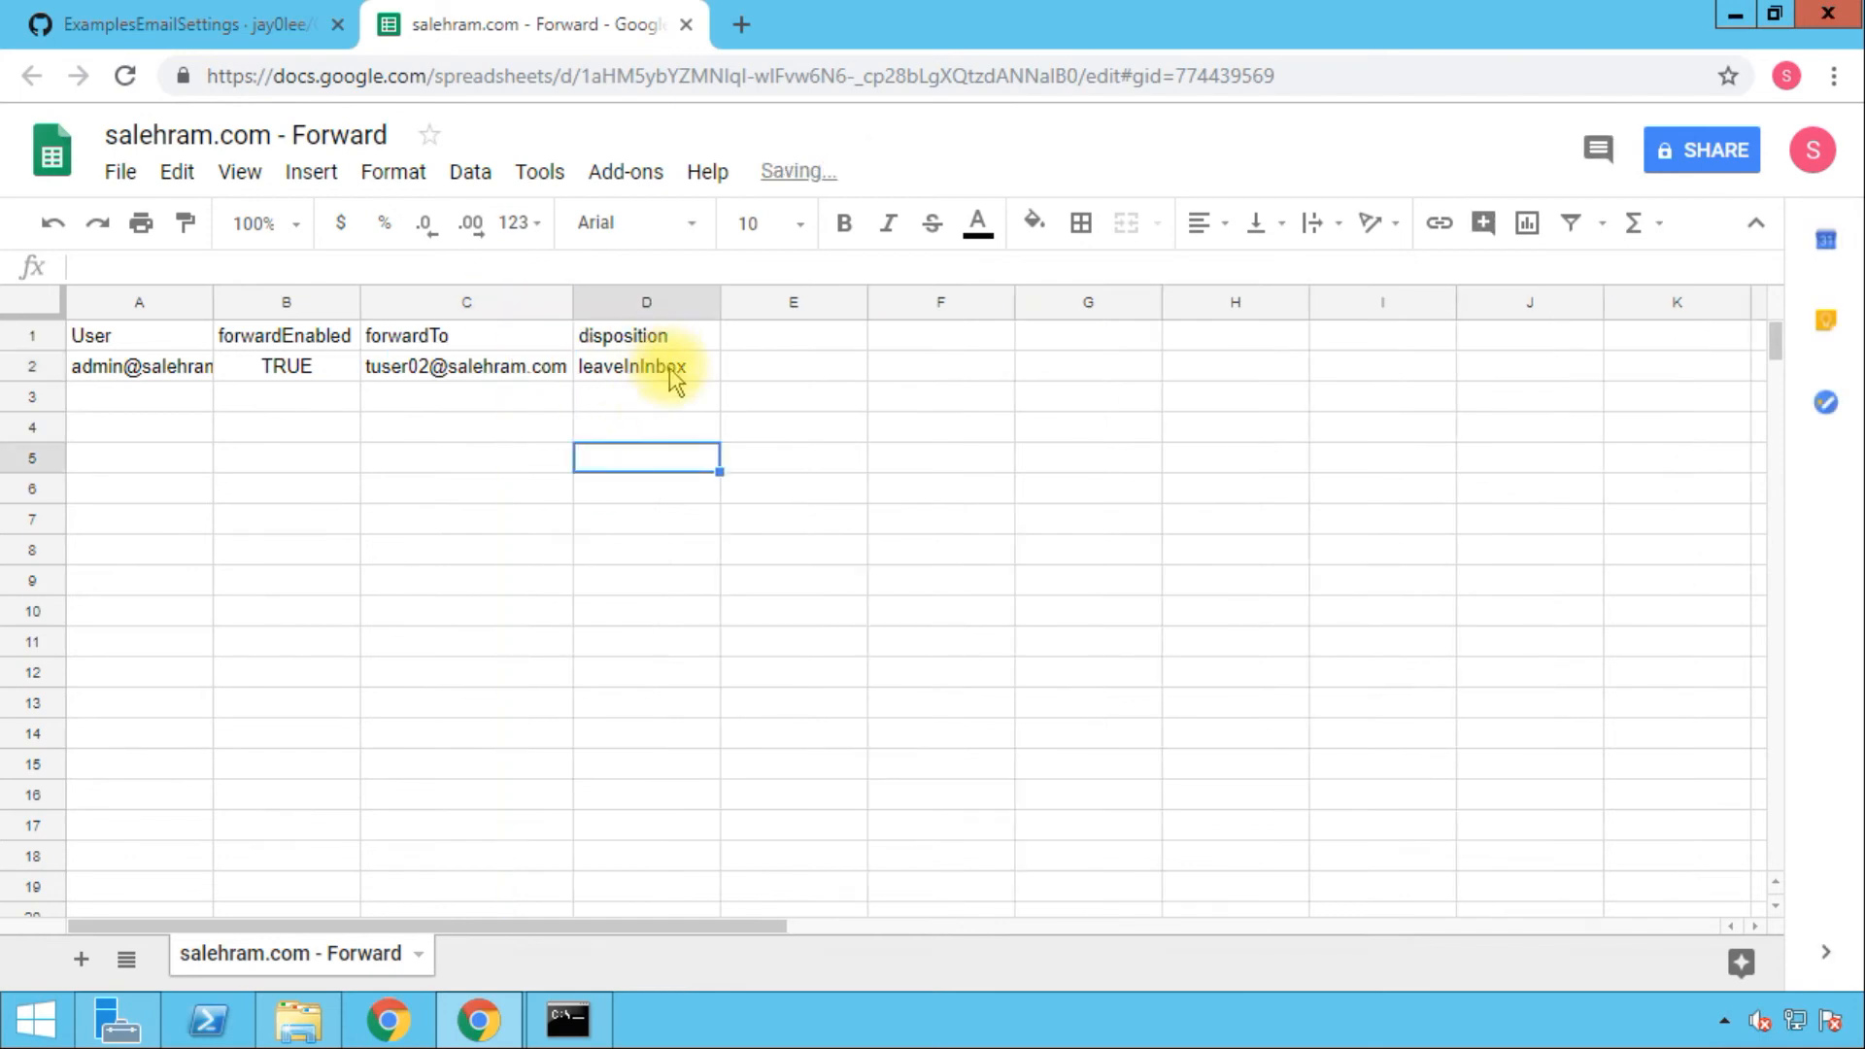
{"action": "left_click", "coordinate": [645, 367]}
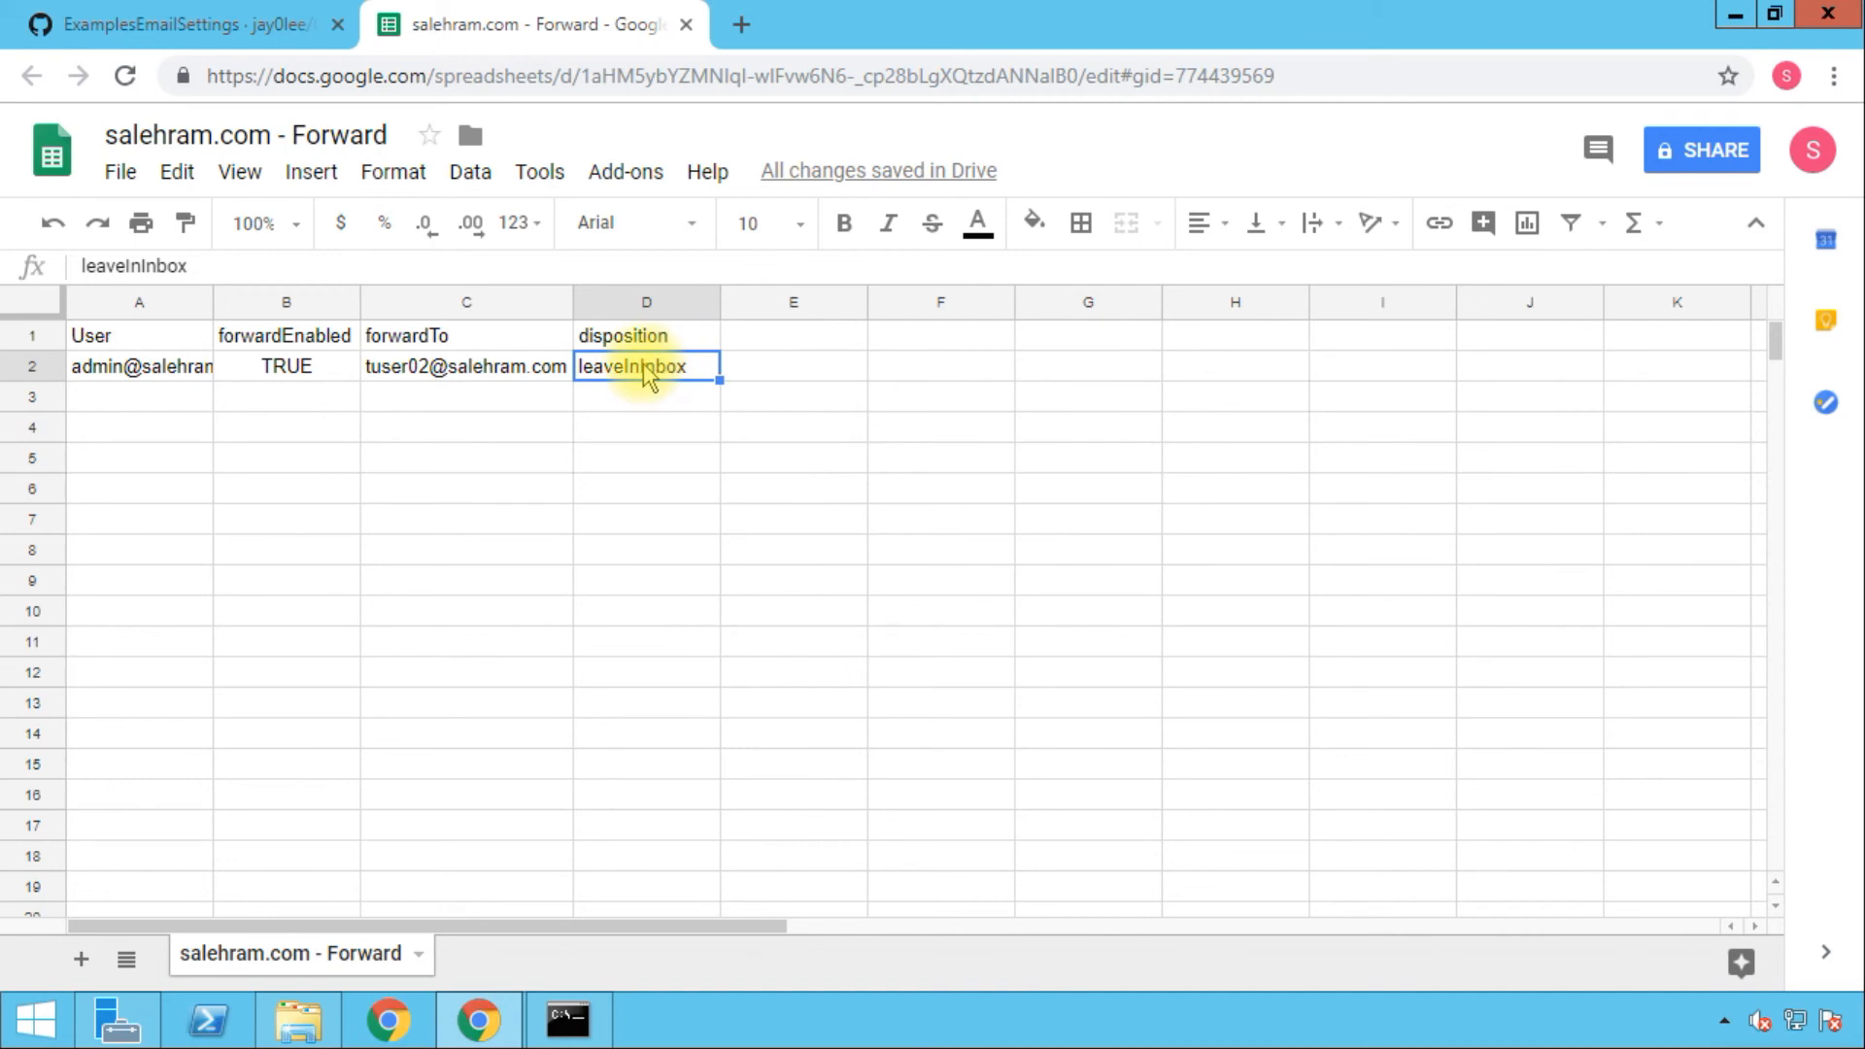